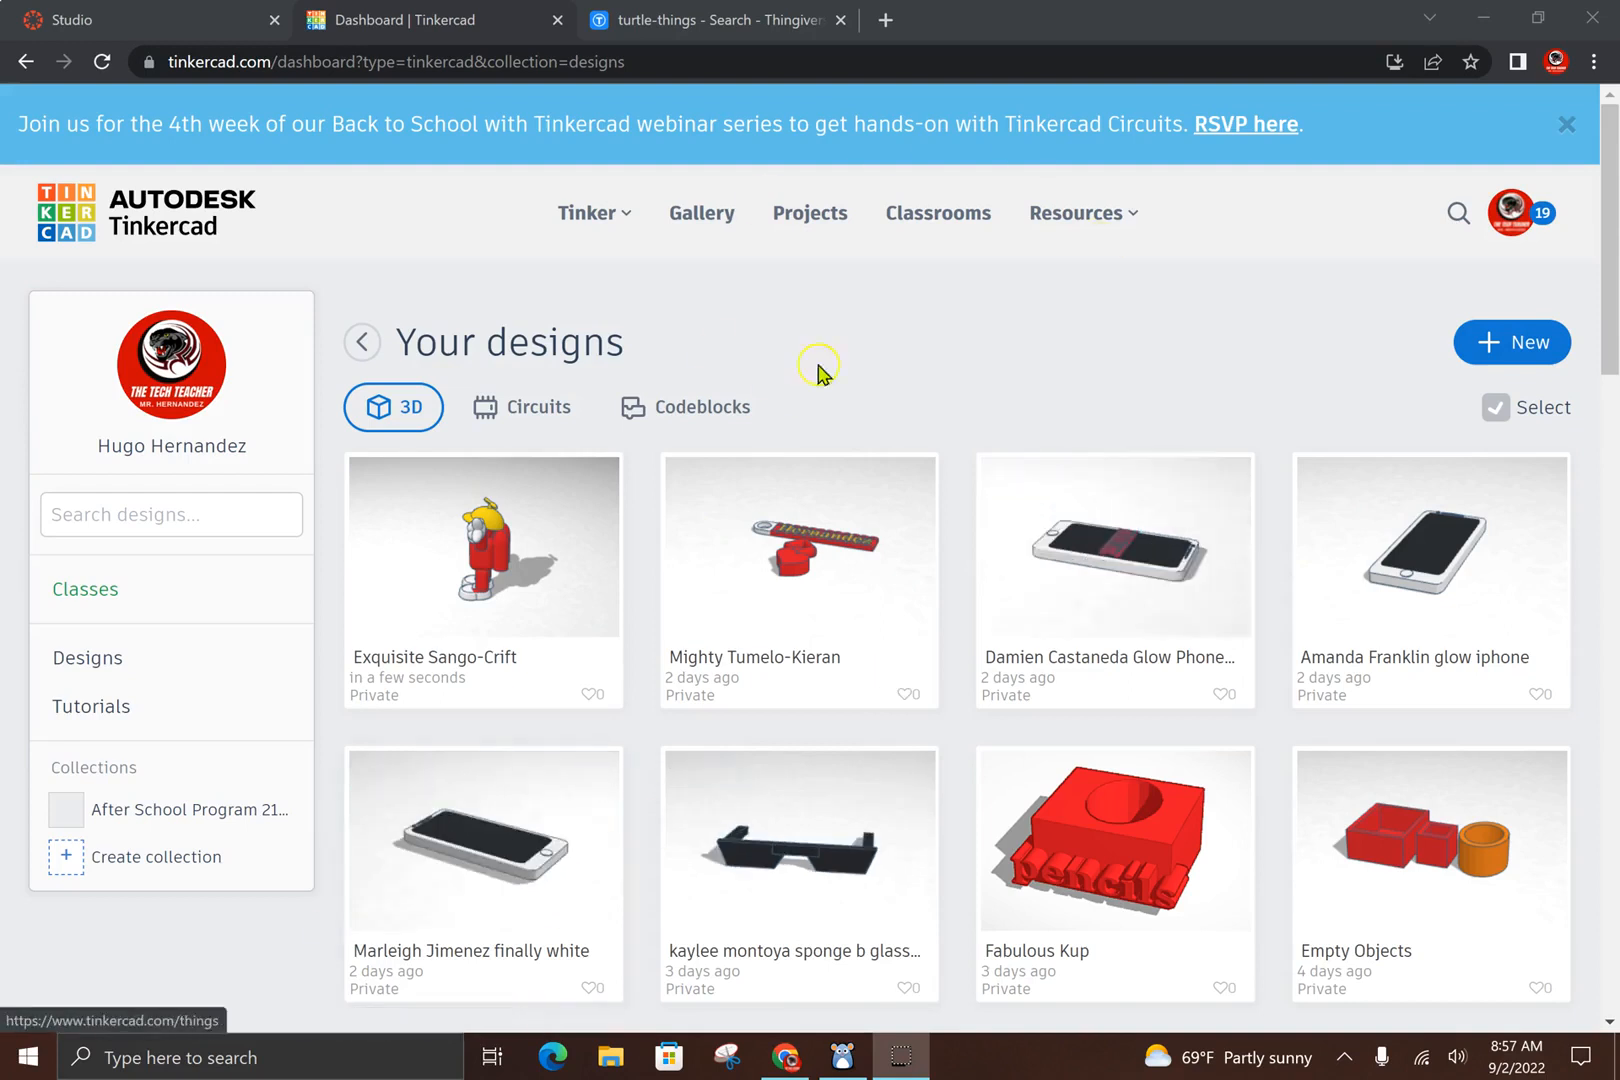
pyautogui.moveTo(718, 320)
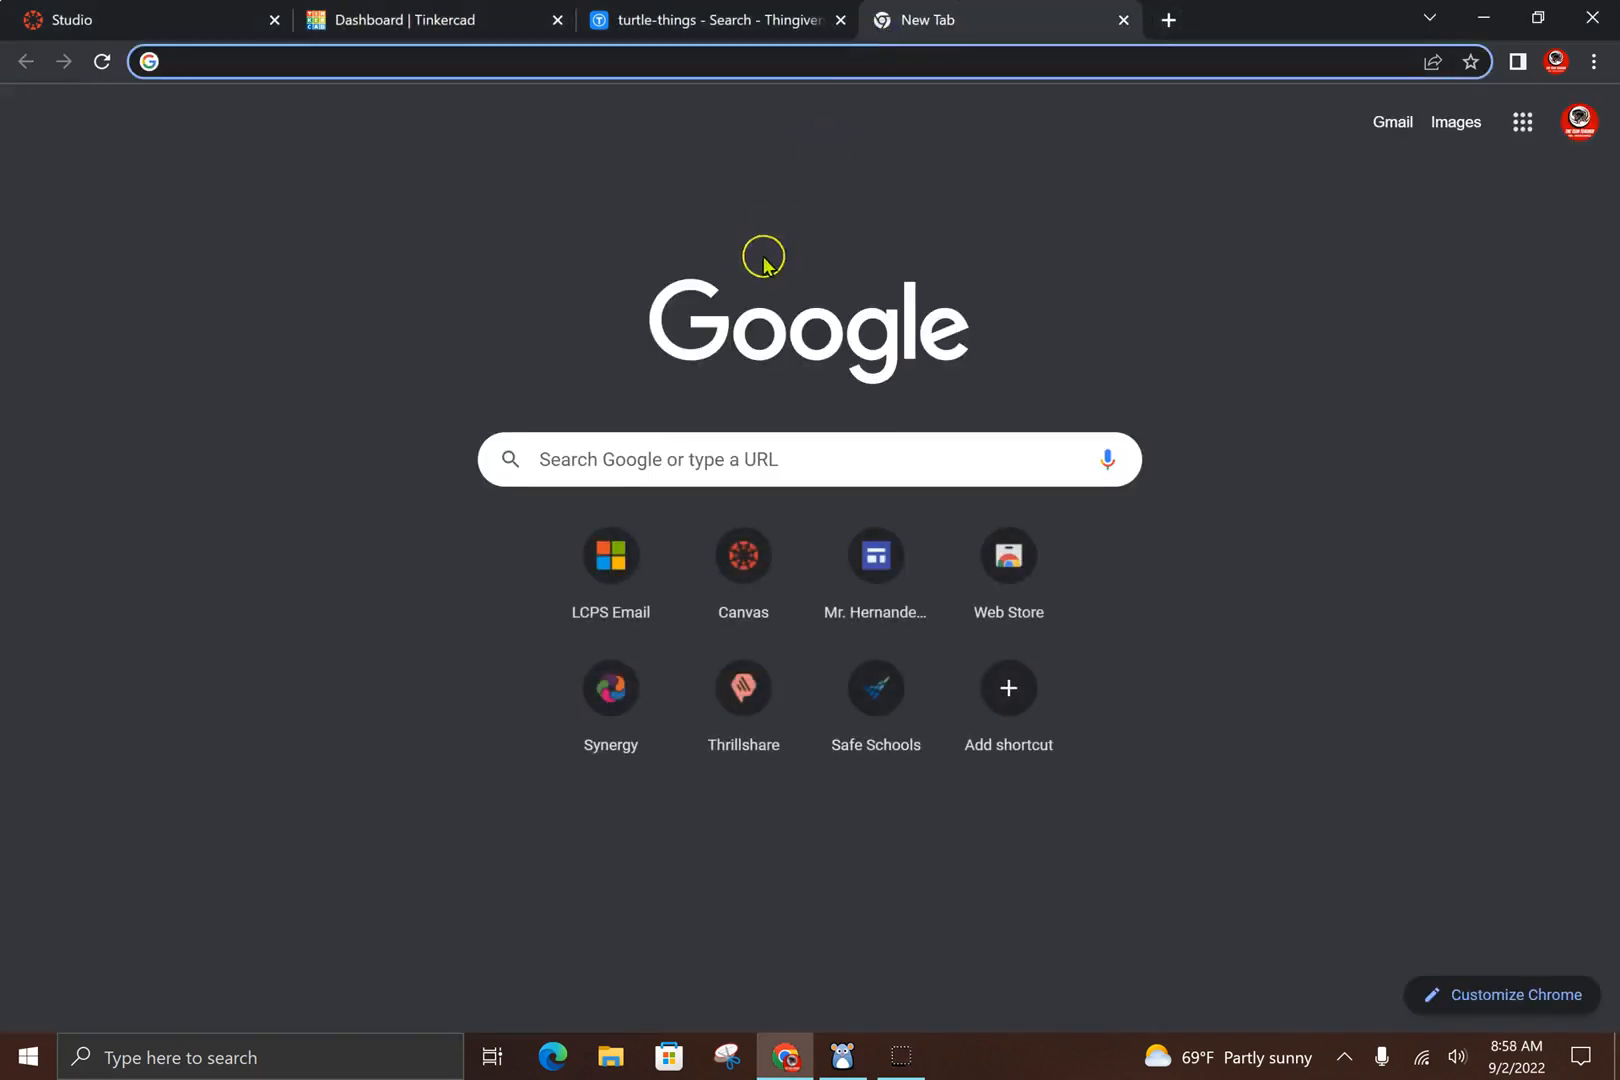
# Search Google for 'thingiverse'
pyautogui.click(809, 459)
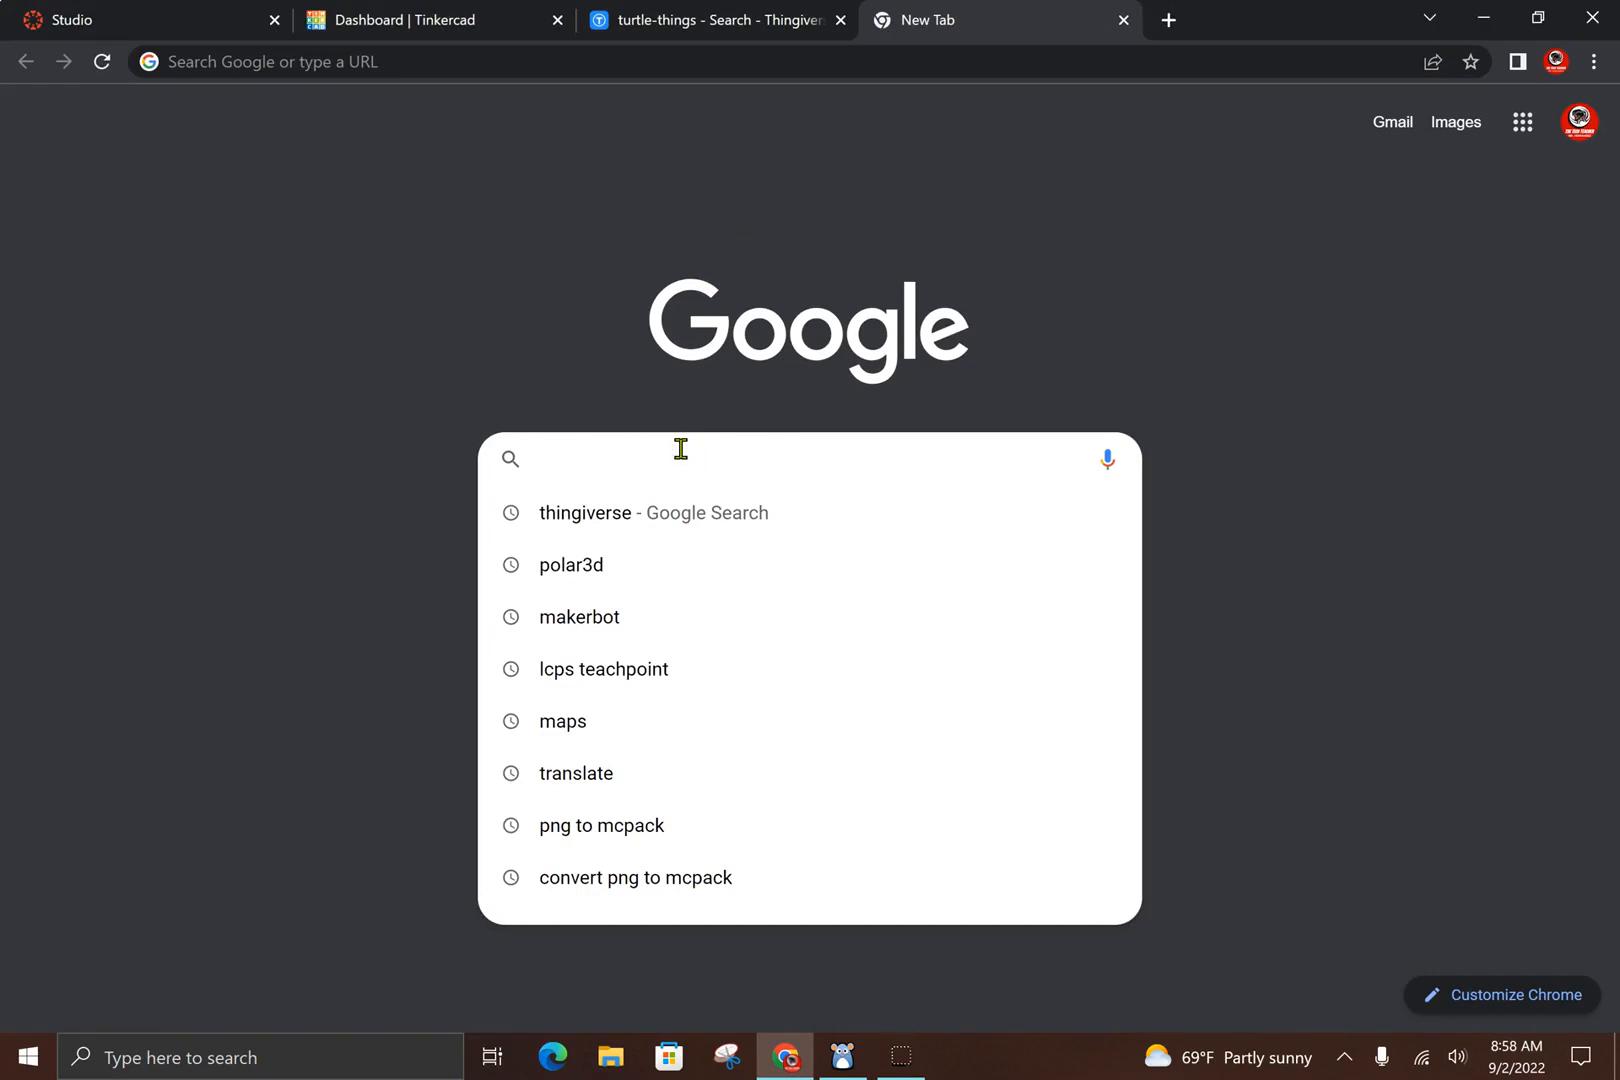
pyautogui.write('thingiverse')
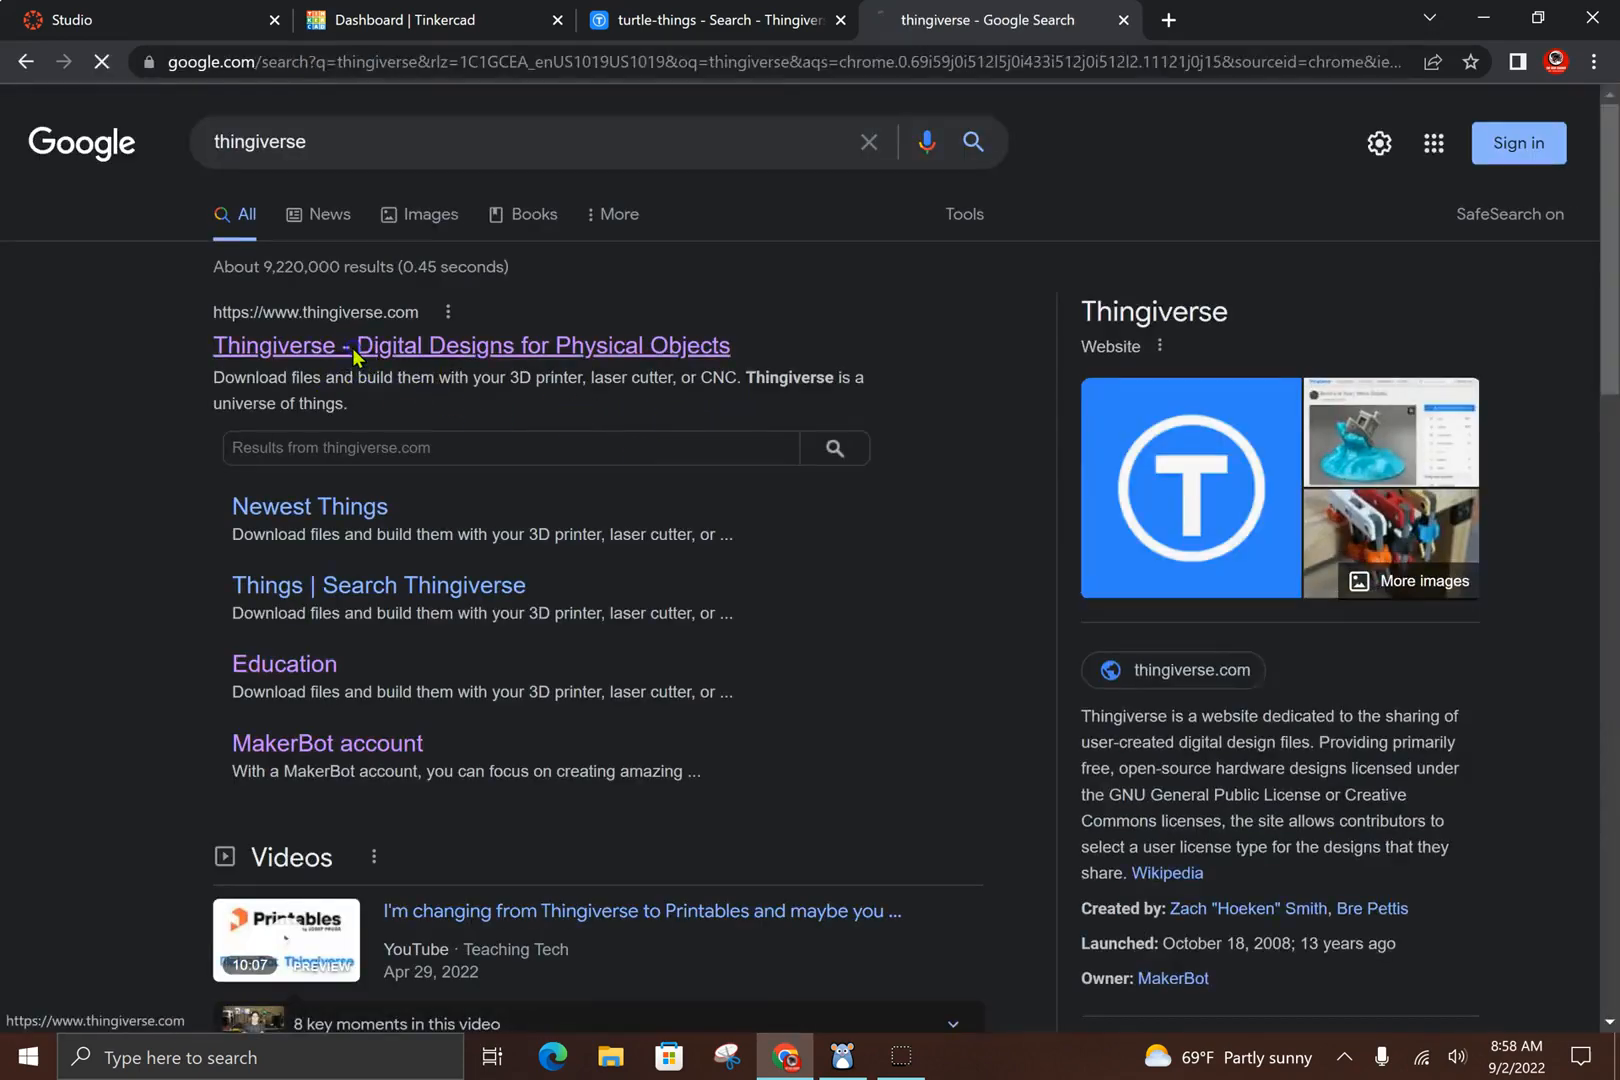
# Open the 'Thingiverse - Digital Designs for Physical Objects' result to reach the Thingiverse homepage
pyautogui.click(470, 345)
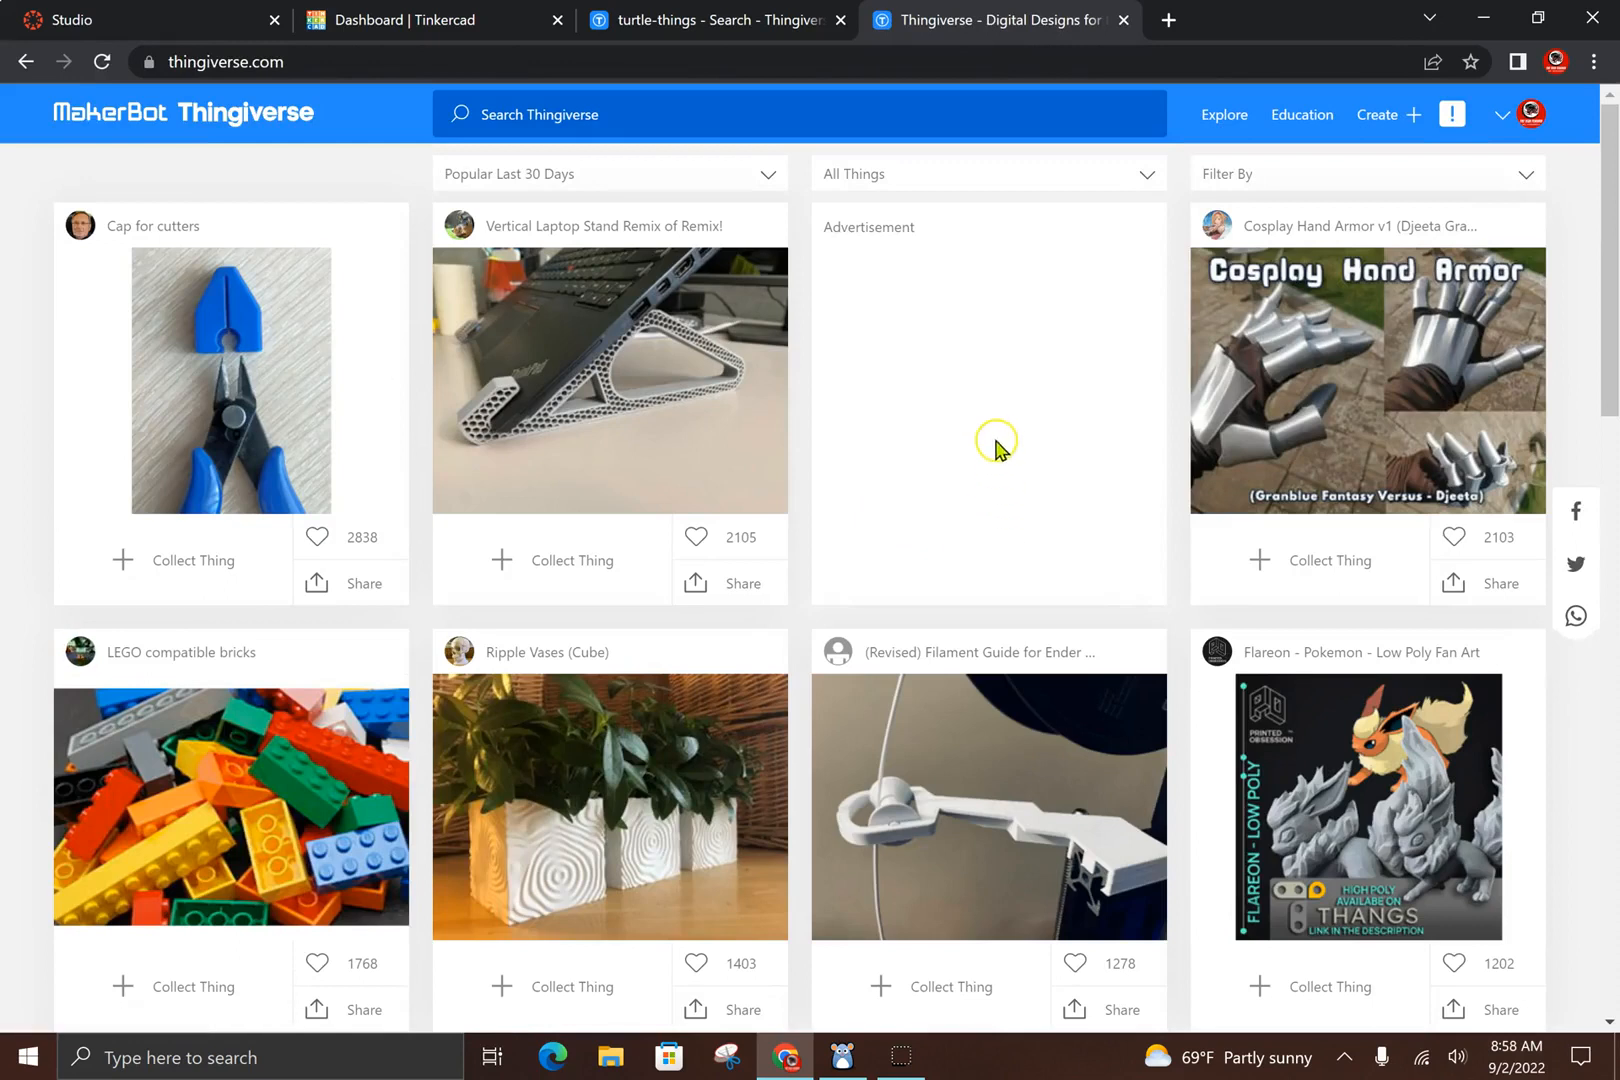
pyautogui.moveTo(912, 377)
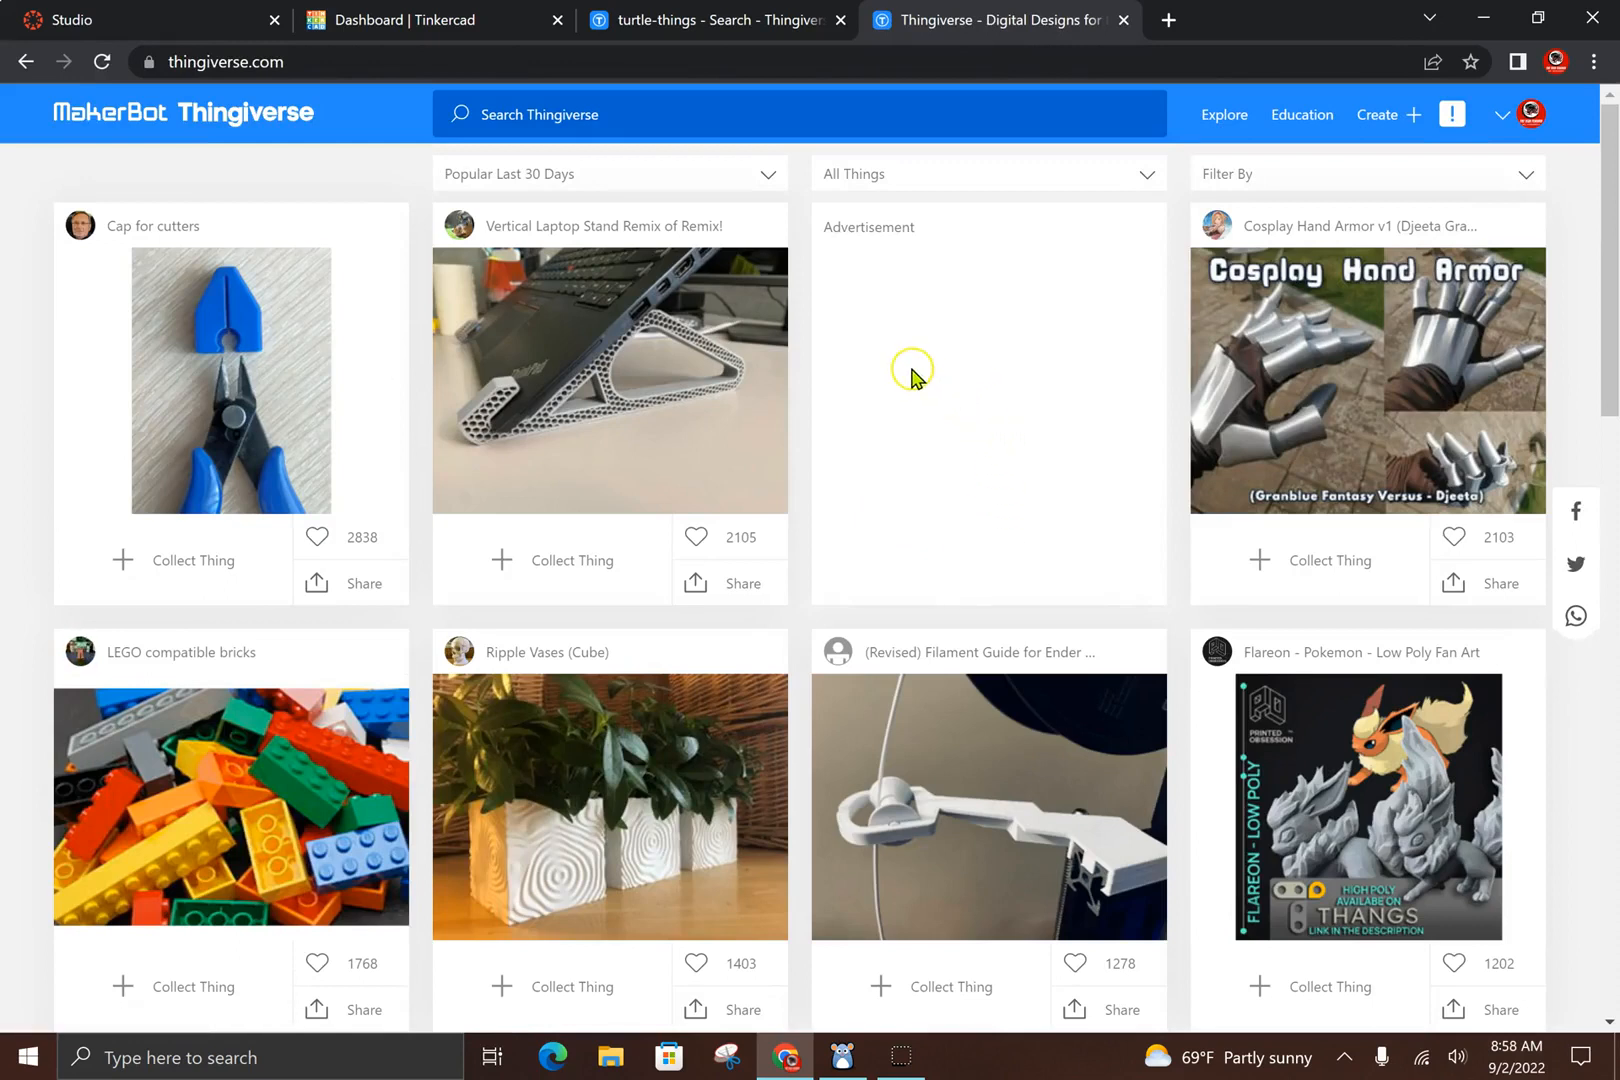
pyautogui.moveTo(785, 277)
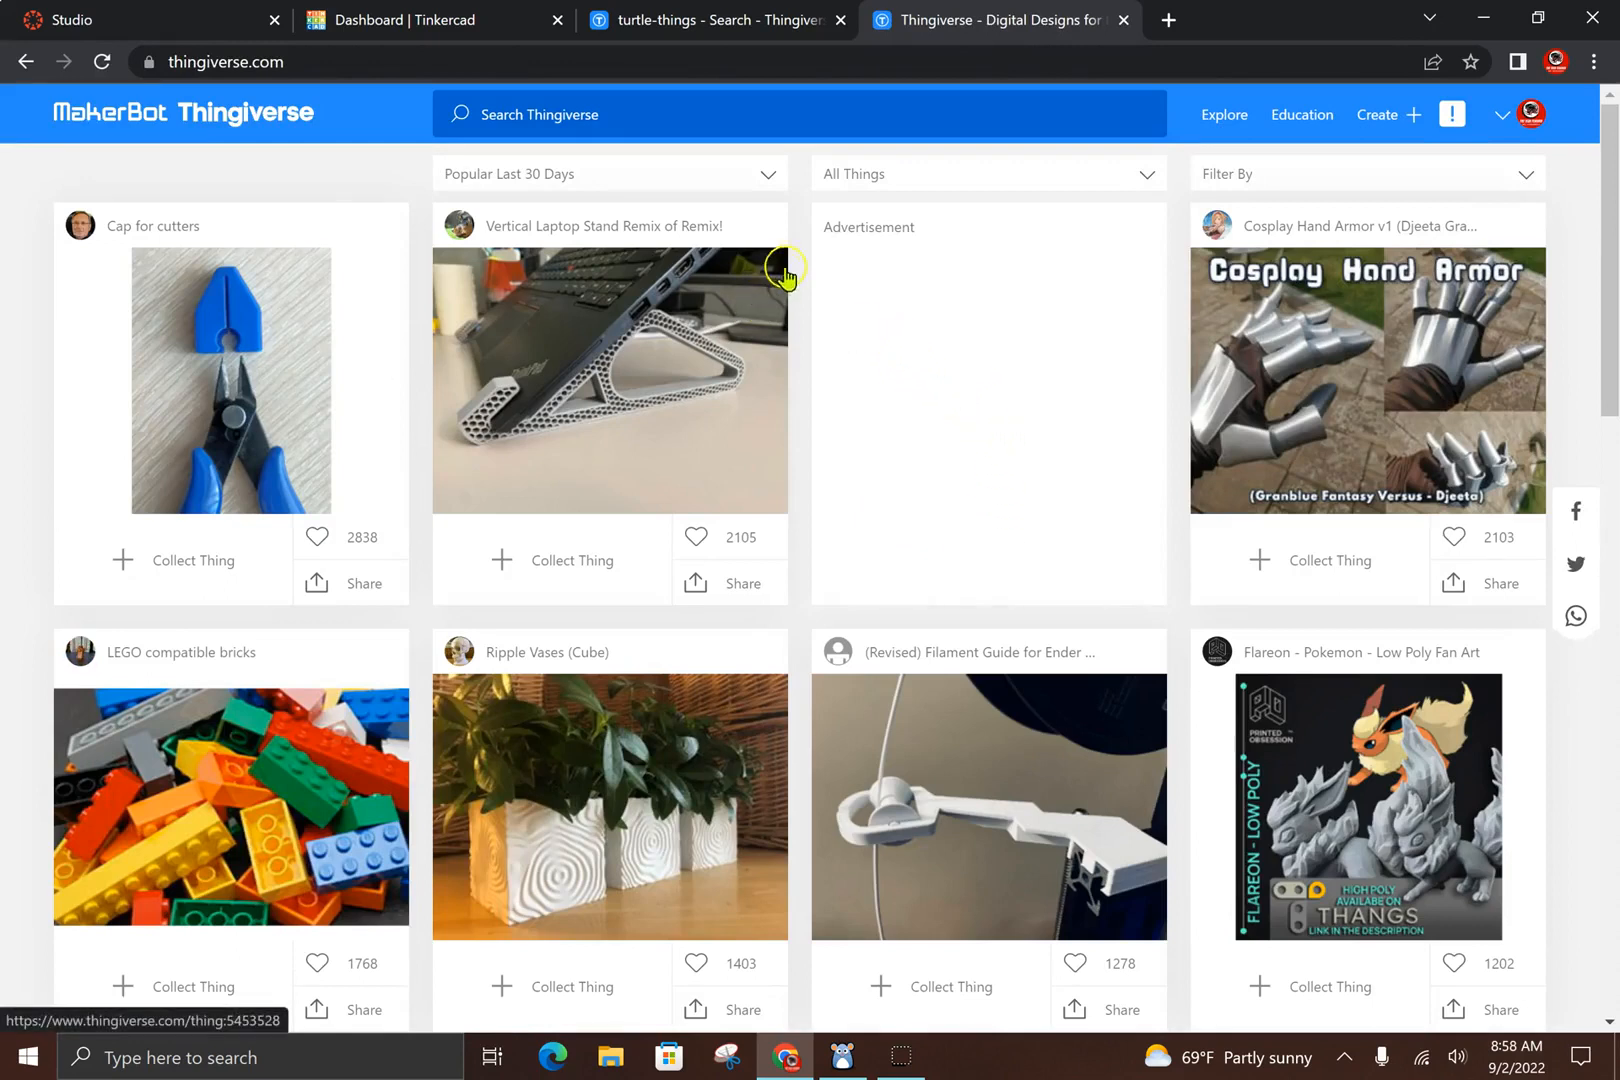
pyautogui.moveTo(797, 221)
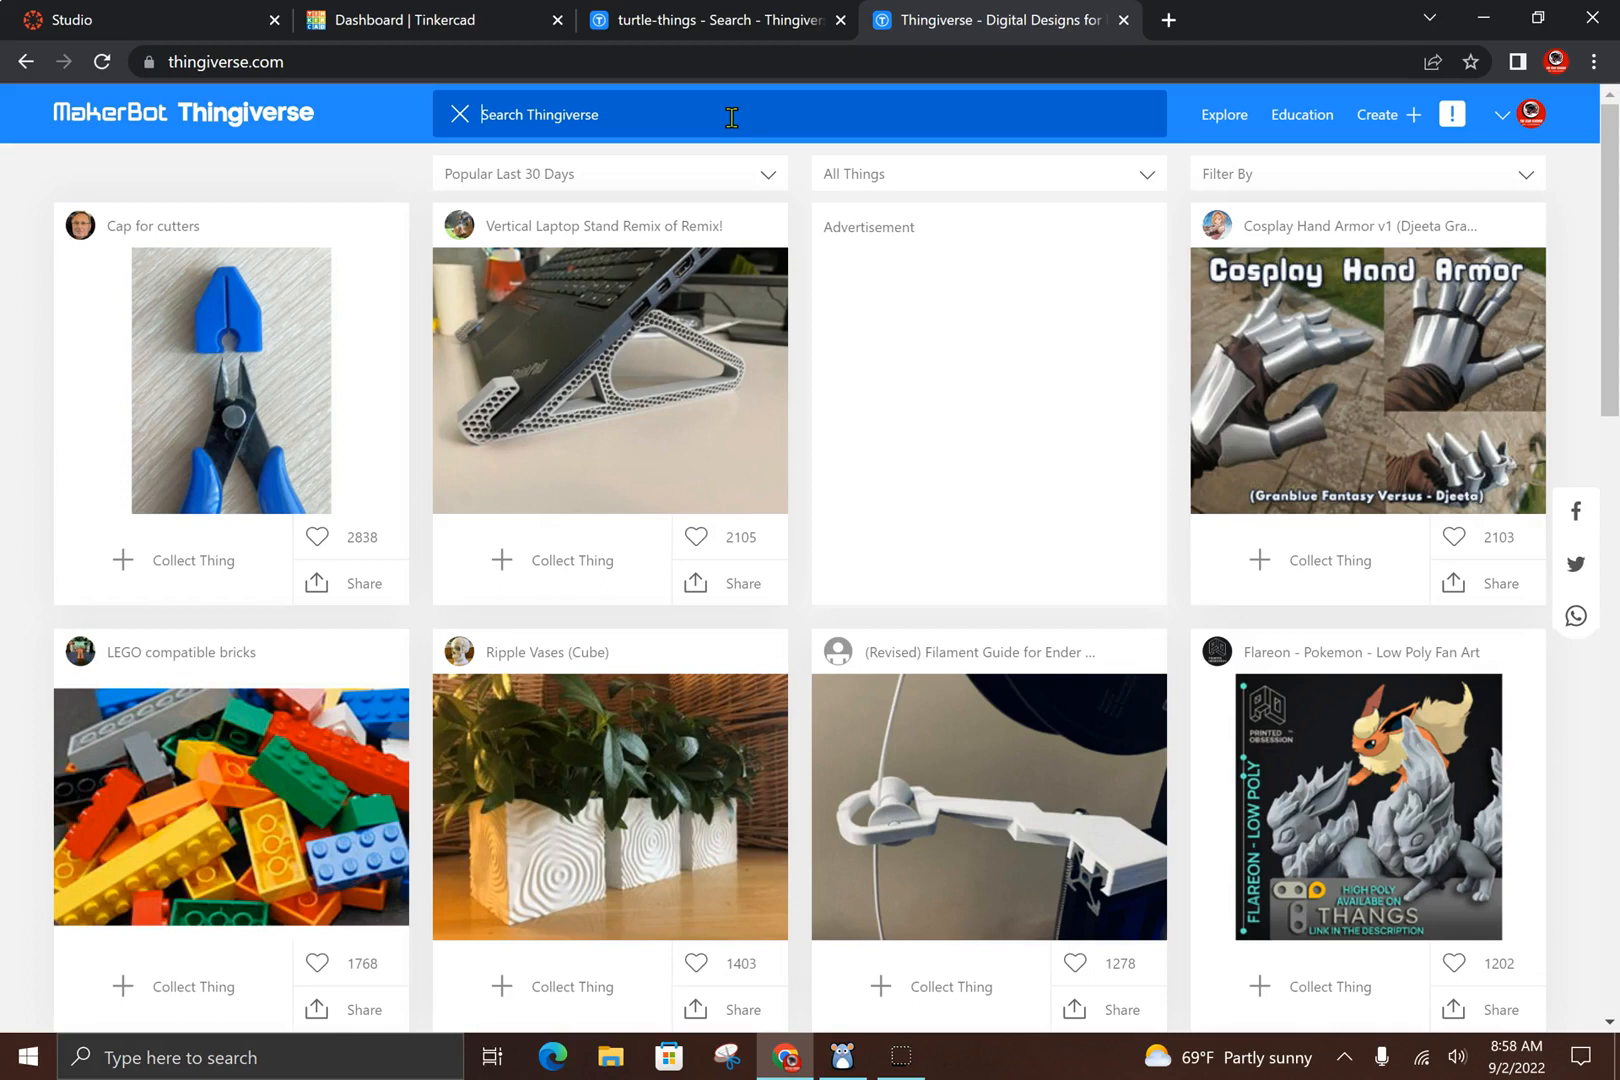
# Search Thingiverse for 'robot' and browse the robot designs listed
pyautogui.write('robot')
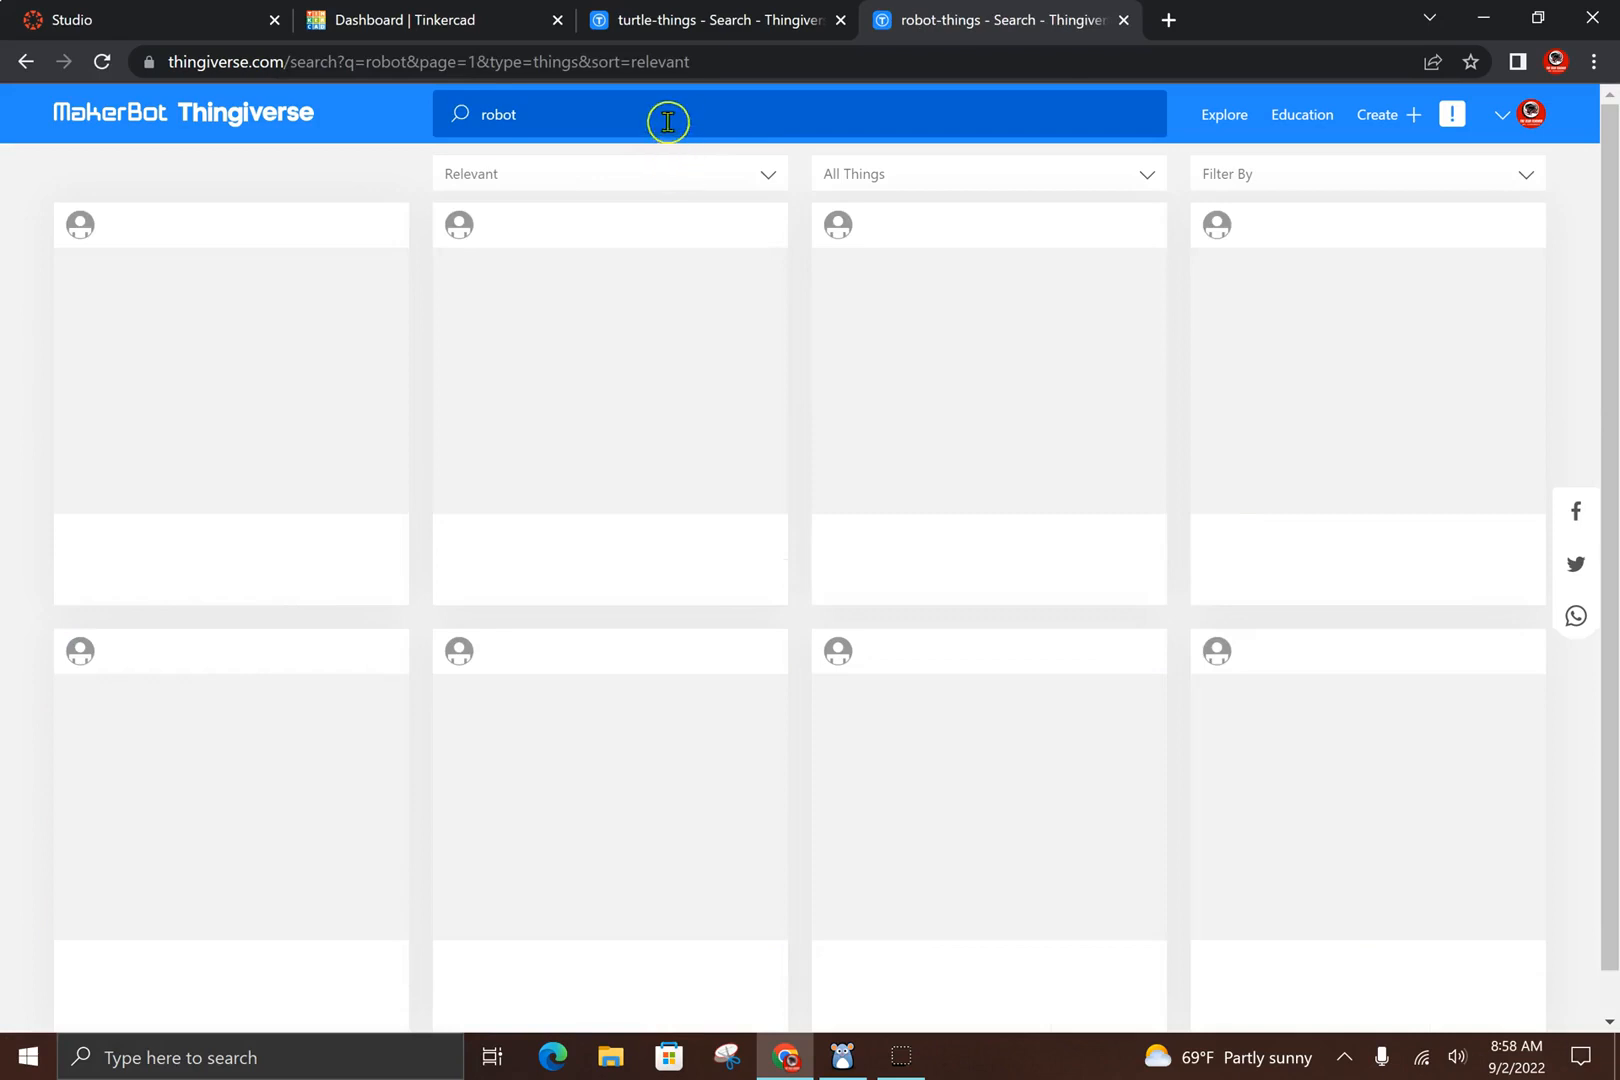
pyautogui.moveTo(649, 112)
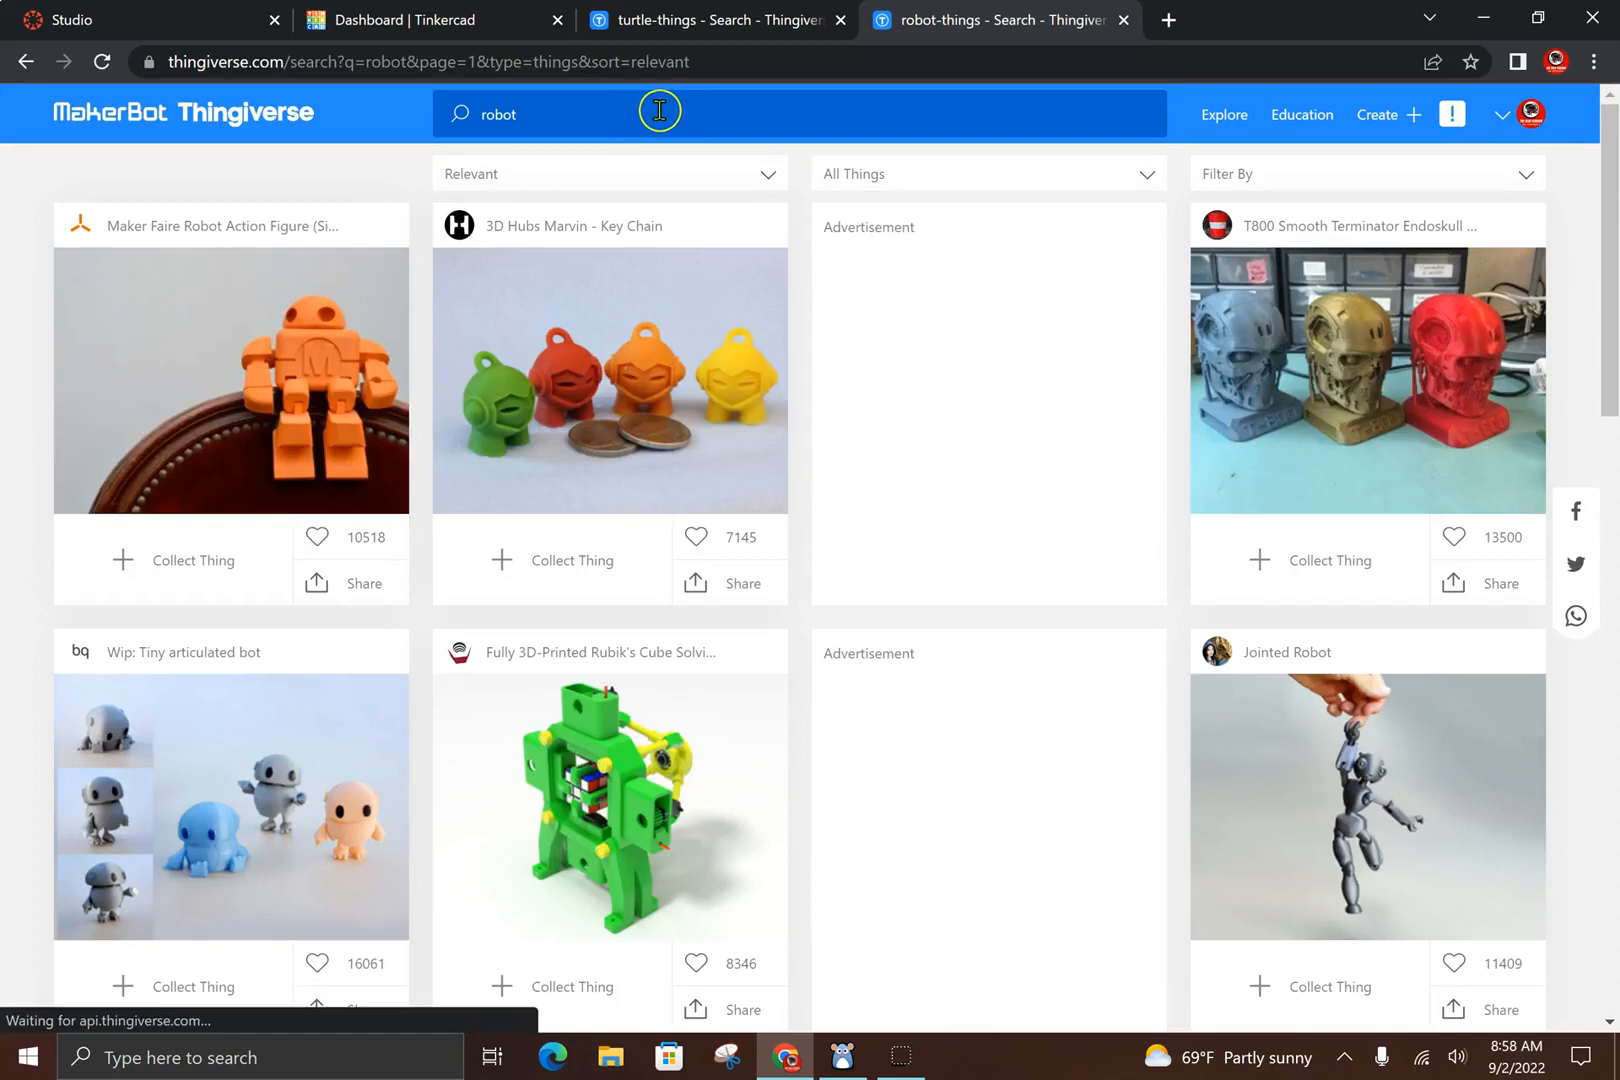
pyautogui.scroll(-3)
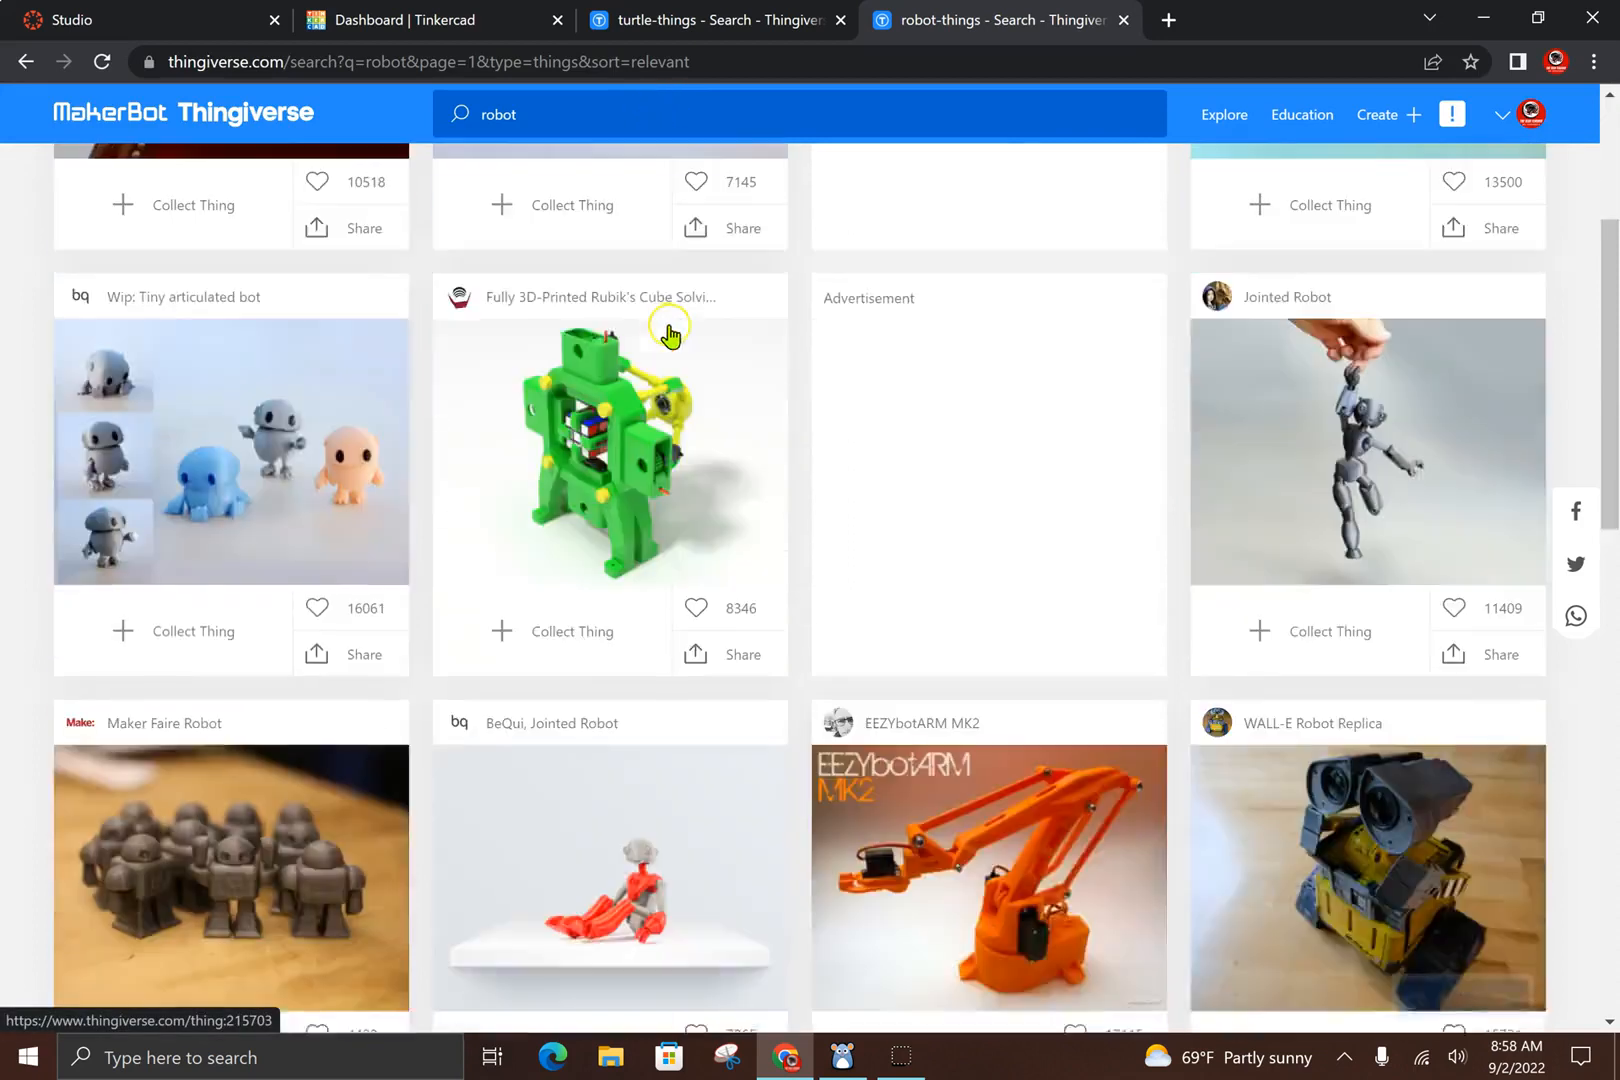
pyautogui.scroll(-3)
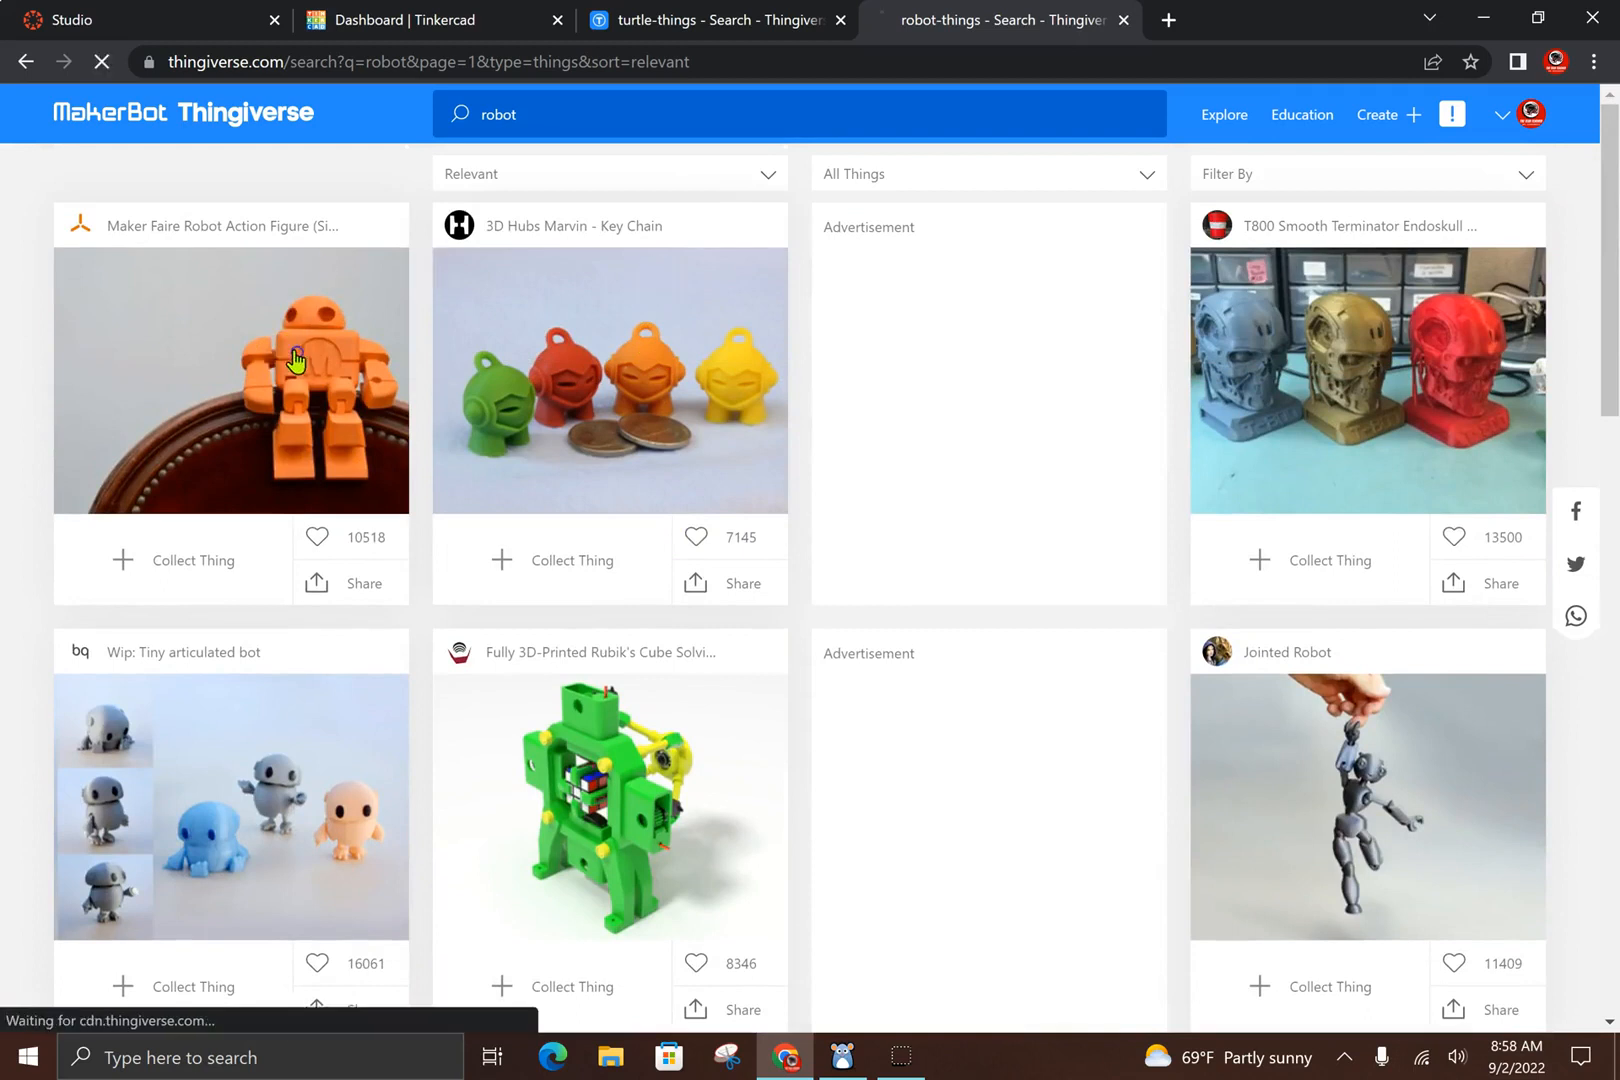
# Open the Maker Faire Robot Action Figure design and show its Thing Files list
pyautogui.click(230, 380)
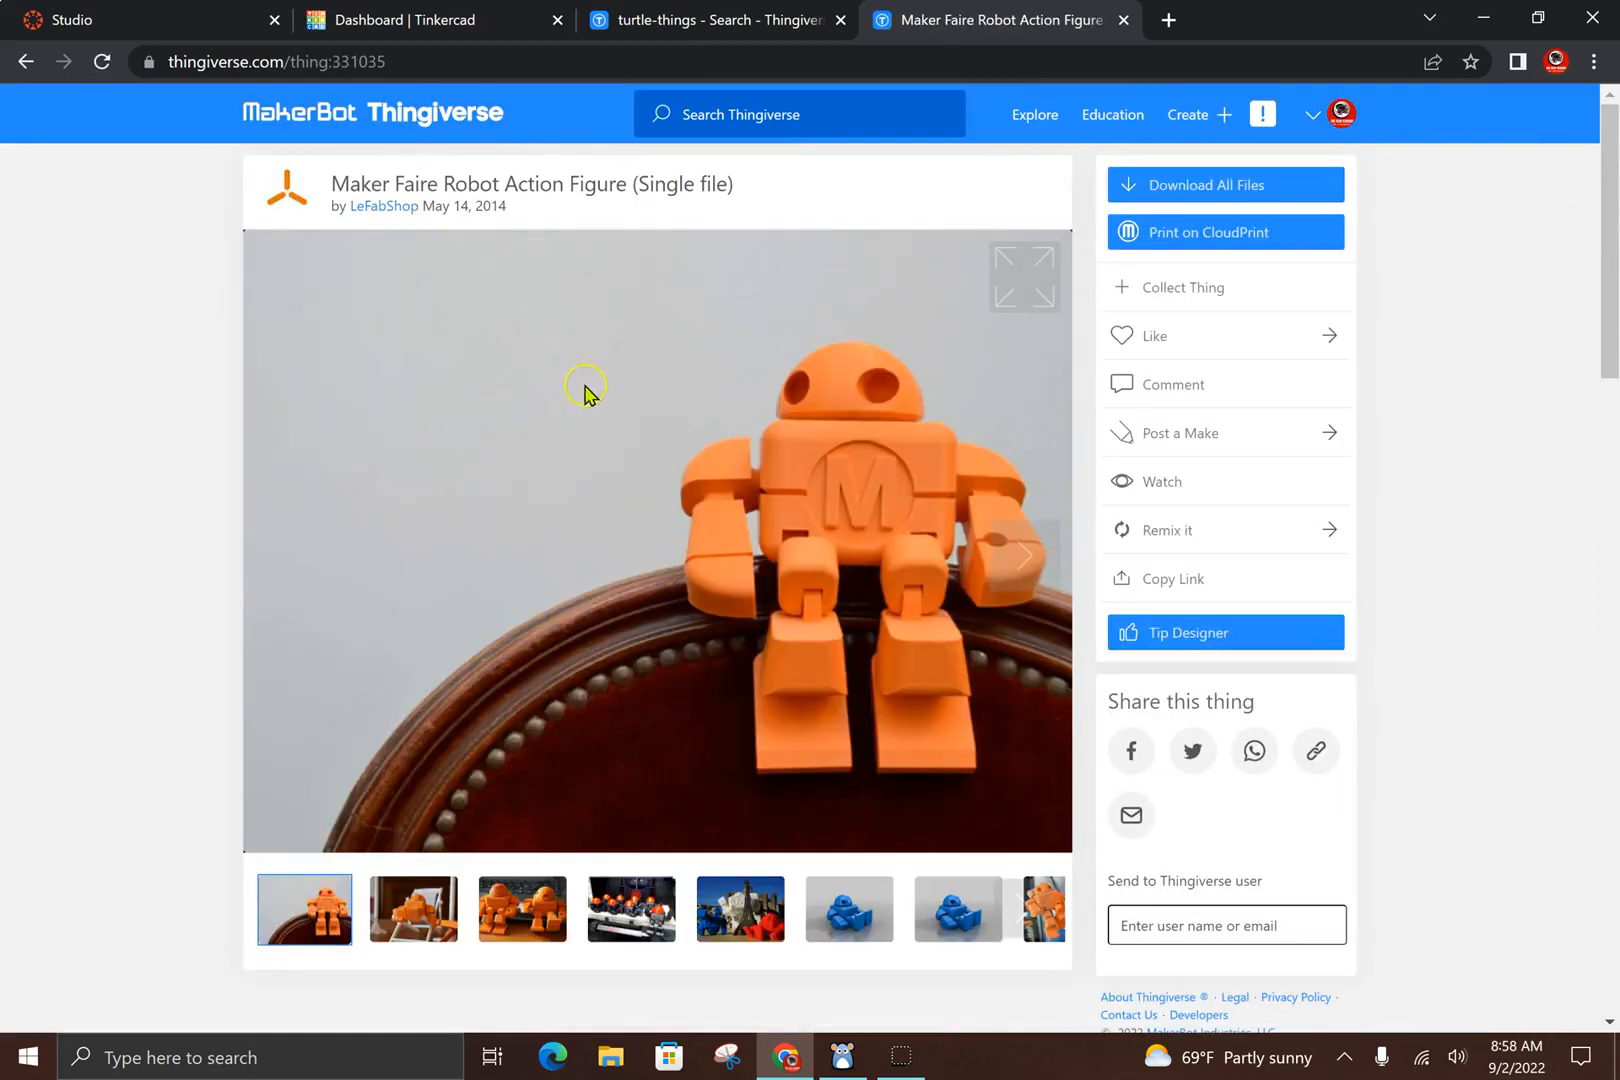
pyautogui.scroll(-3)
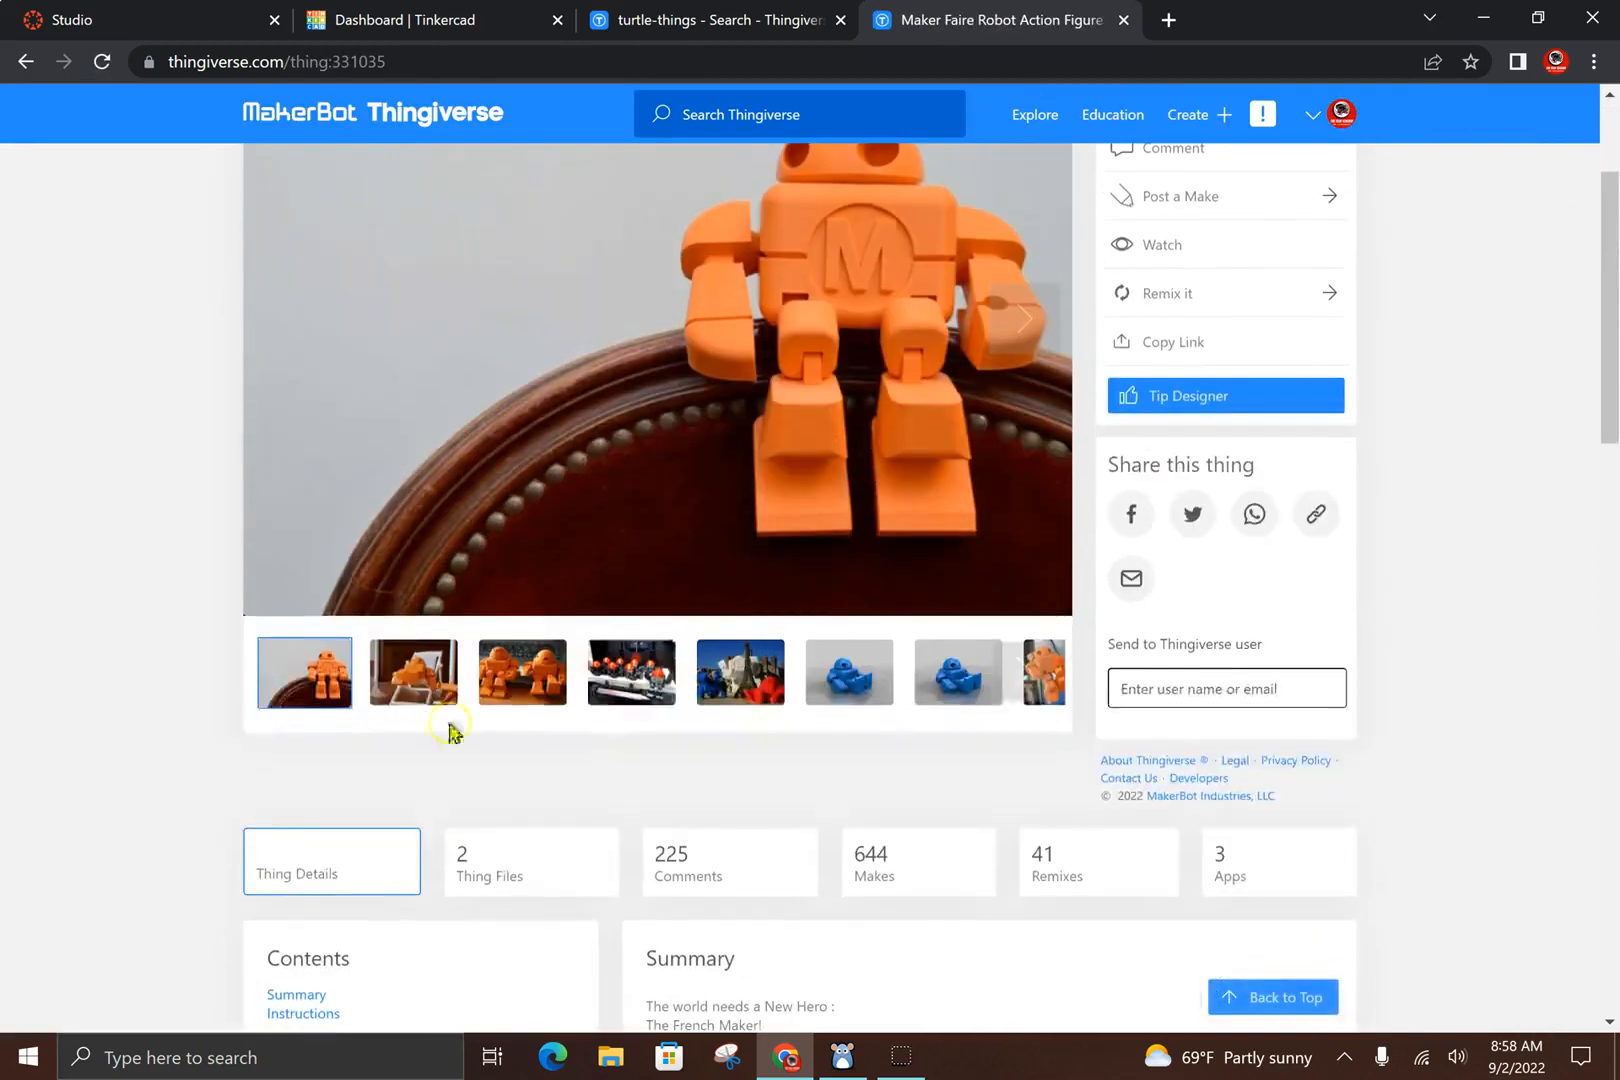
pyautogui.scroll(-3)
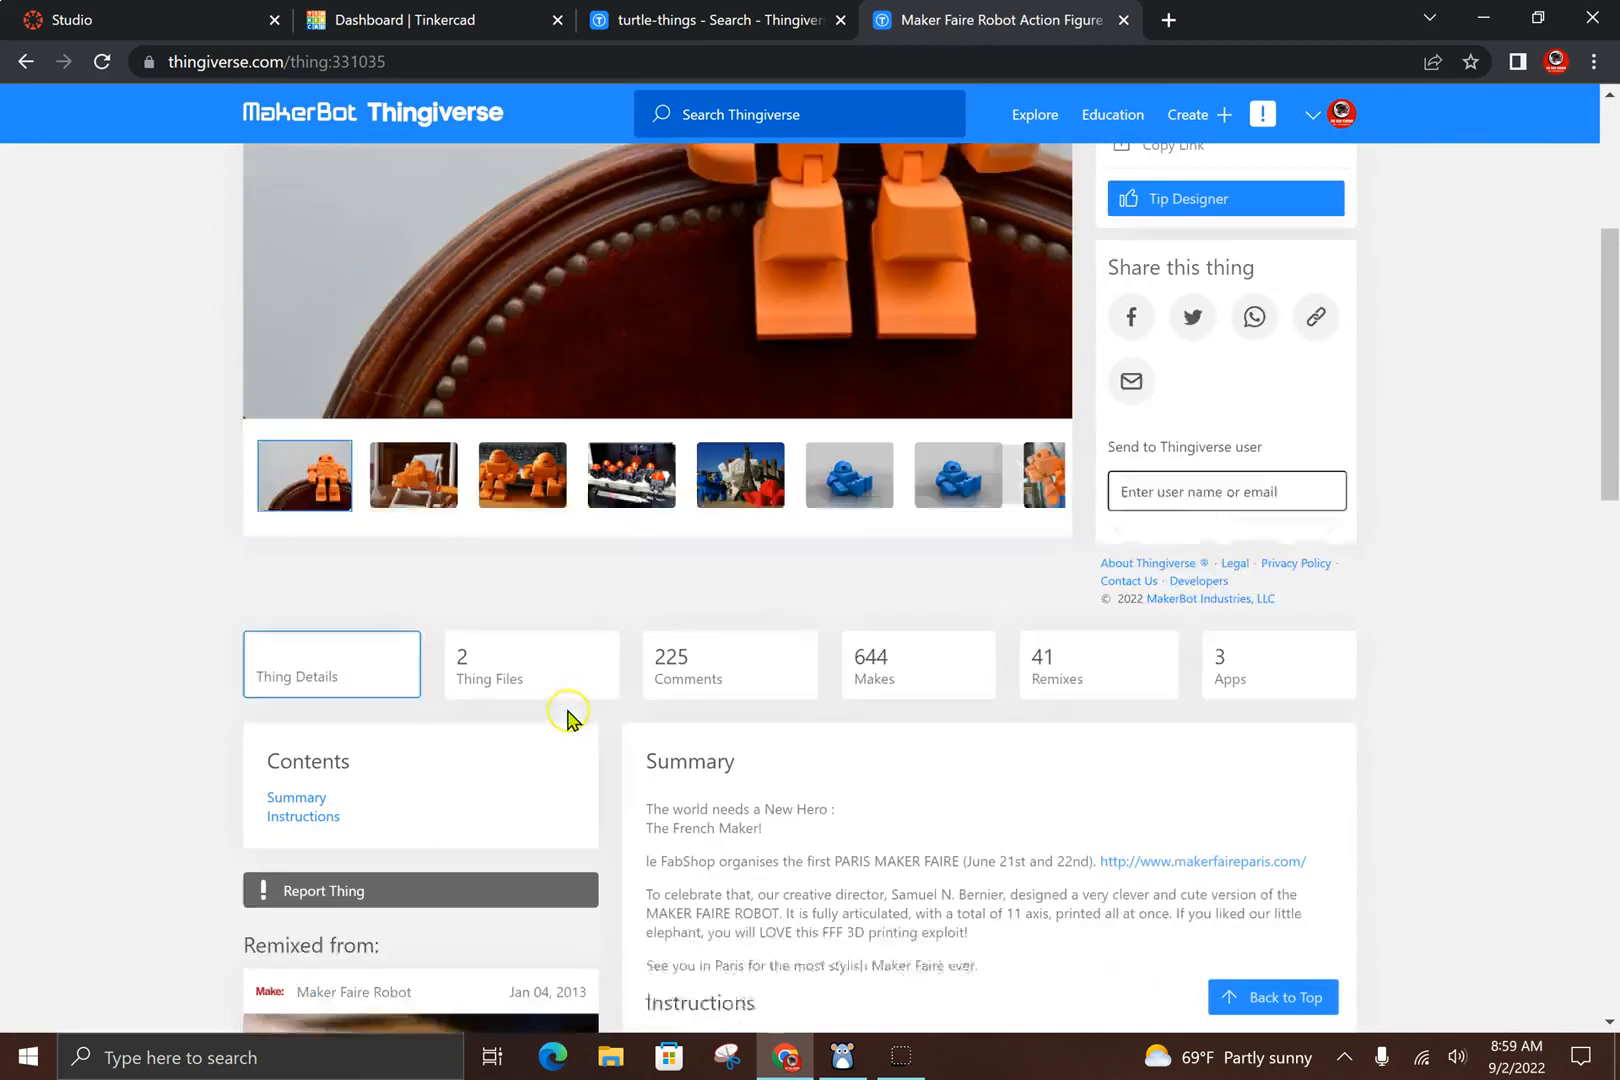
pyautogui.scroll(-3)
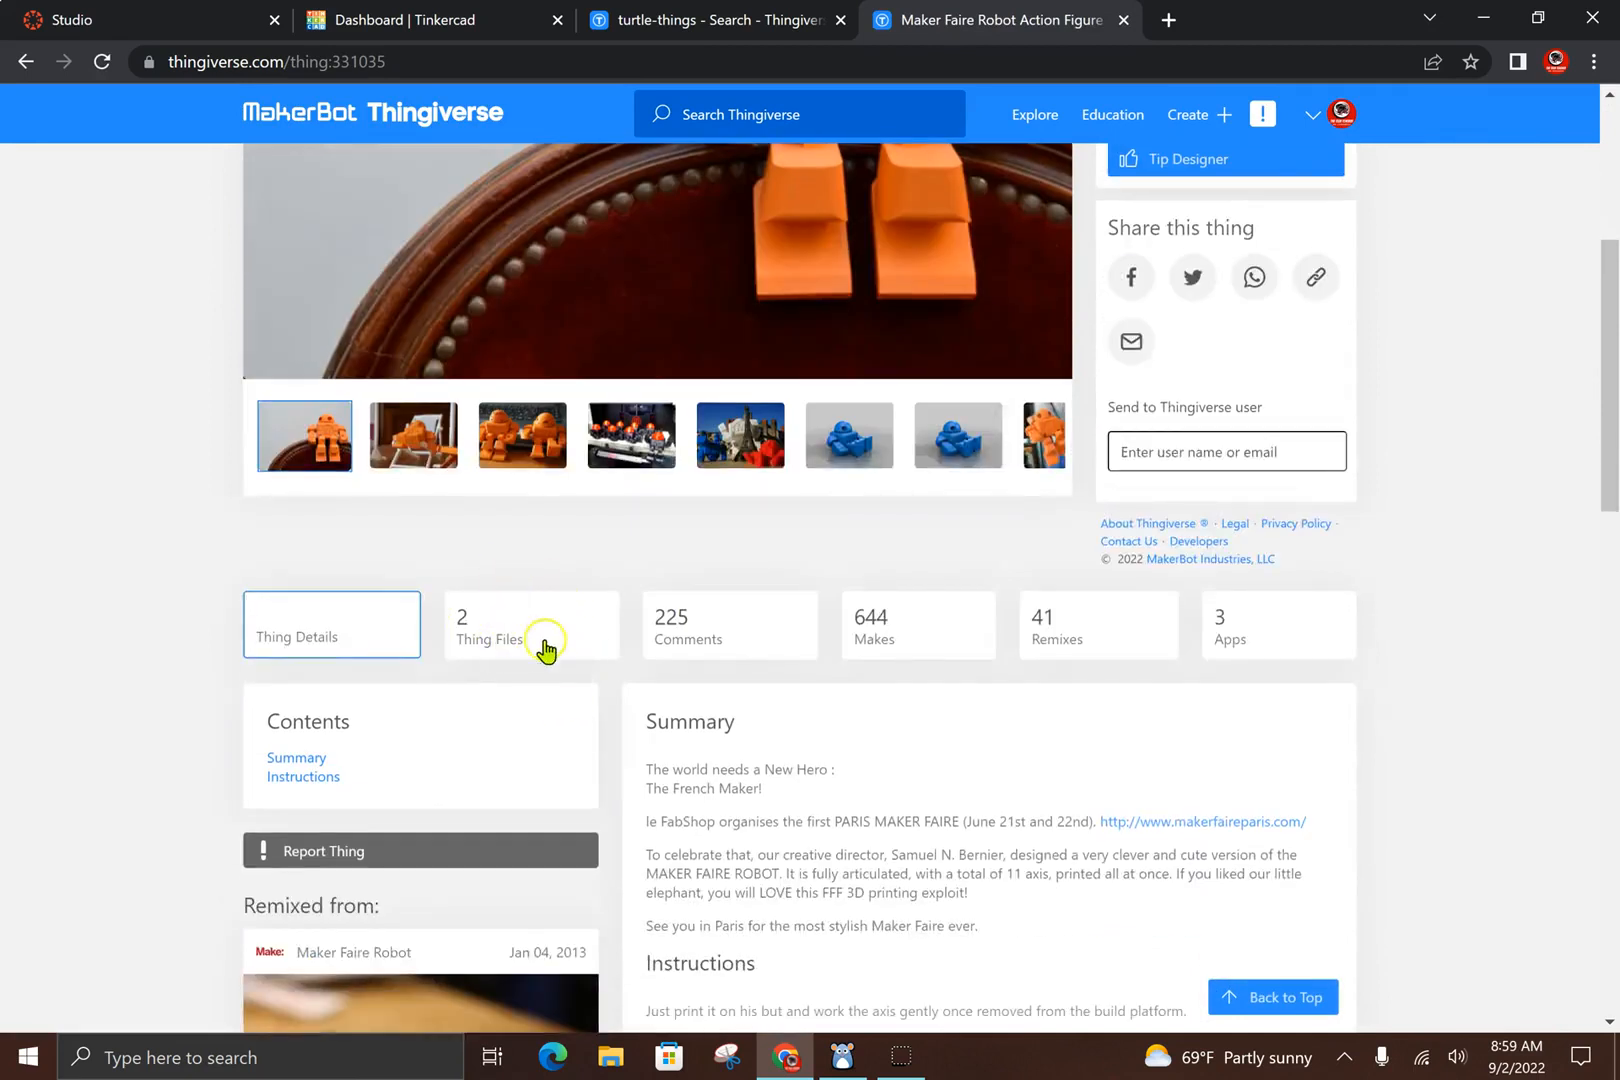
pyautogui.click(531, 630)
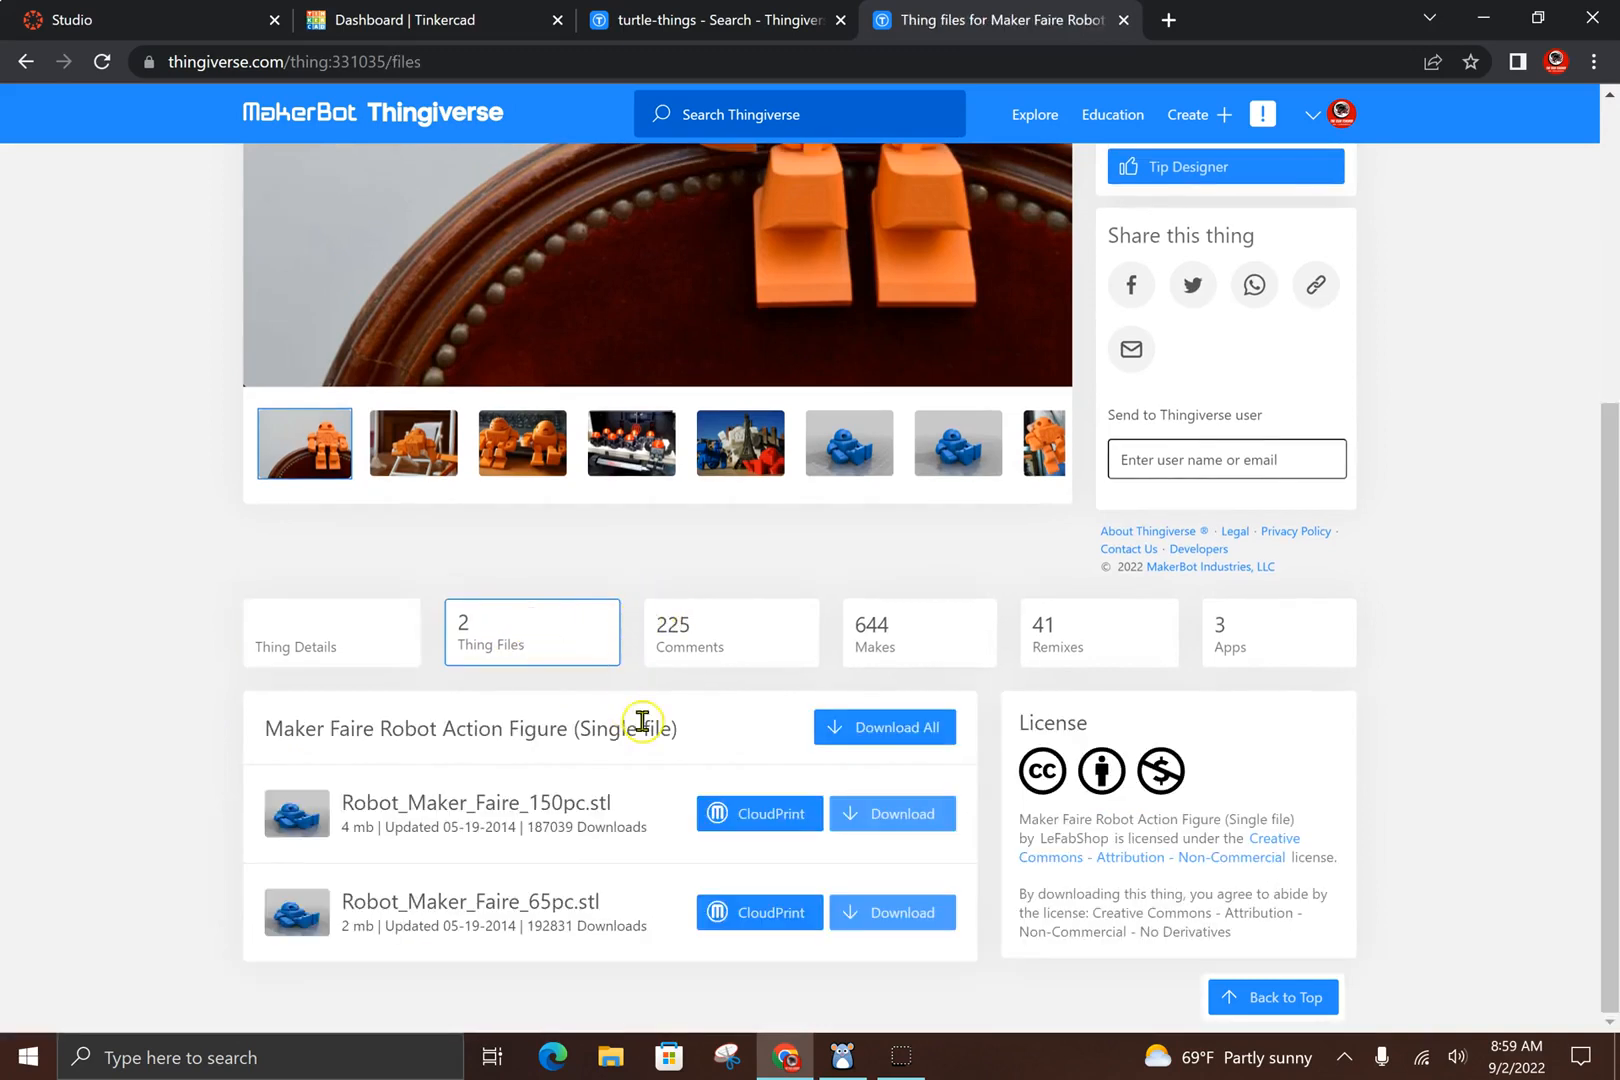
pyautogui.moveTo(641, 822)
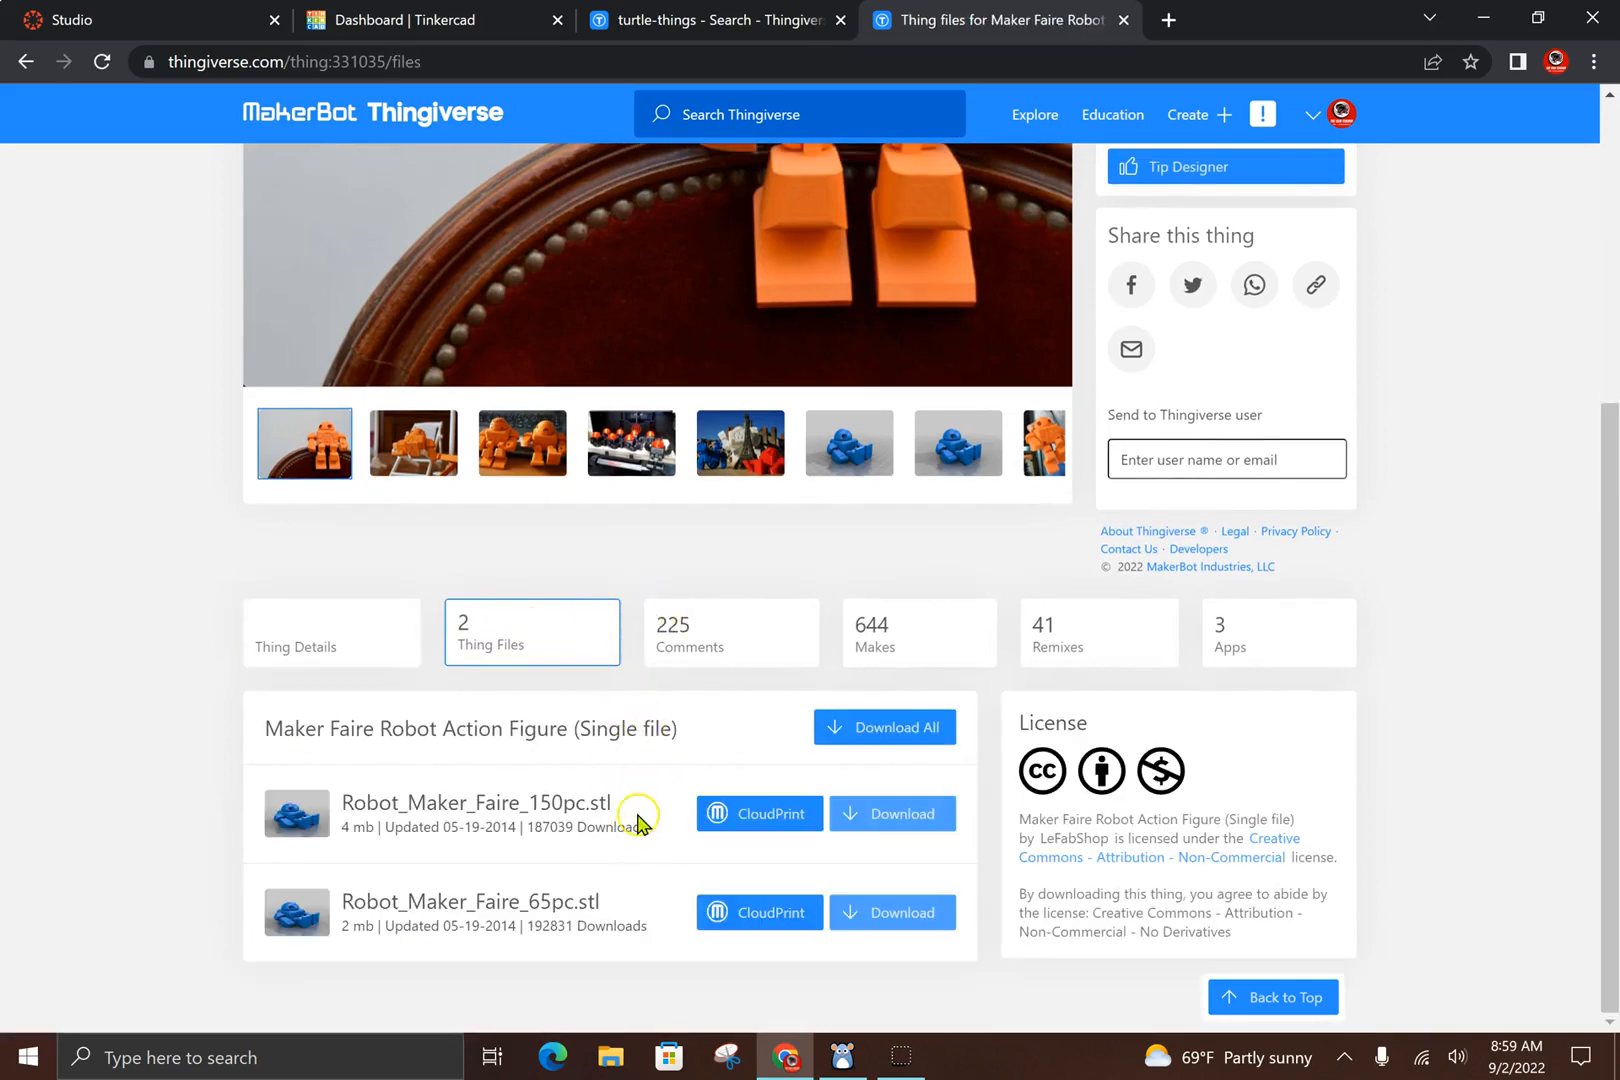
pyautogui.moveTo(641, 805)
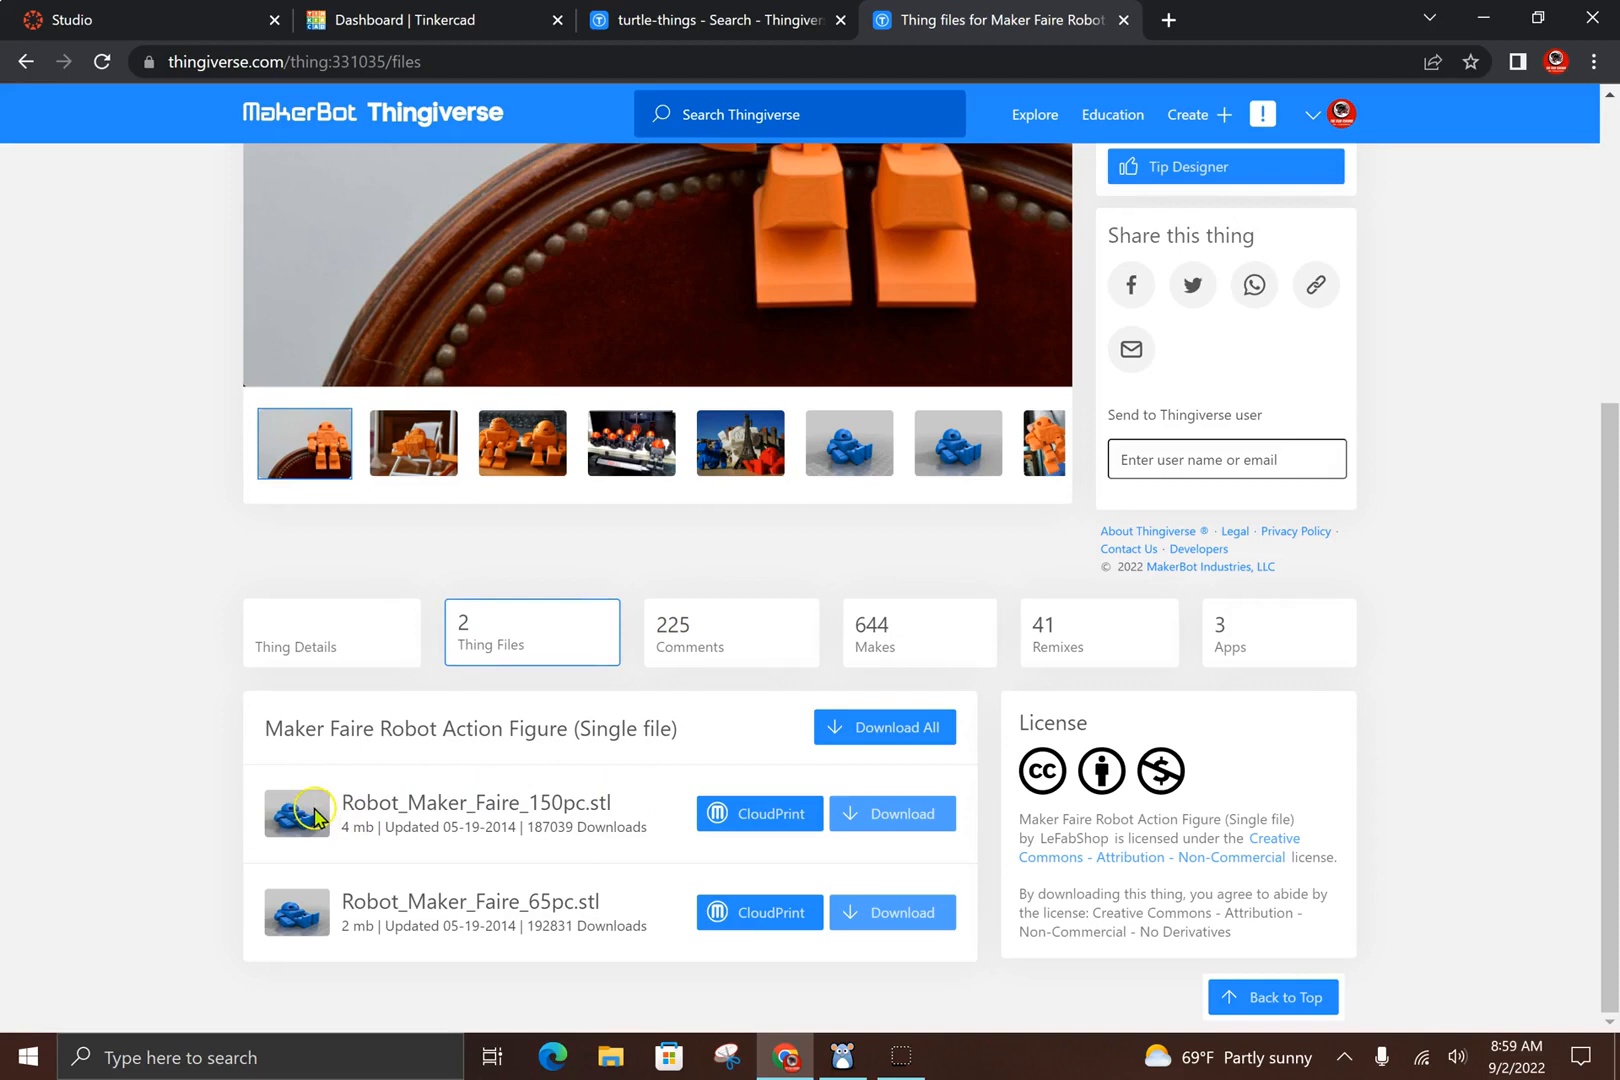
pyautogui.moveTo(346, 858)
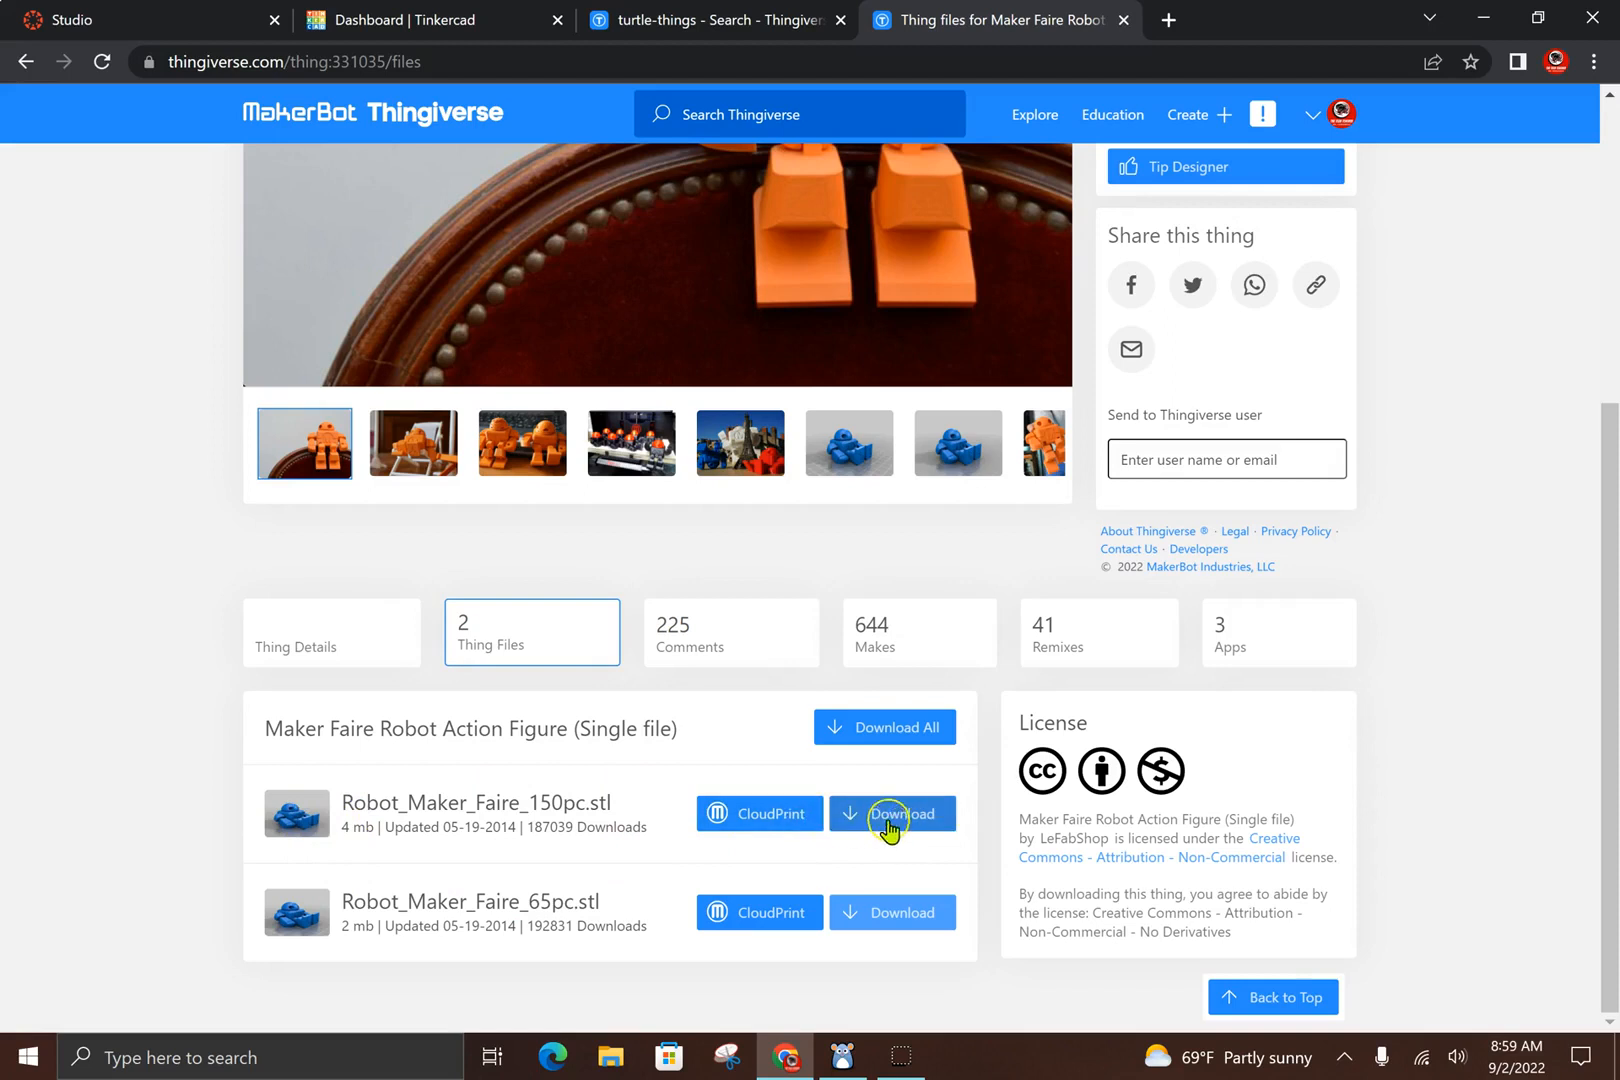
# Download Robot_Maker_Faire_150pc.stl from the design's files list
pyautogui.click(892, 813)
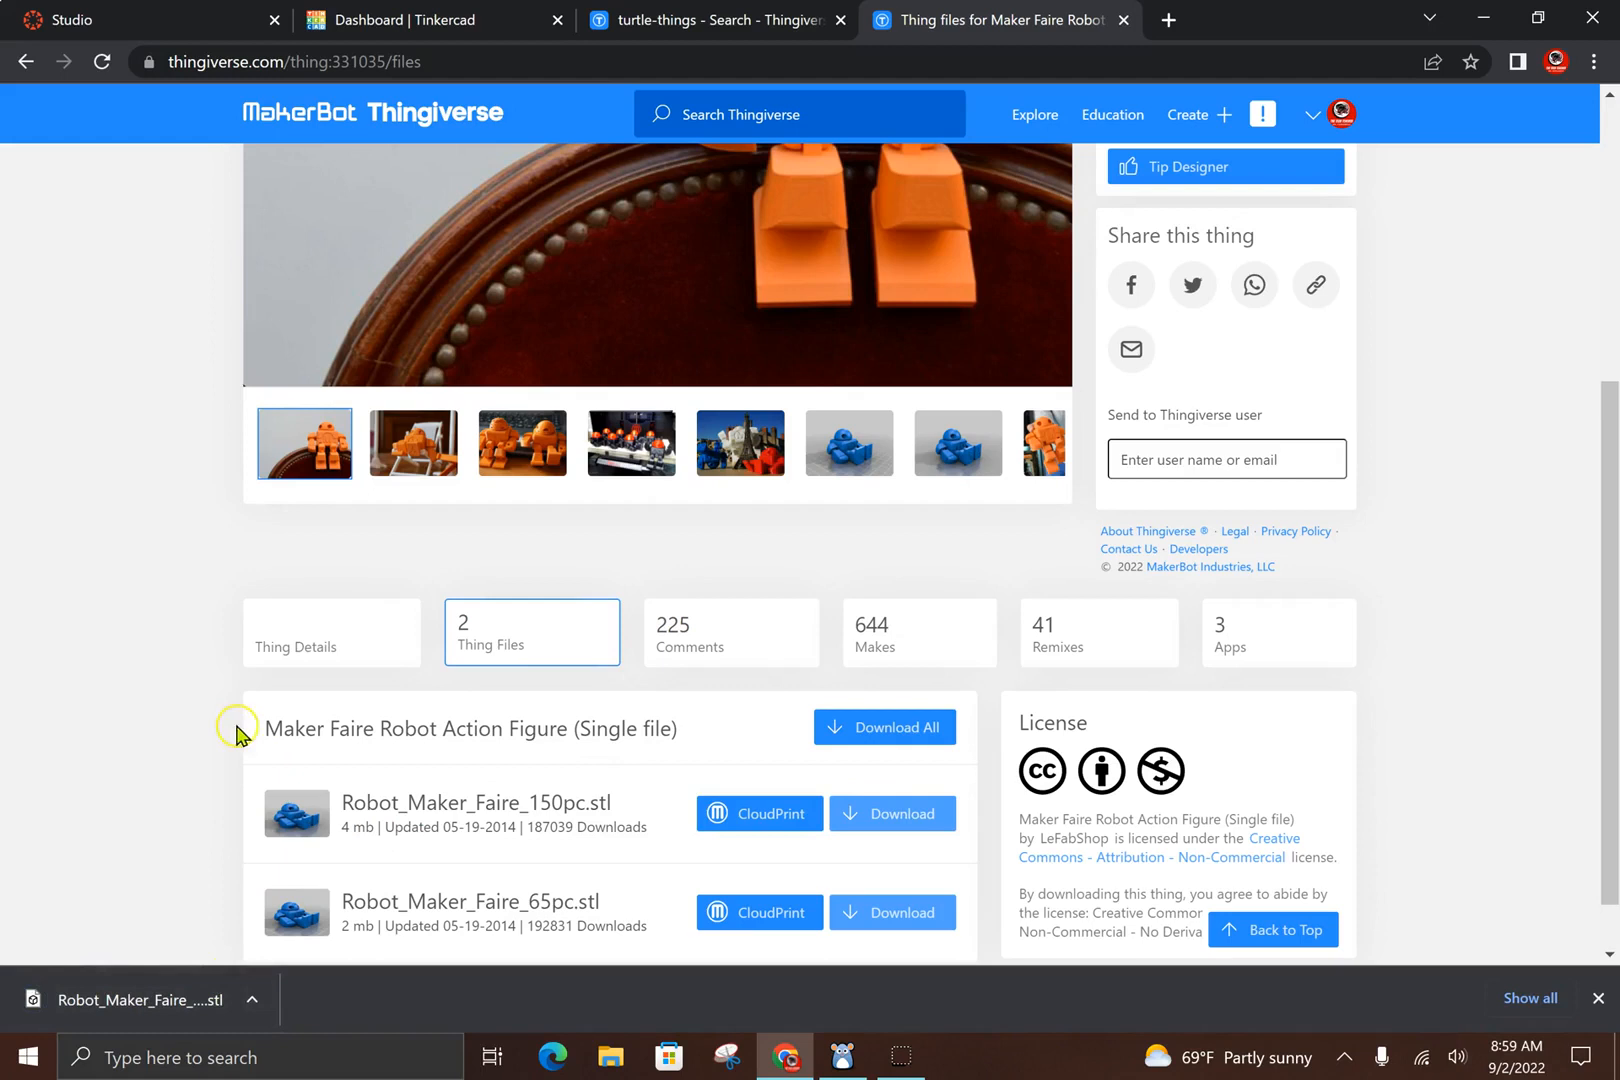
pyautogui.moveTo(199, 686)
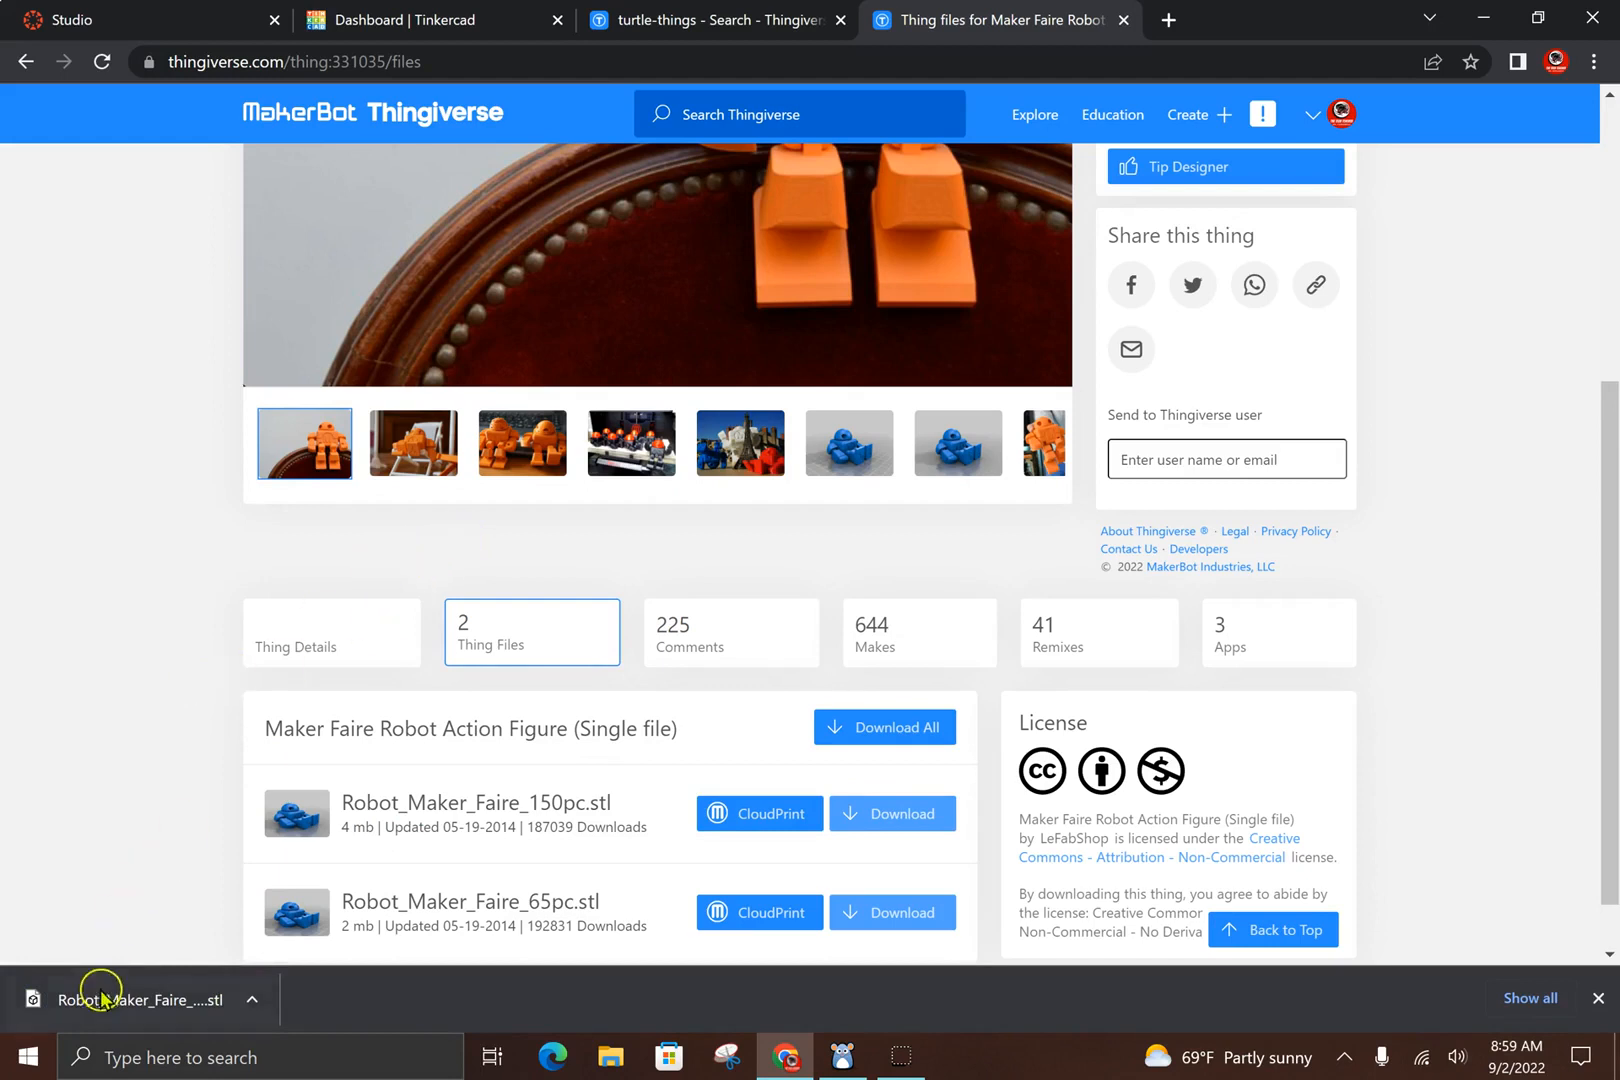
pyautogui.moveTo(642, 67)
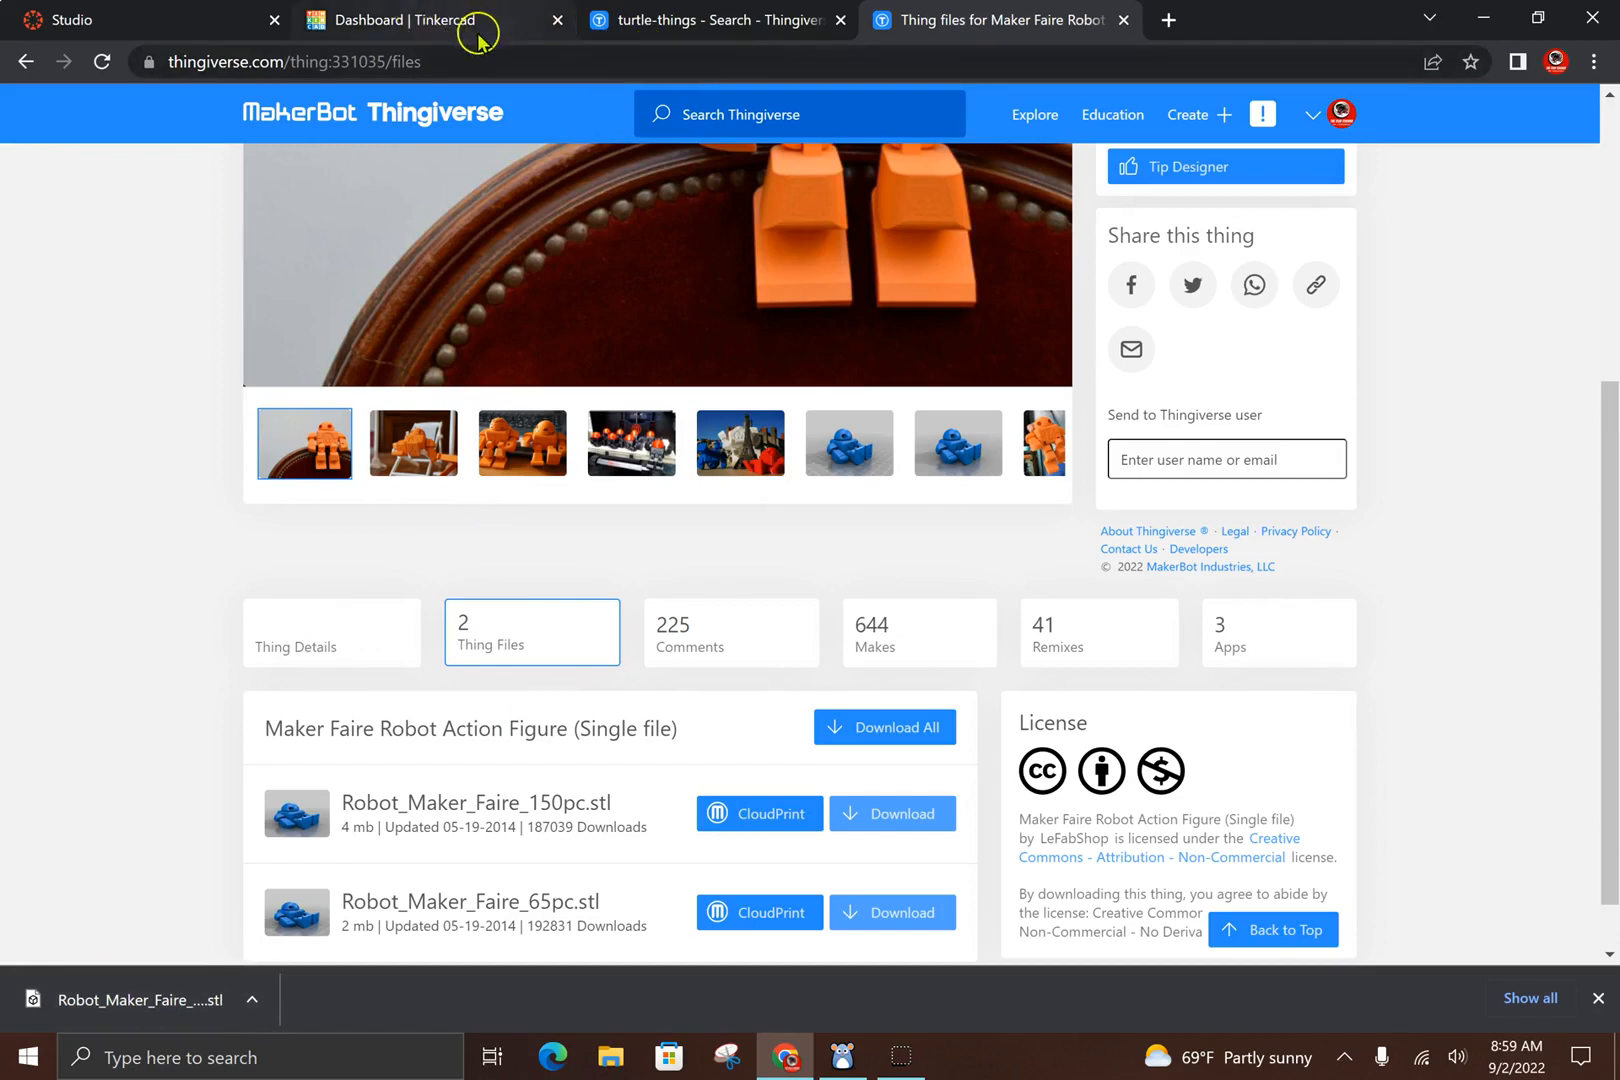
# Return to the turtle search results tab and scroll page 2 to the blue TURTLE model
pyautogui.click(716, 20)
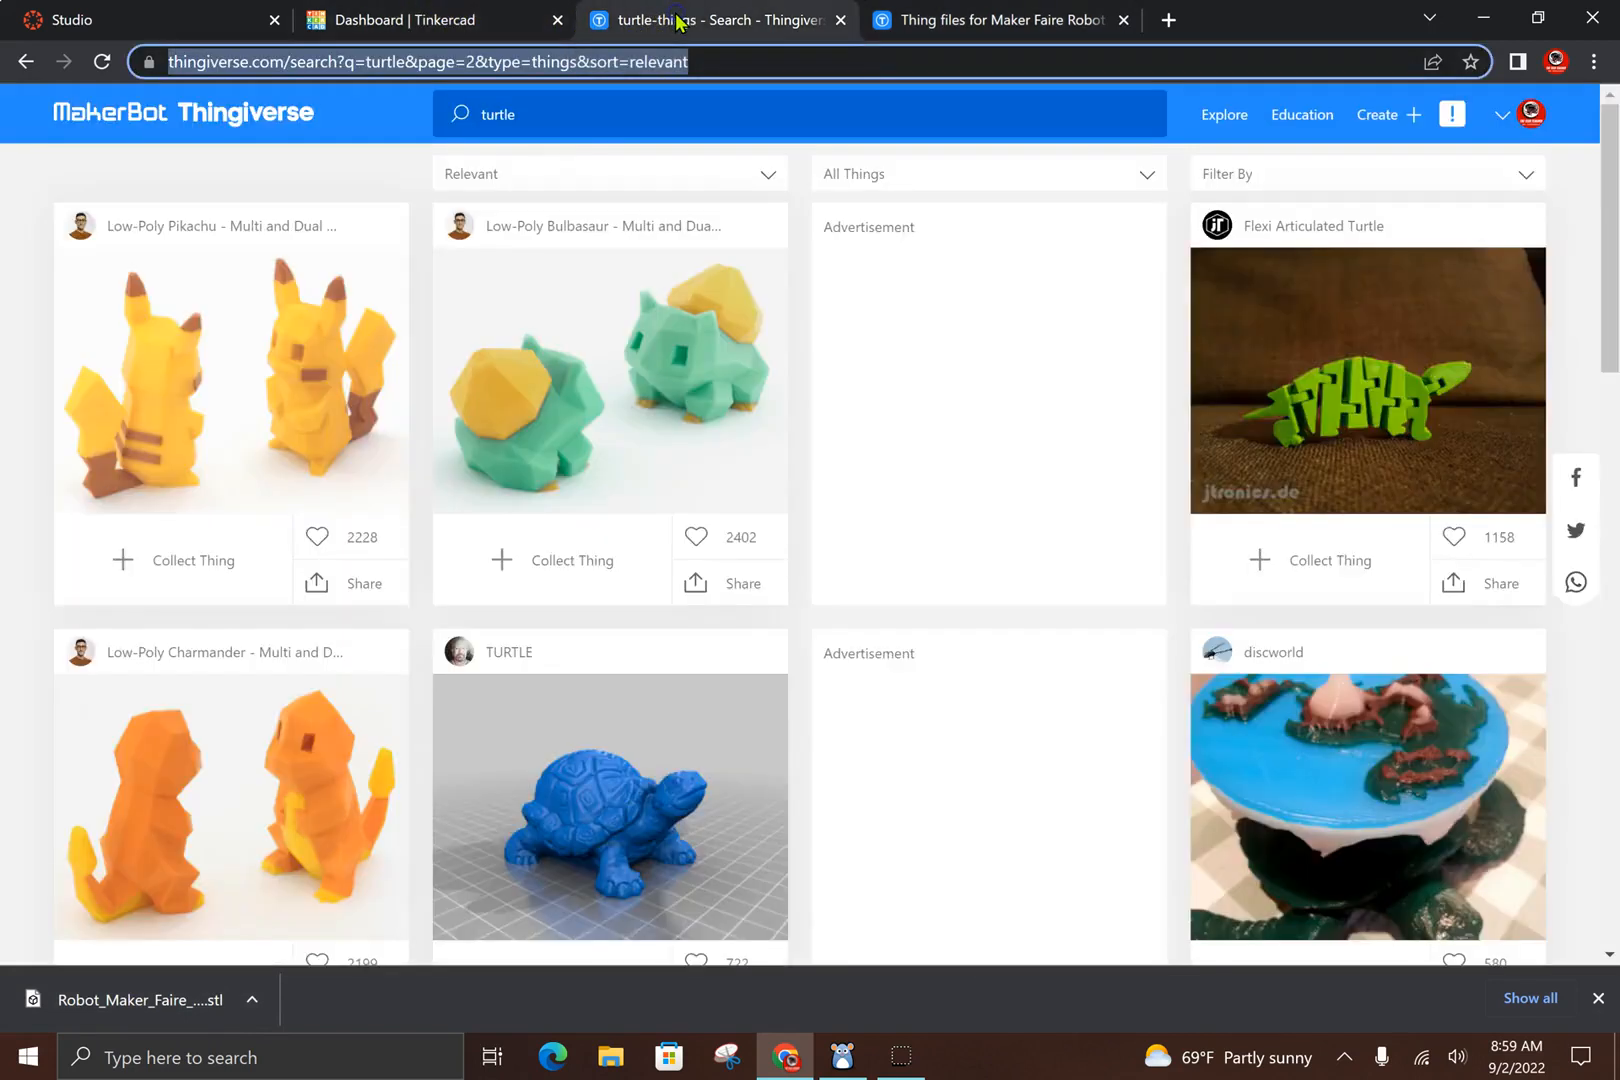
pyautogui.scroll(-3)
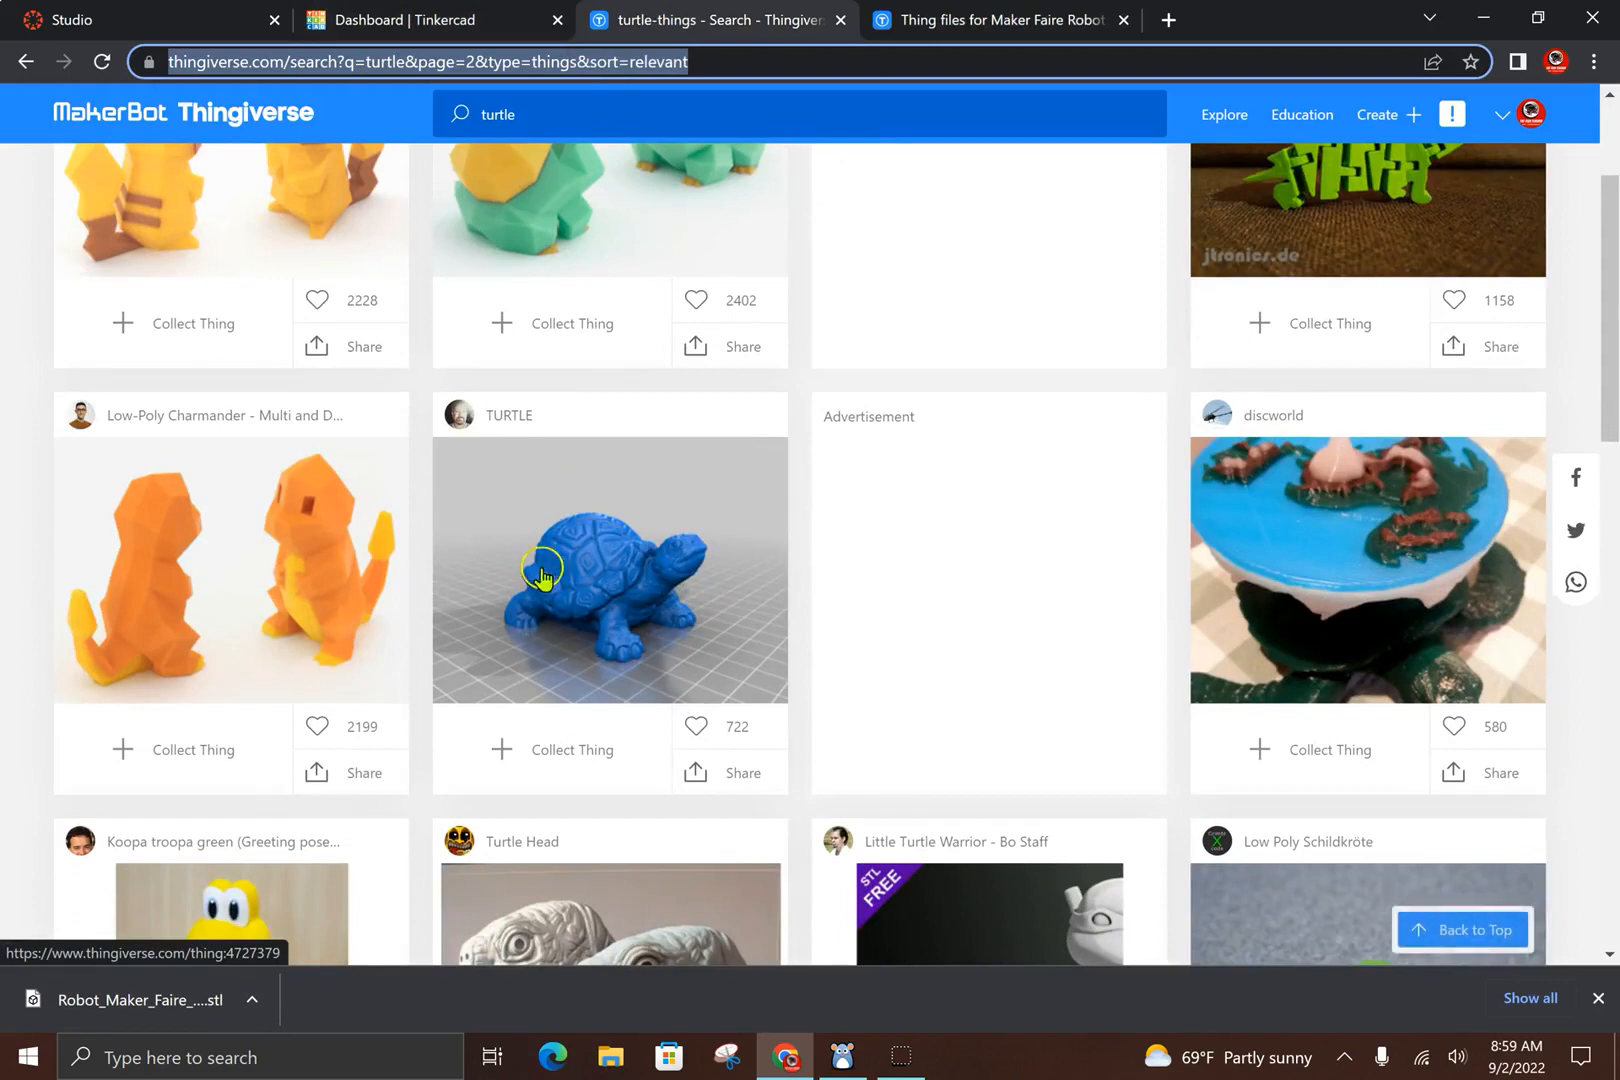
pyautogui.moveTo(613, 515)
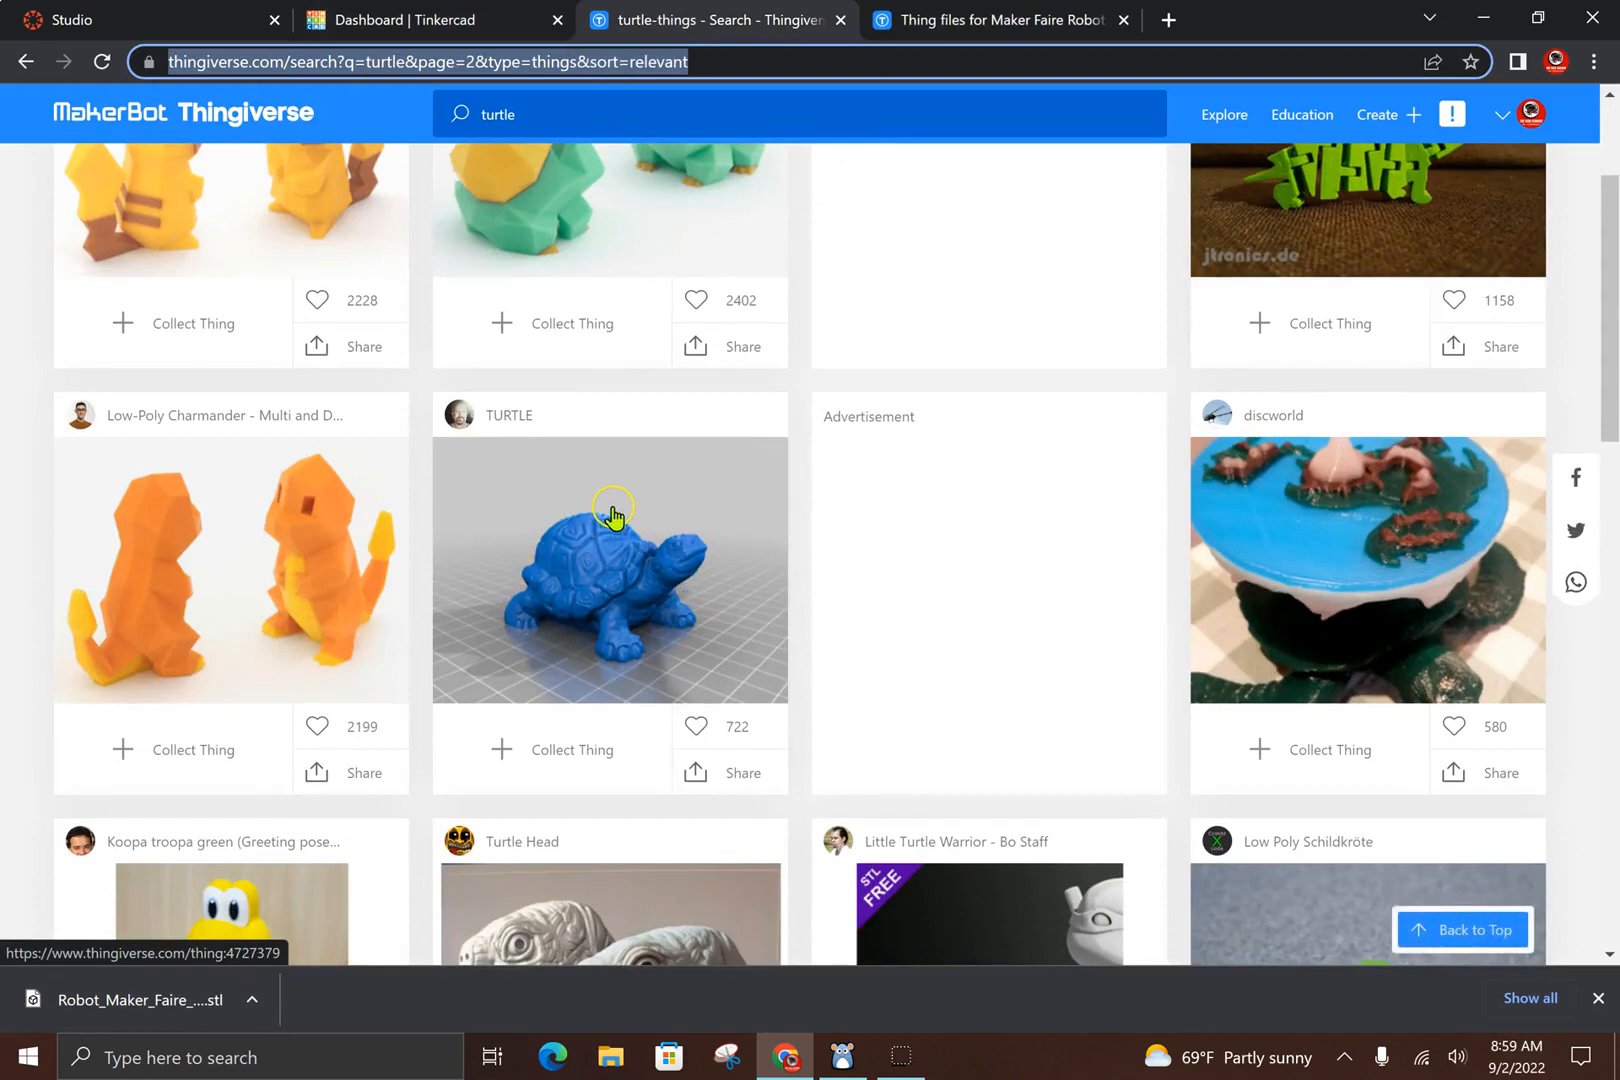
pyautogui.moveTo(637, 555)
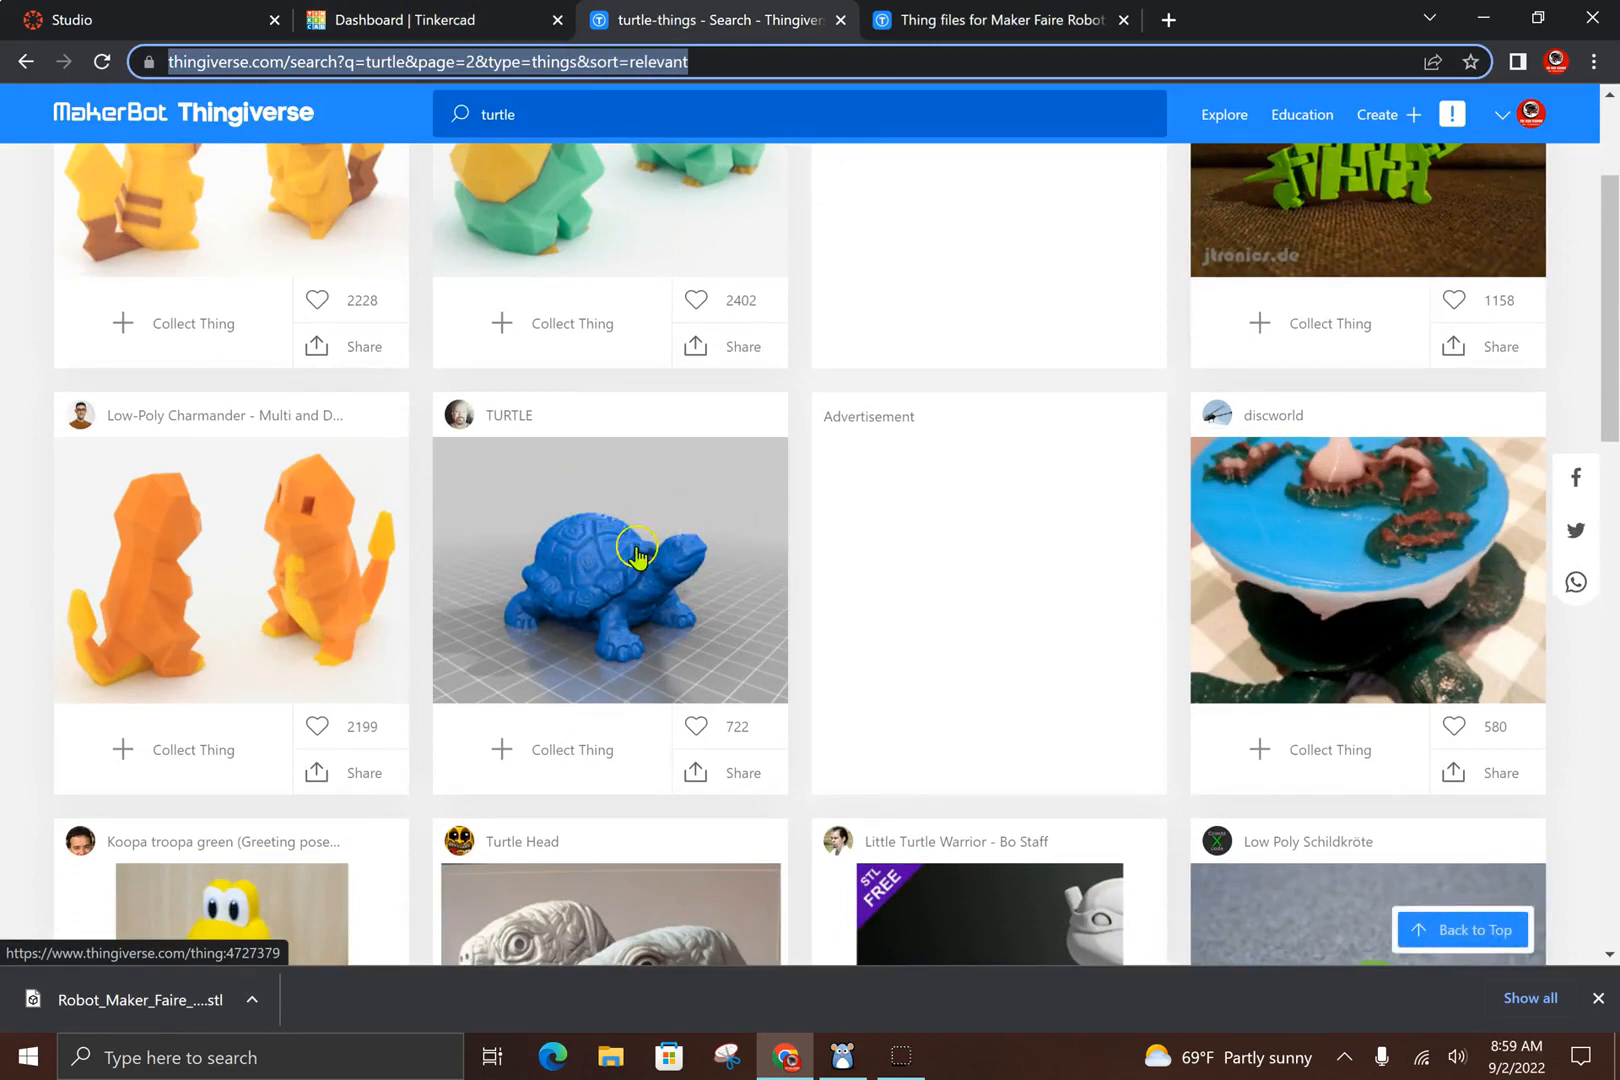
pyautogui.scroll(-3)
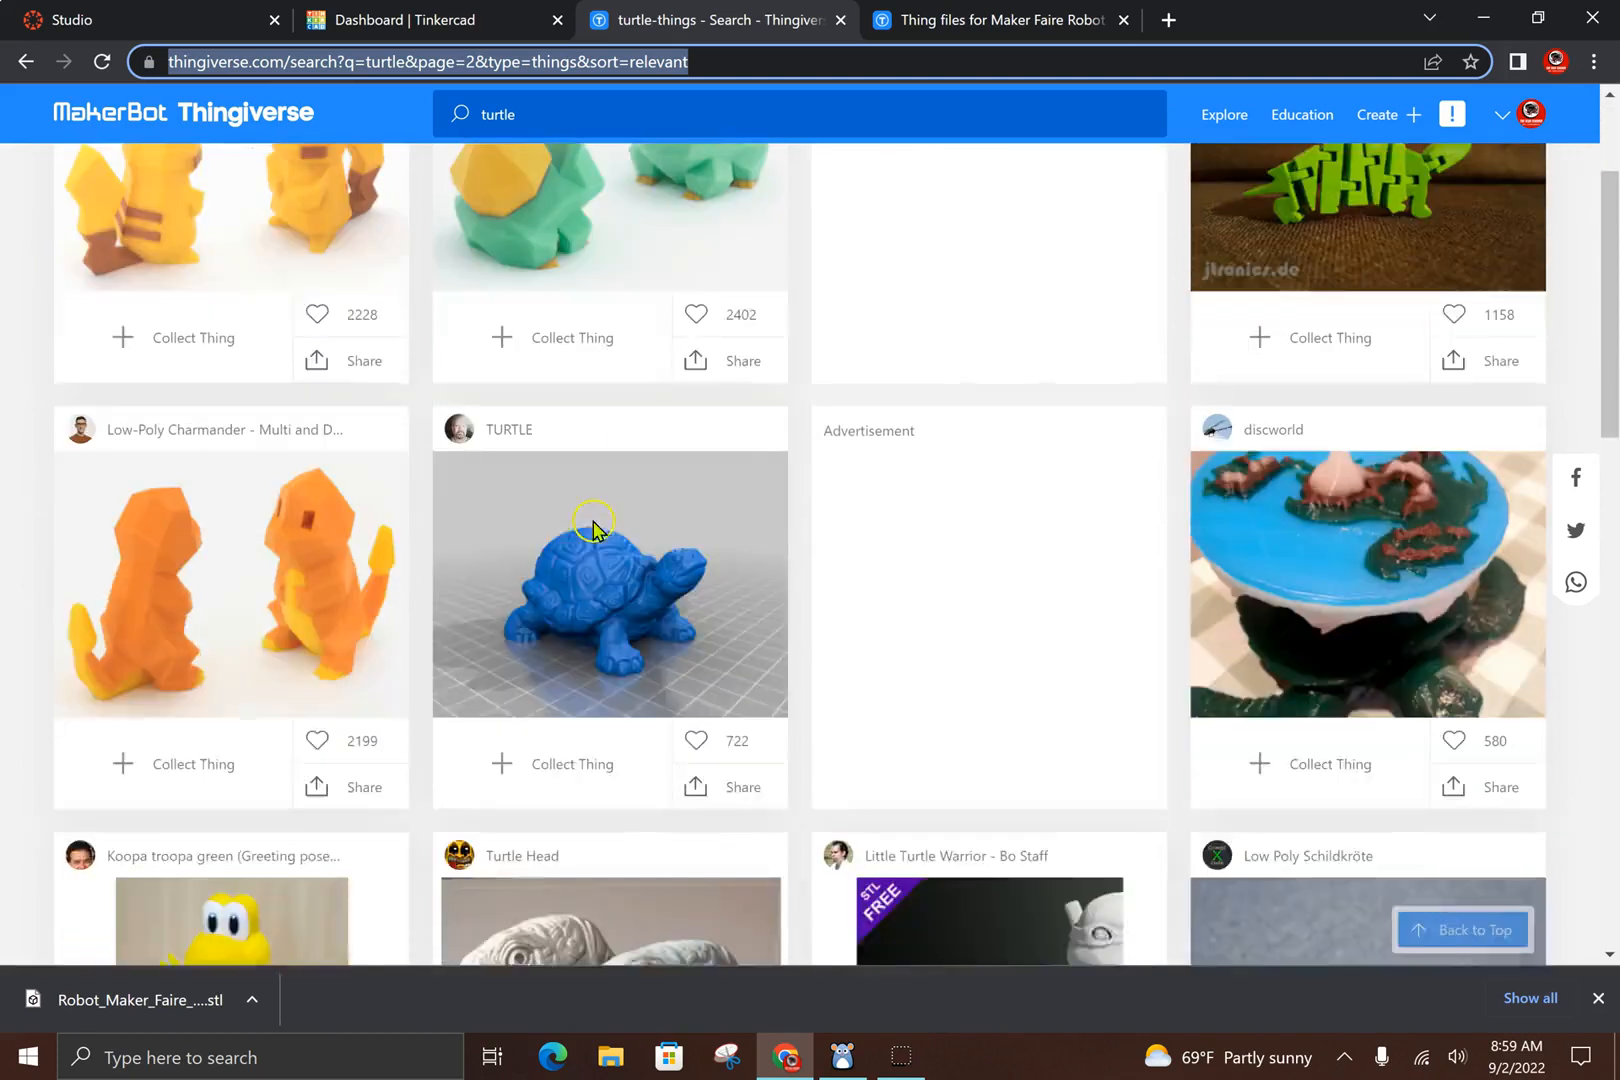
# Create a new 3D design from the Tinkercad dashboard, opening Neat Wluff-Kup
pyautogui.click(424, 20)
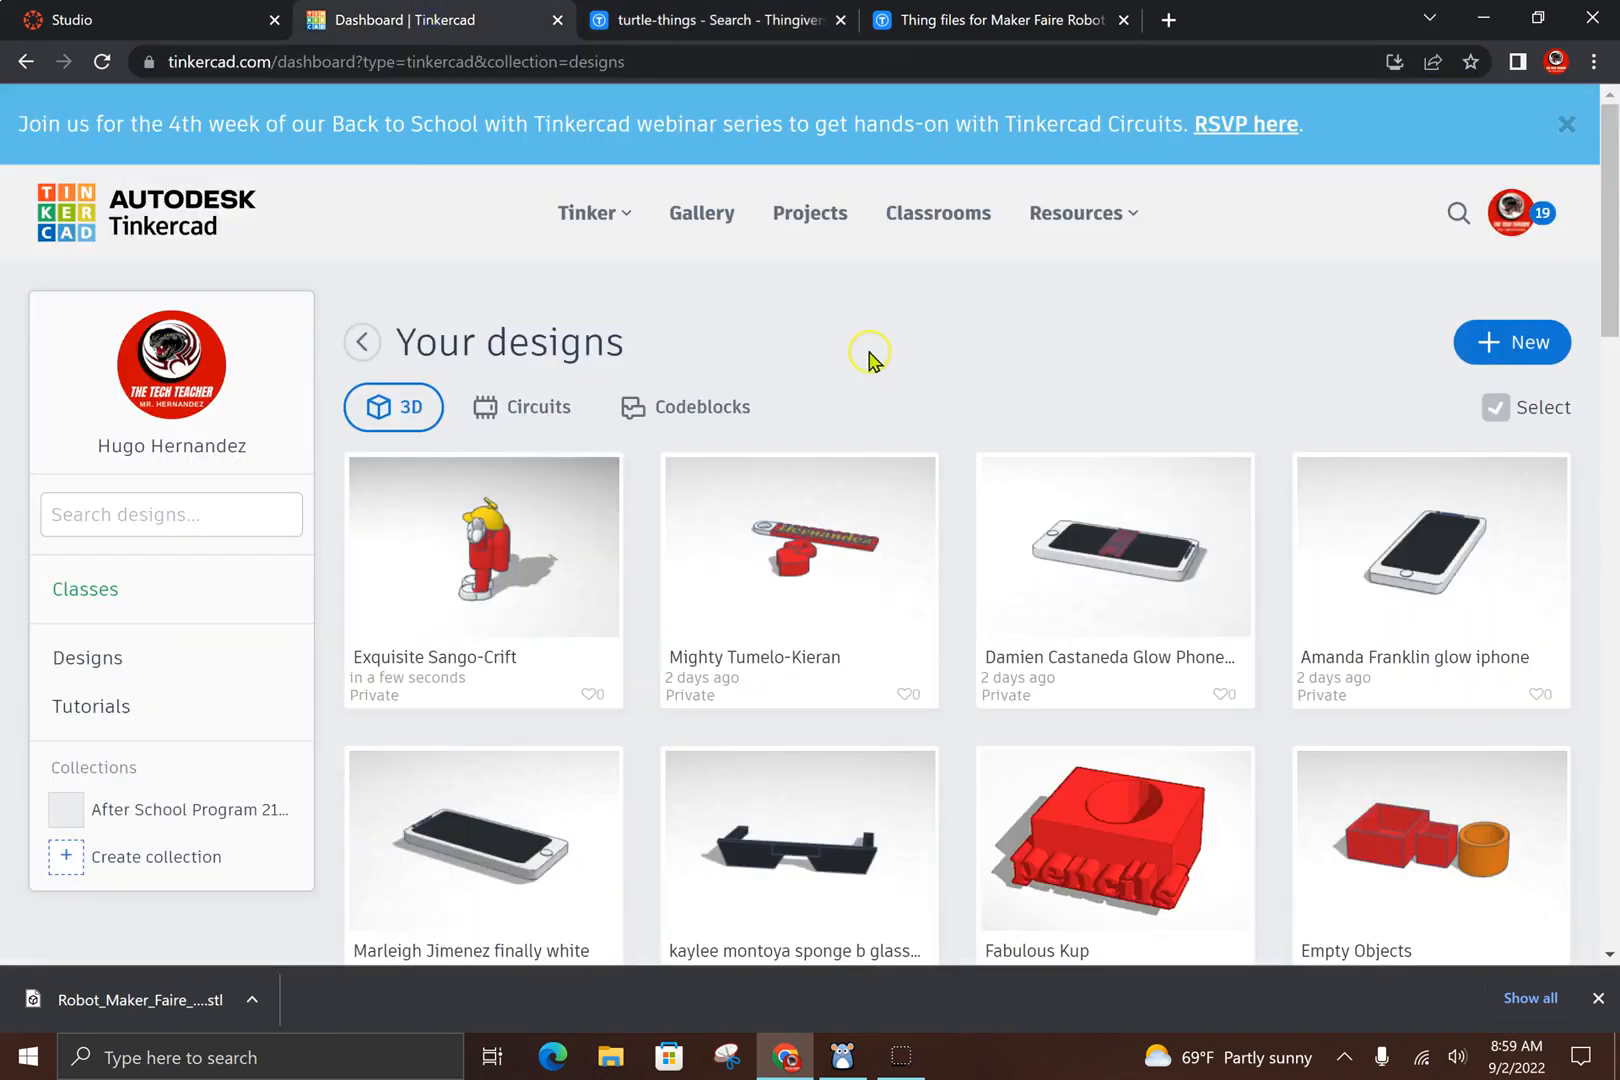
pyautogui.click(1510, 342)
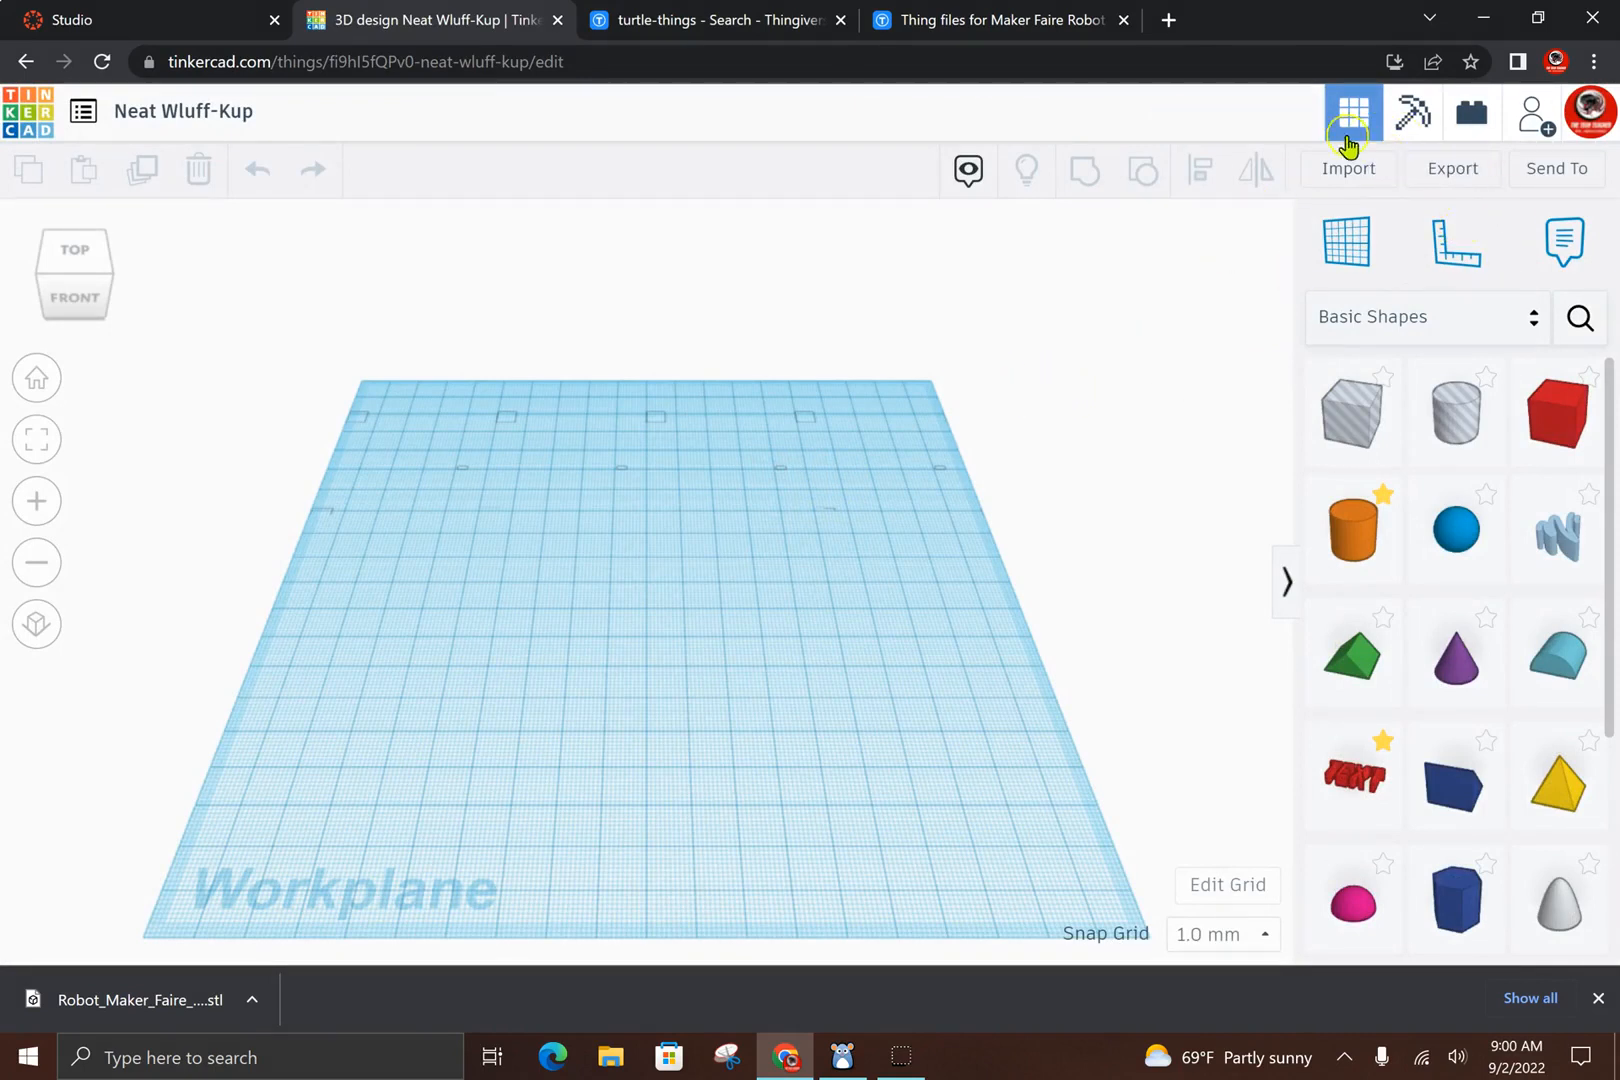
# Start importing the Robot Maker Faire STL into the design through the Import dialog
pyautogui.click(1348, 114)
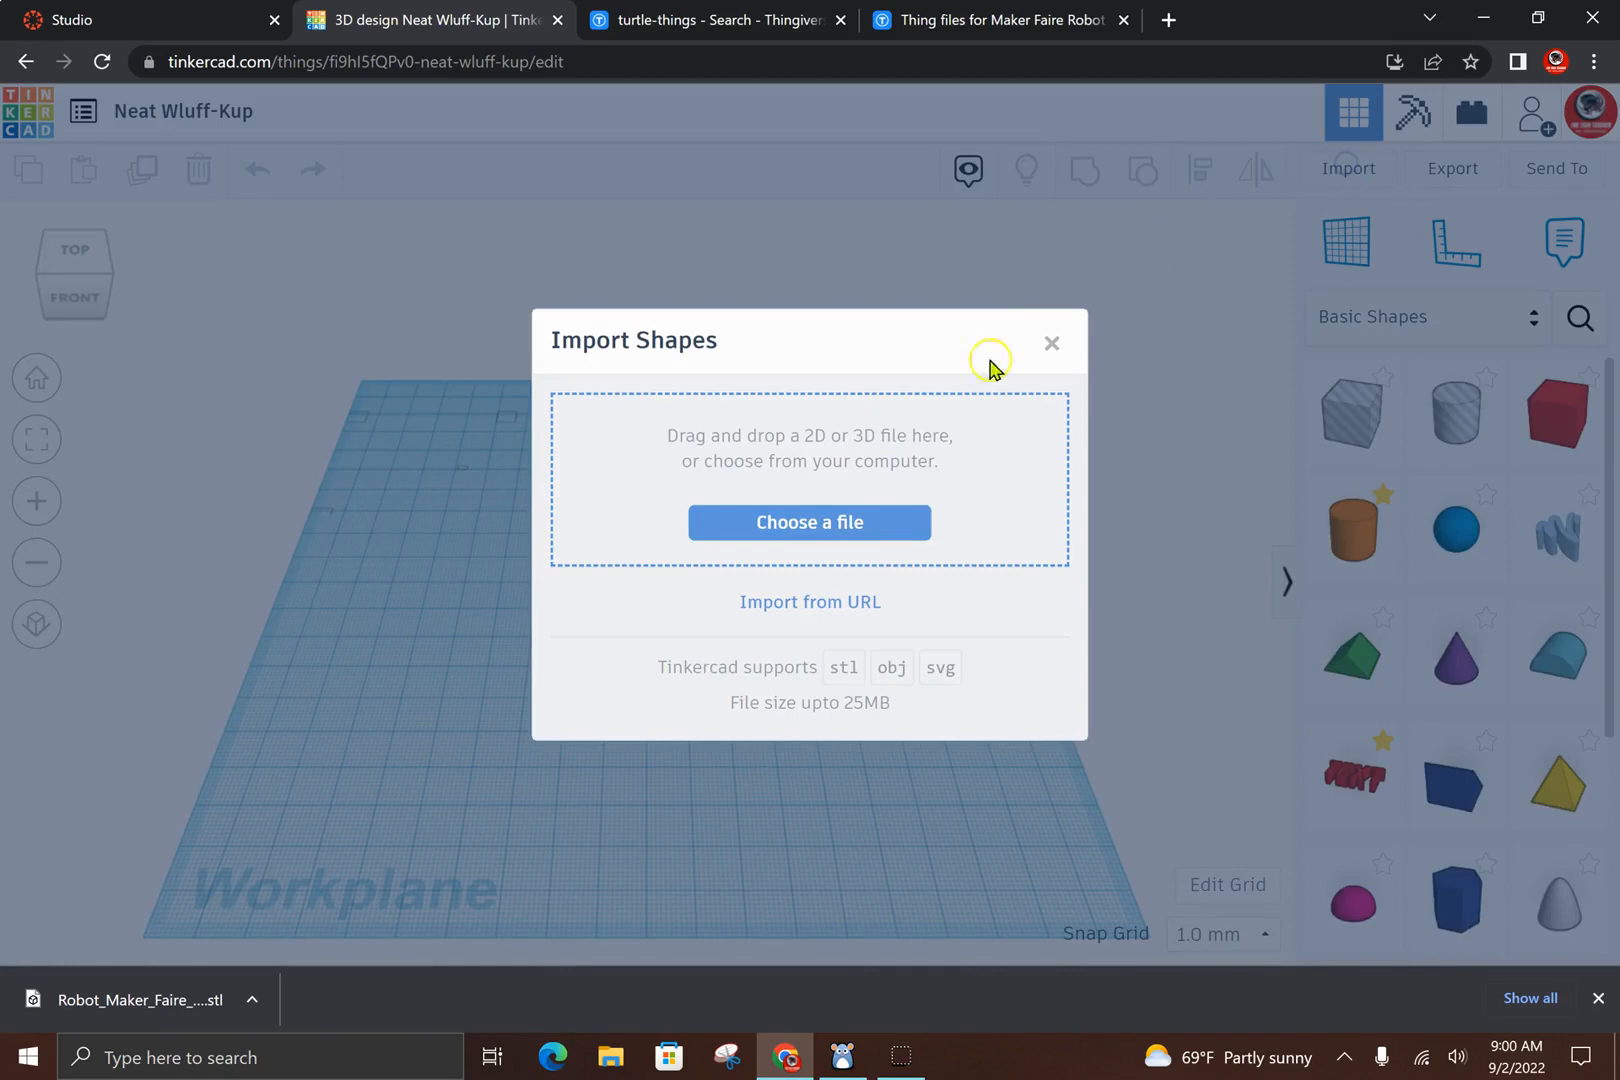
pyautogui.moveTo(528, 603)
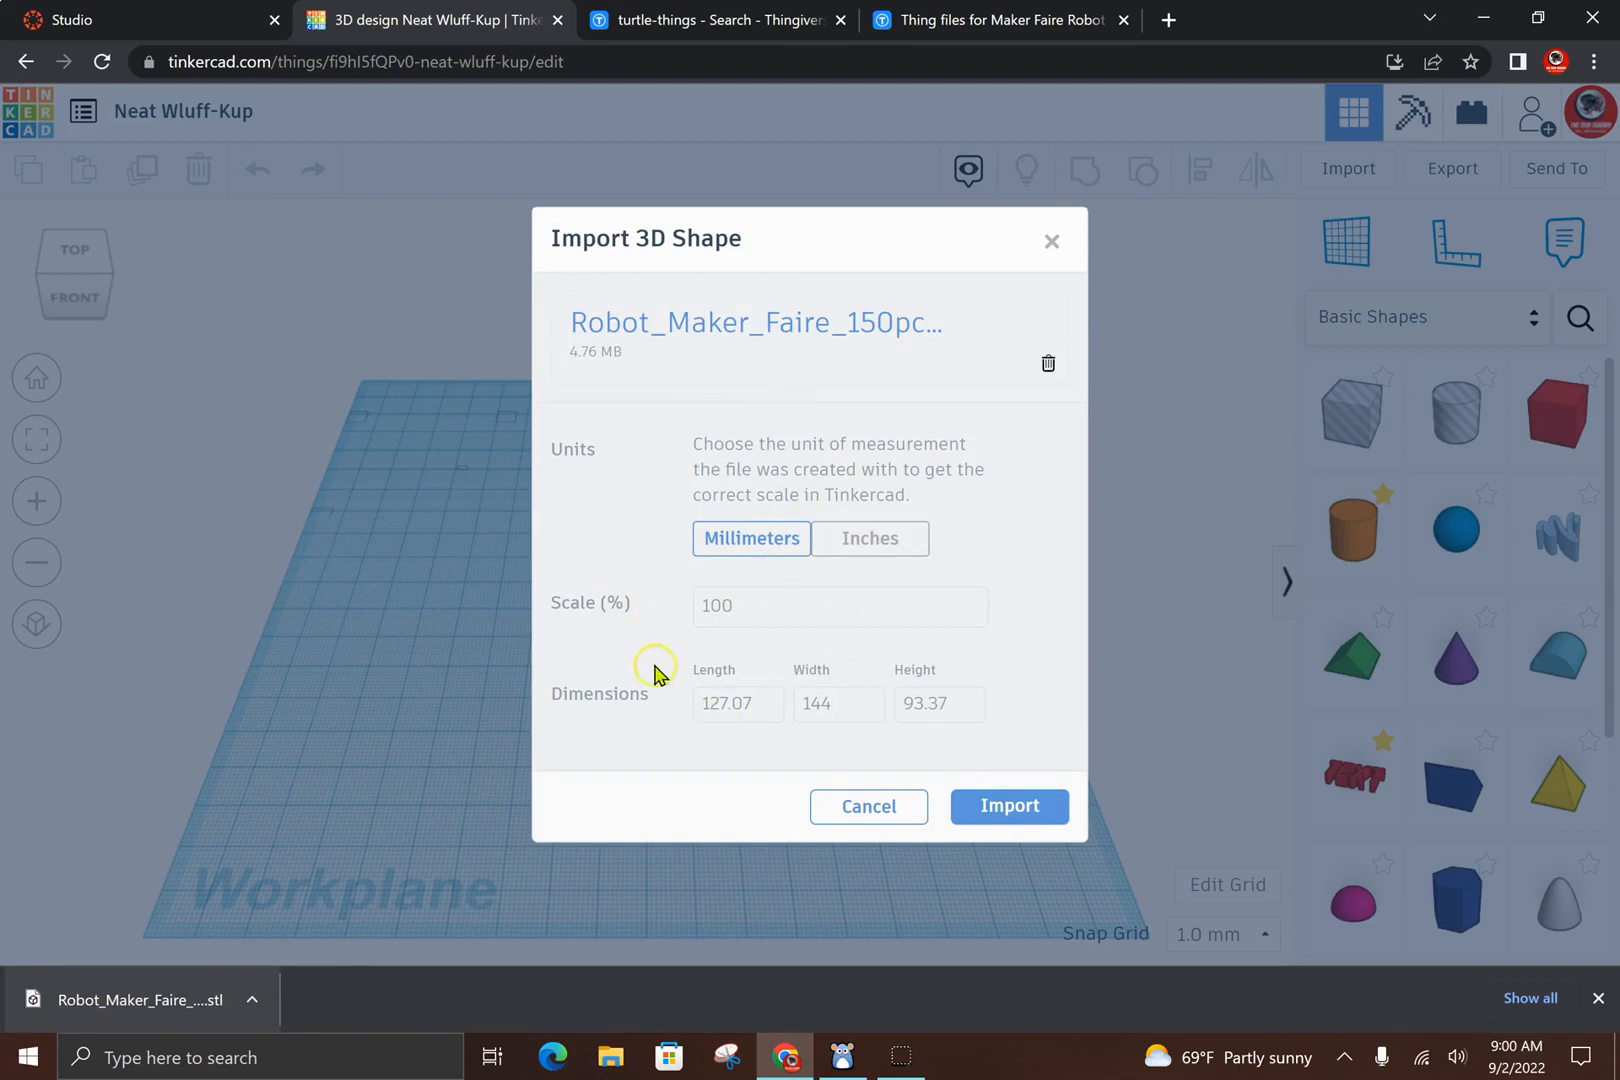
pyautogui.moveTo(808, 636)
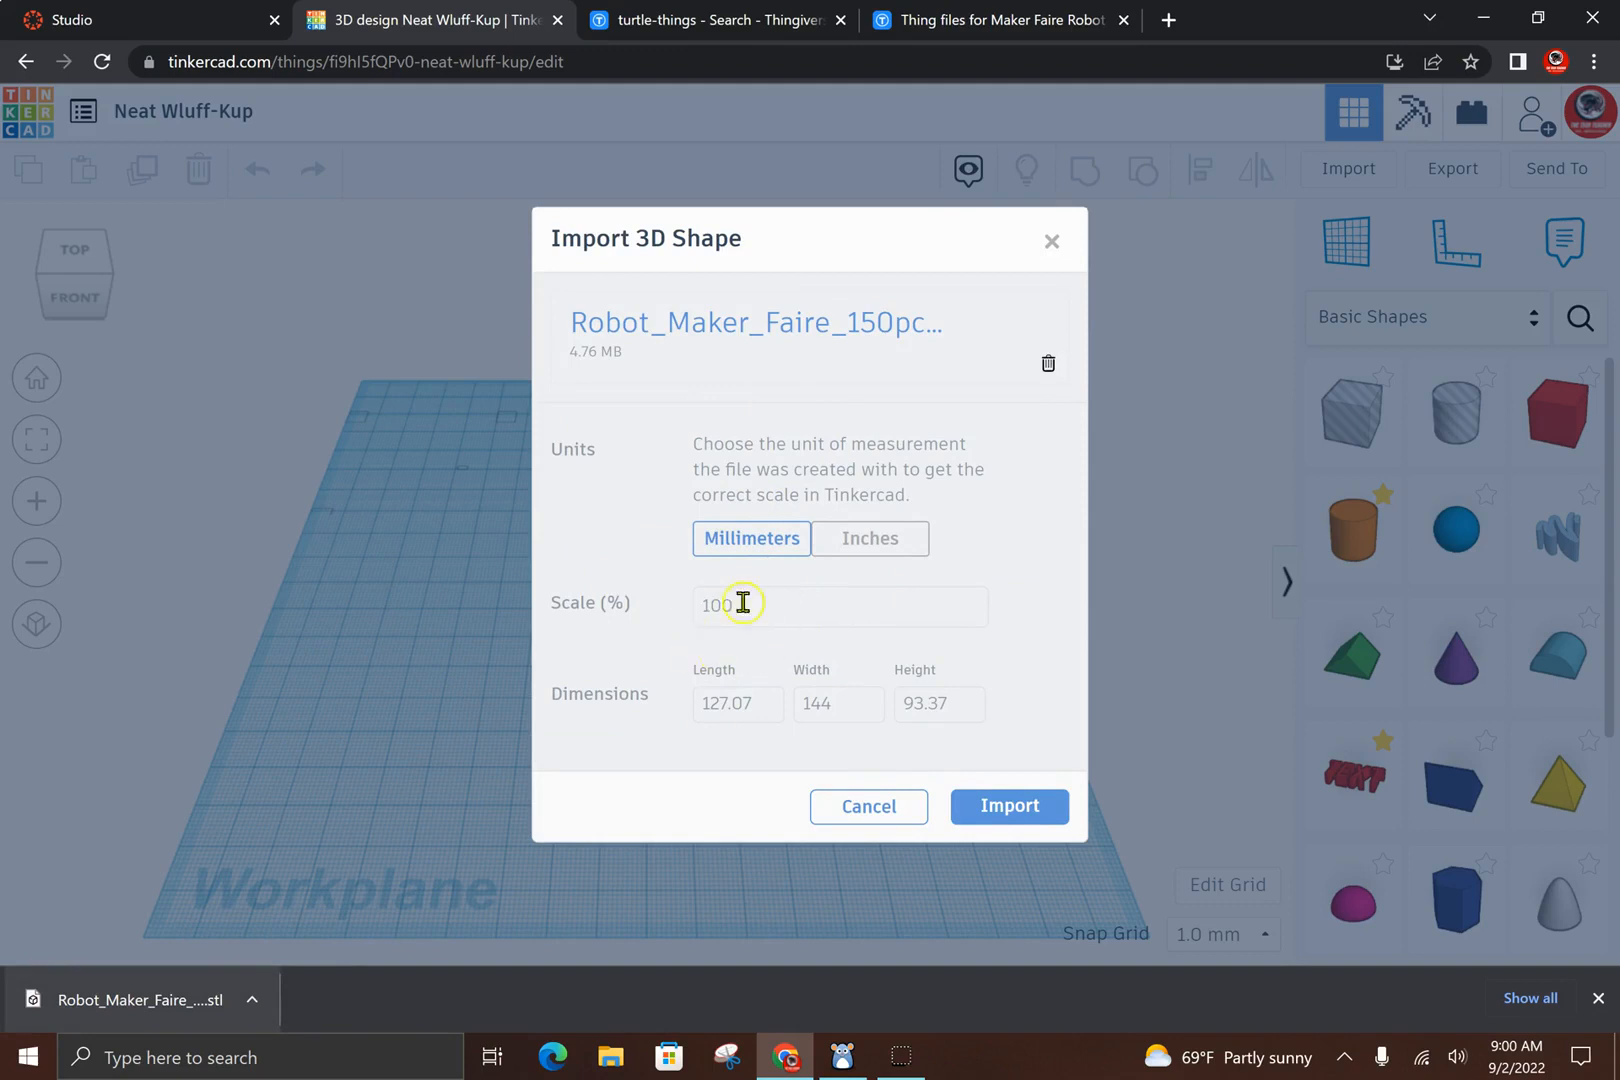
pyautogui.moveTo(775, 610)
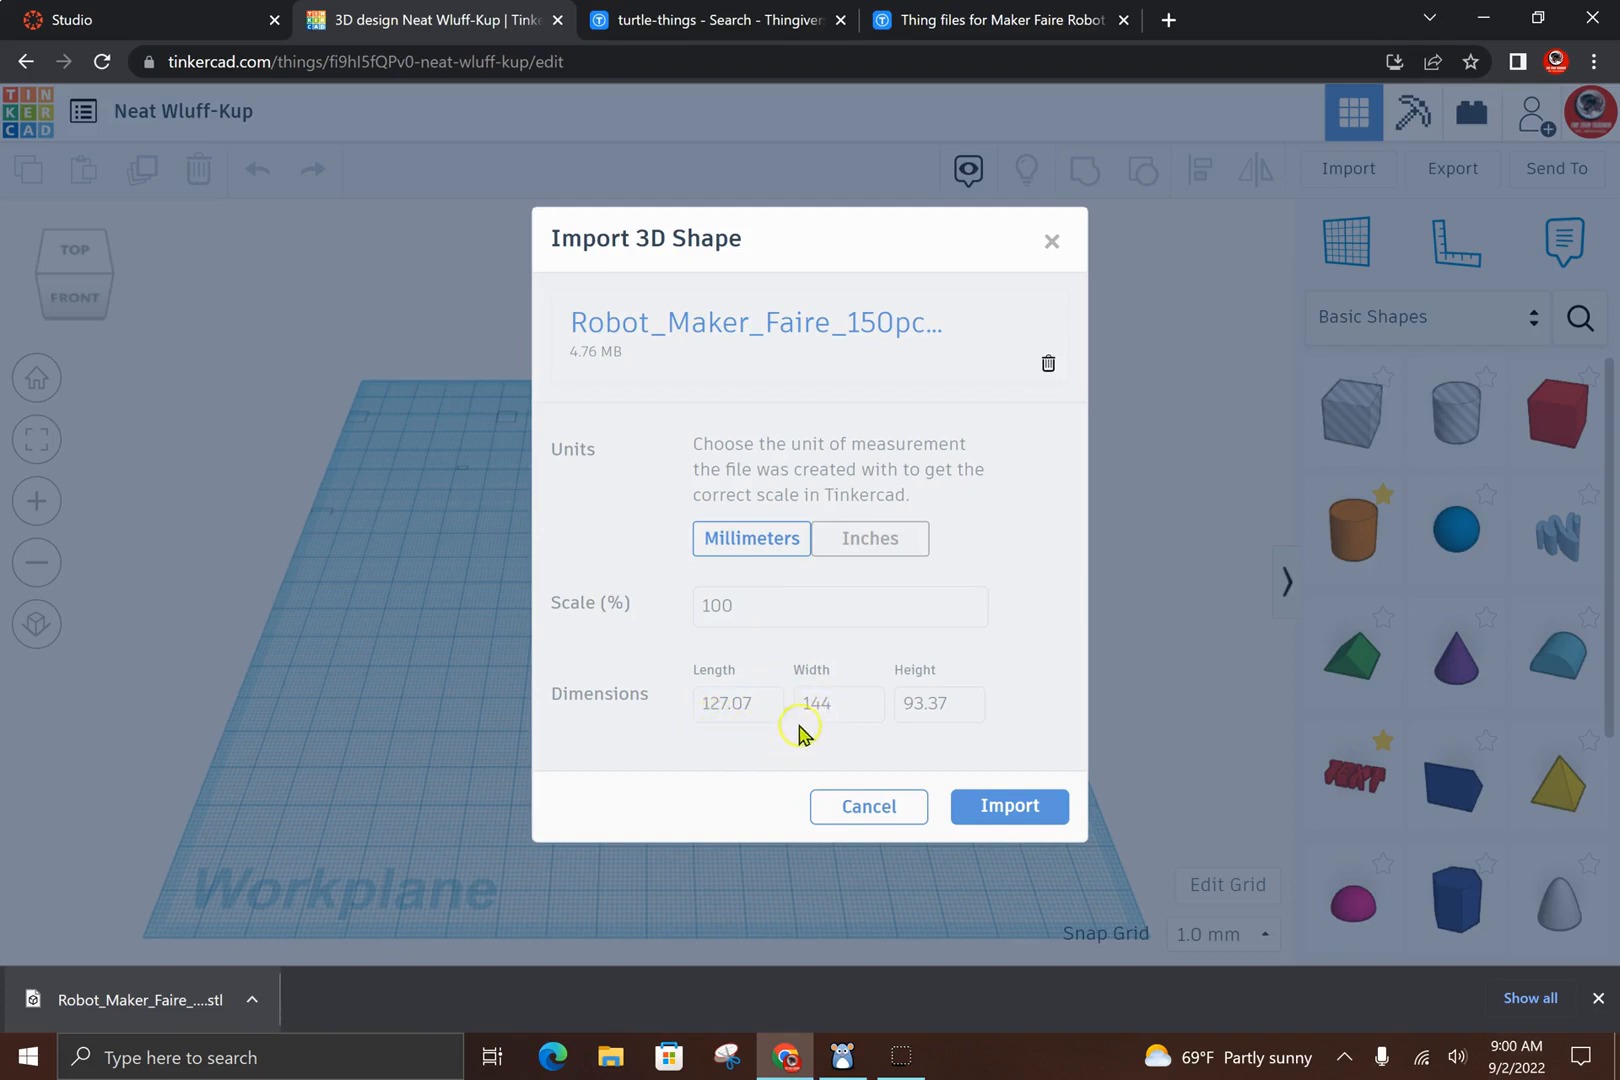
pyautogui.moveTo(956, 739)
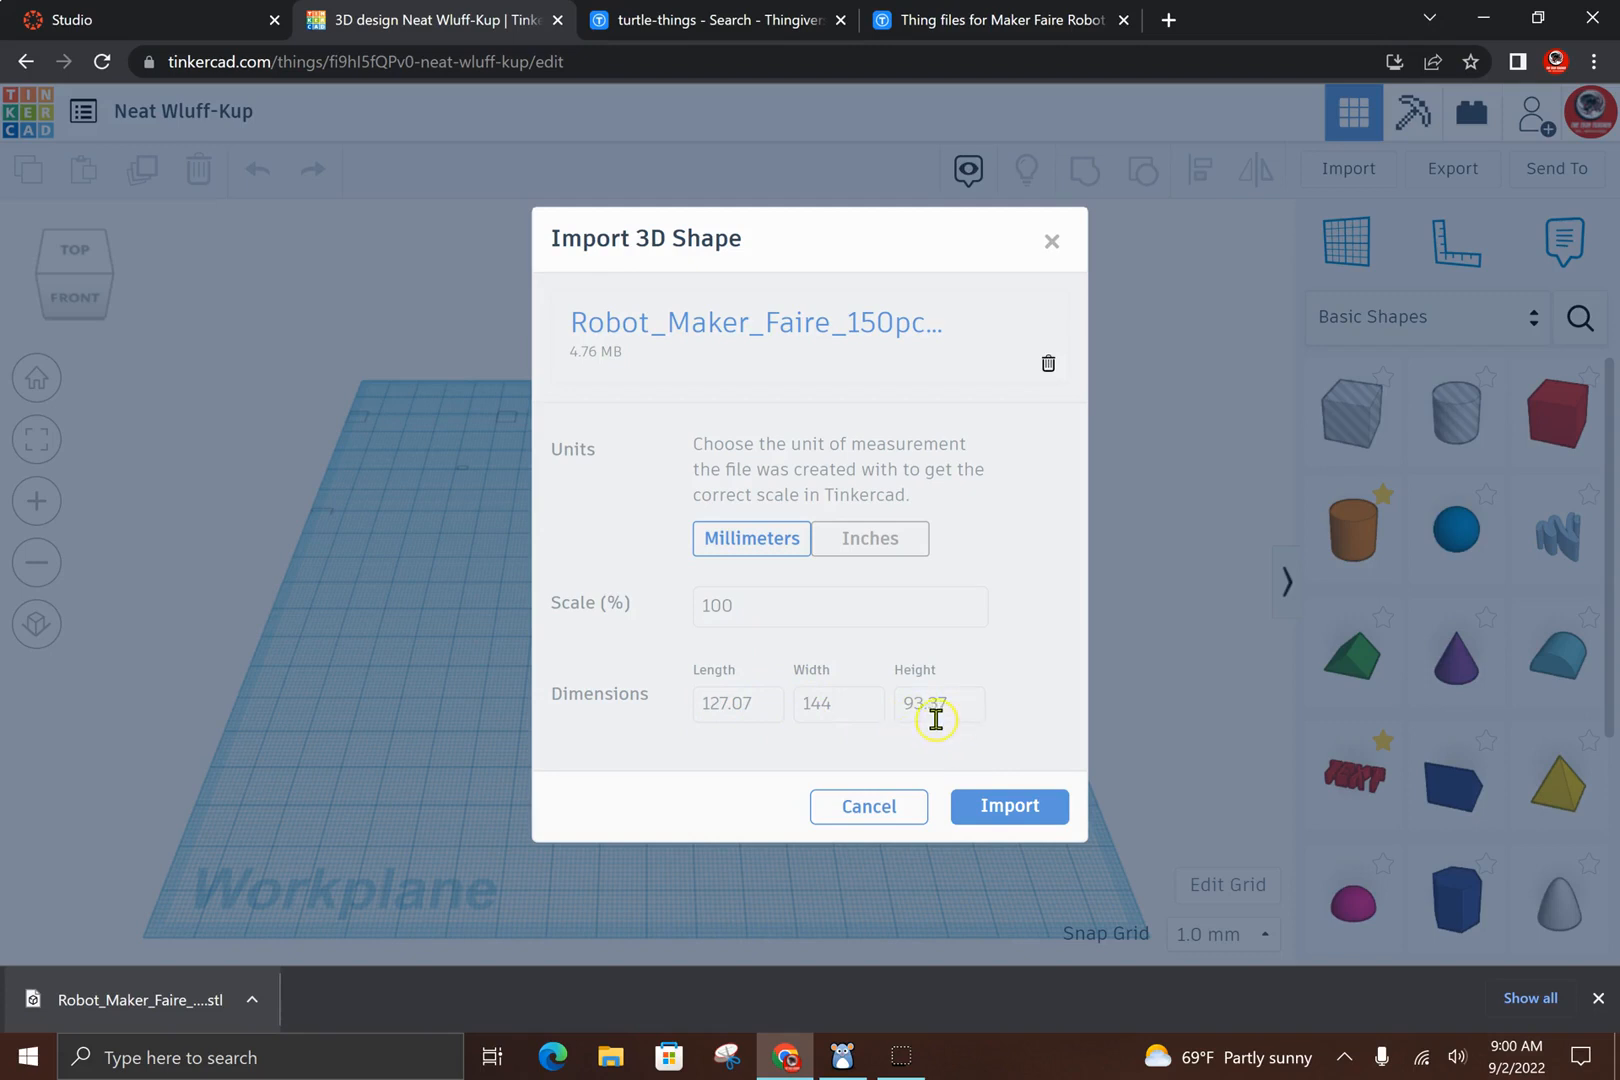
pyautogui.moveTo(958, 719)
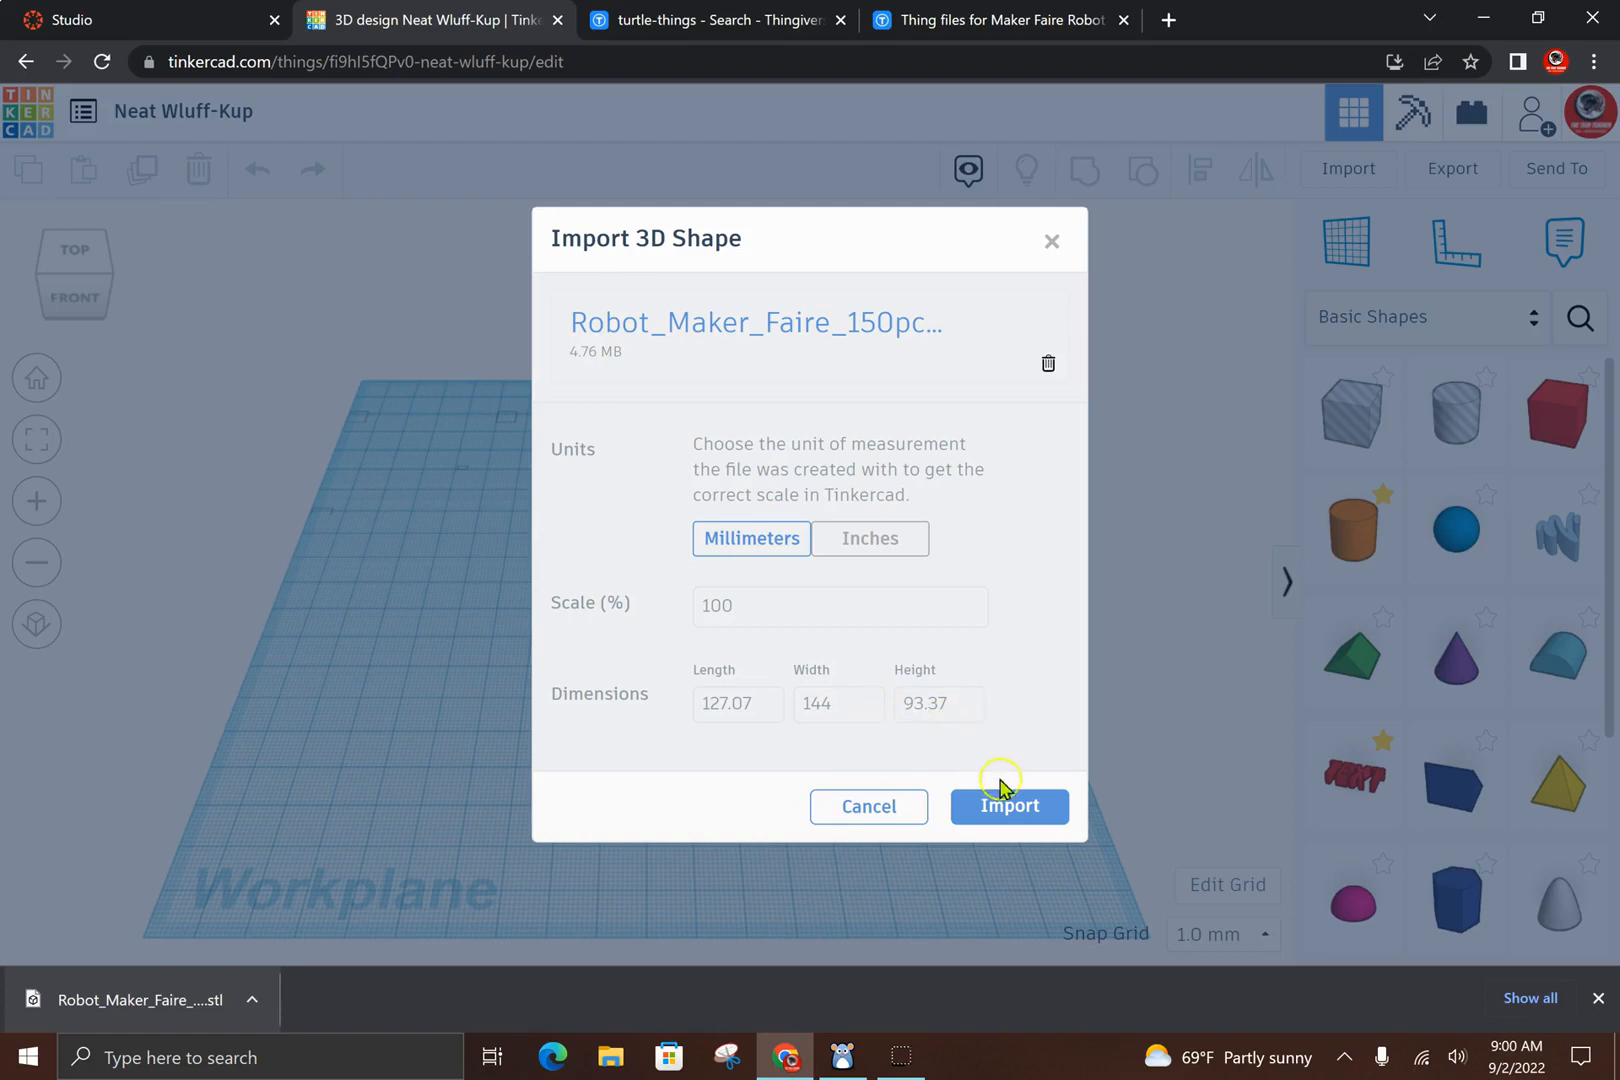
# Import Robot_Maker_Faire_150pc.stl onto the workplane
pyautogui.click(1007, 806)
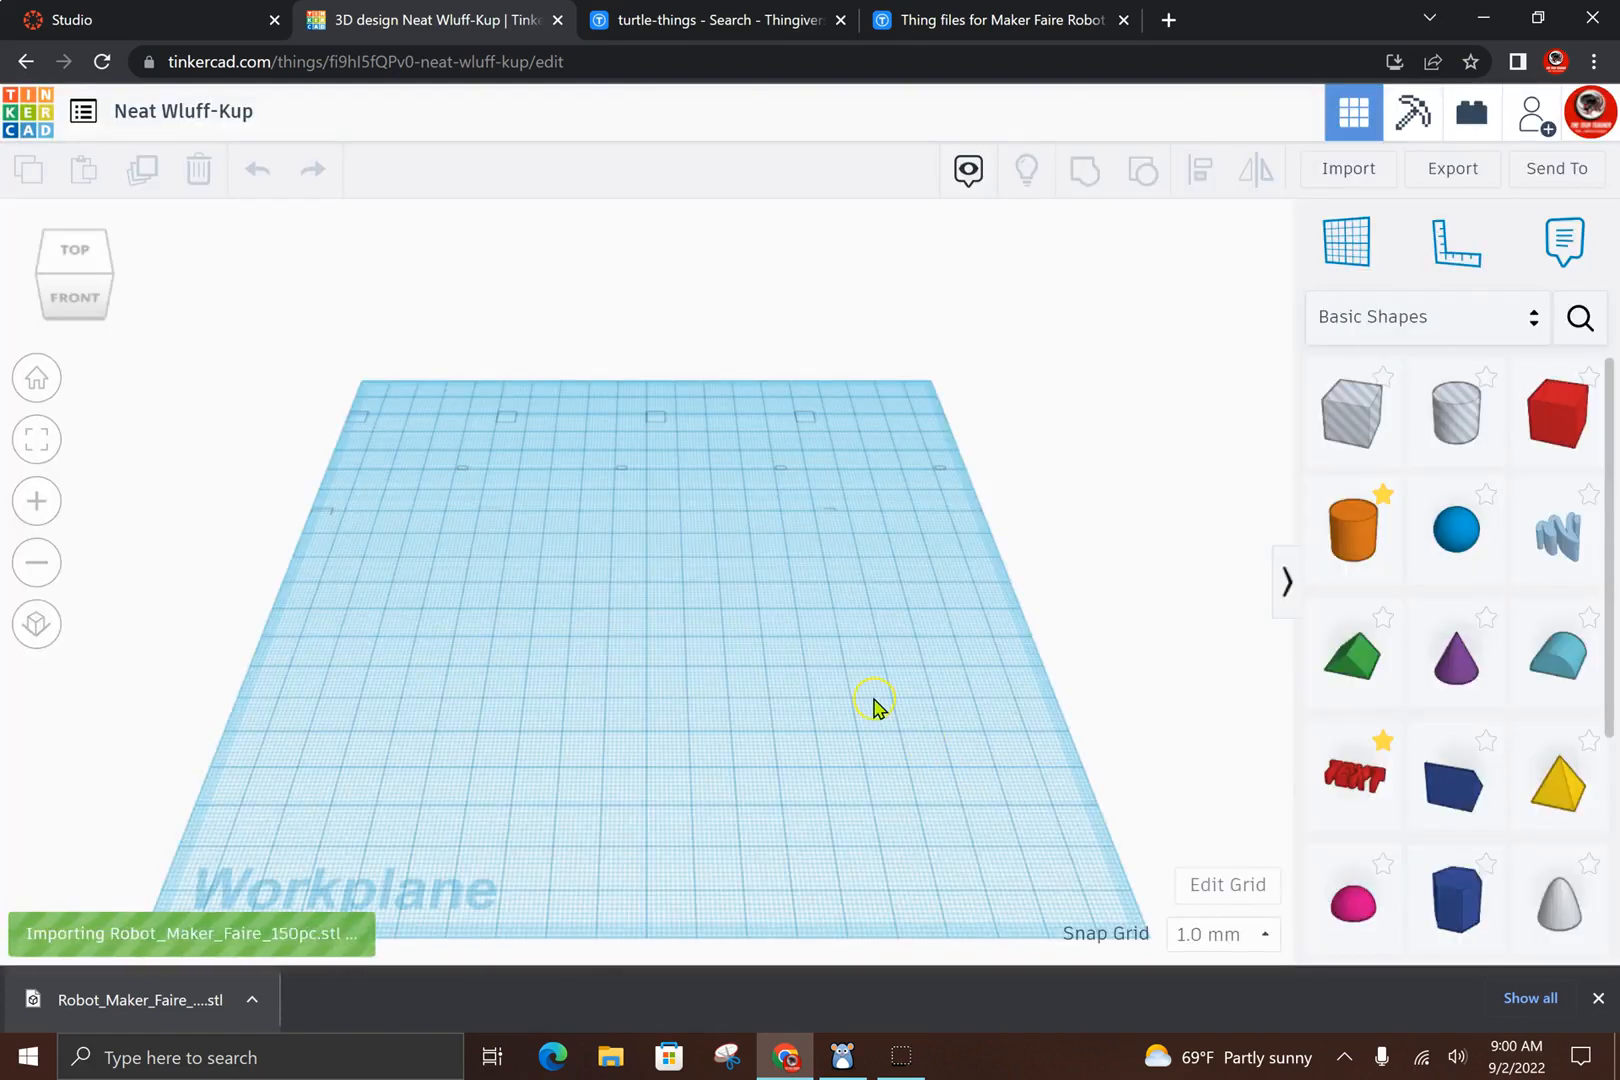
pyautogui.moveTo(238, 889)
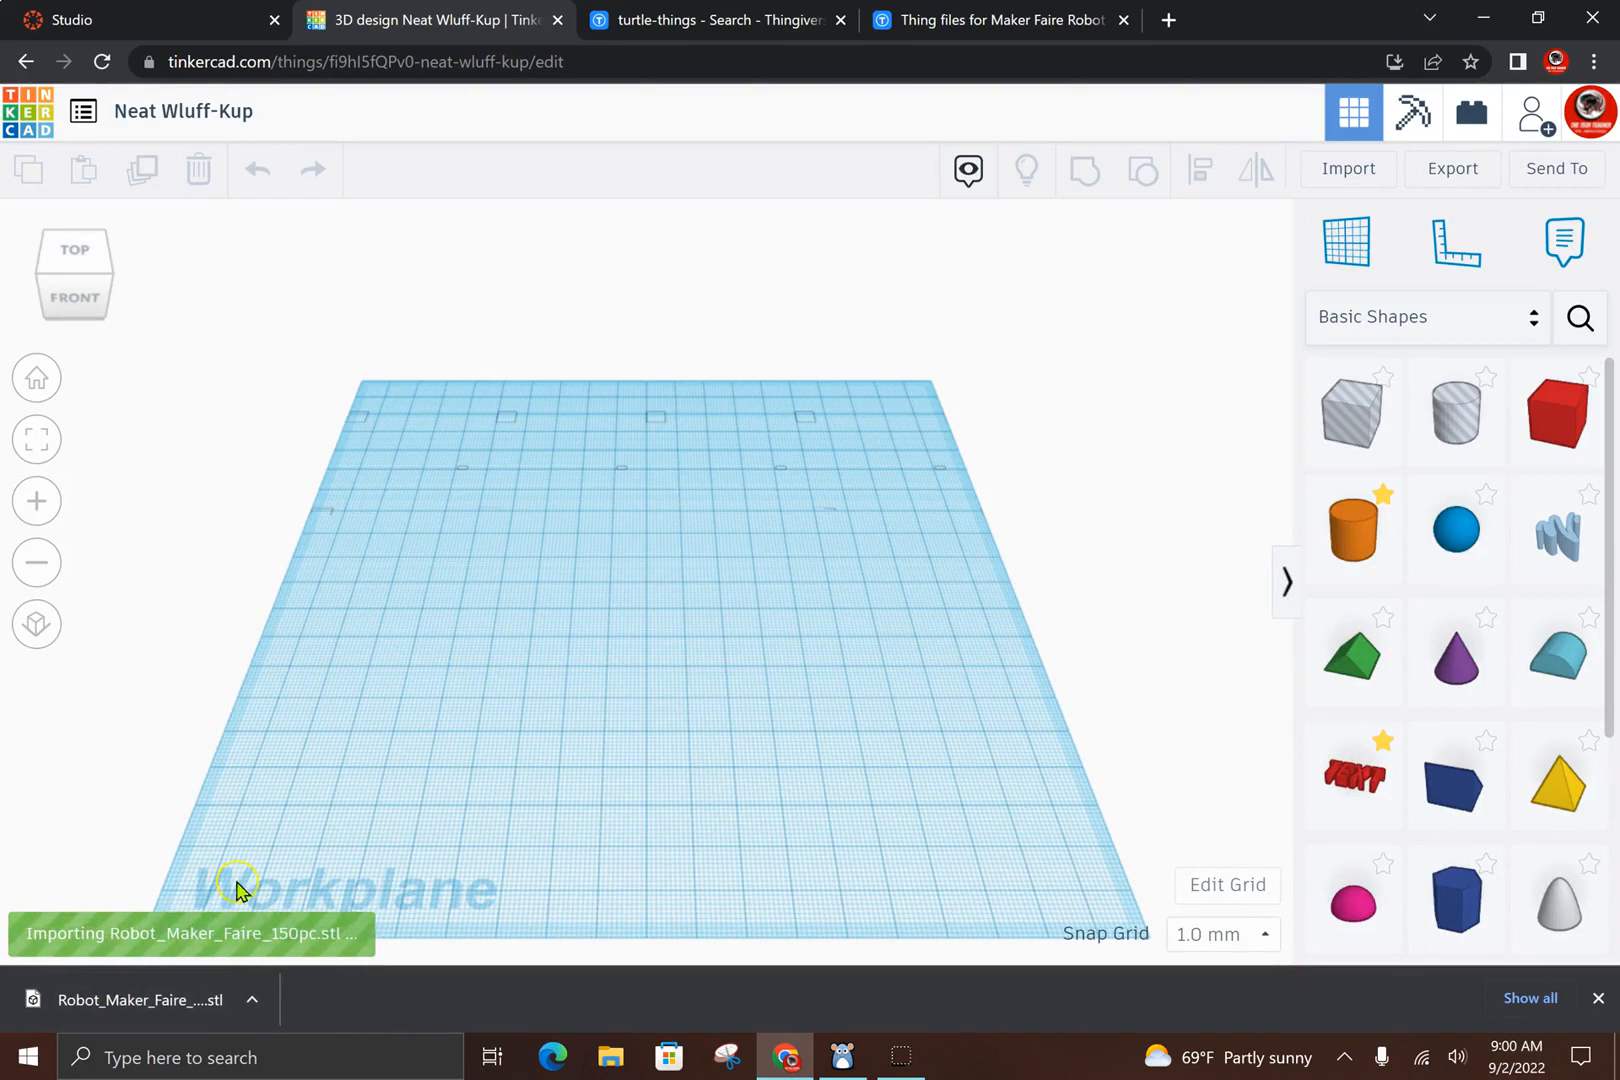
pyautogui.moveTo(289, 785)
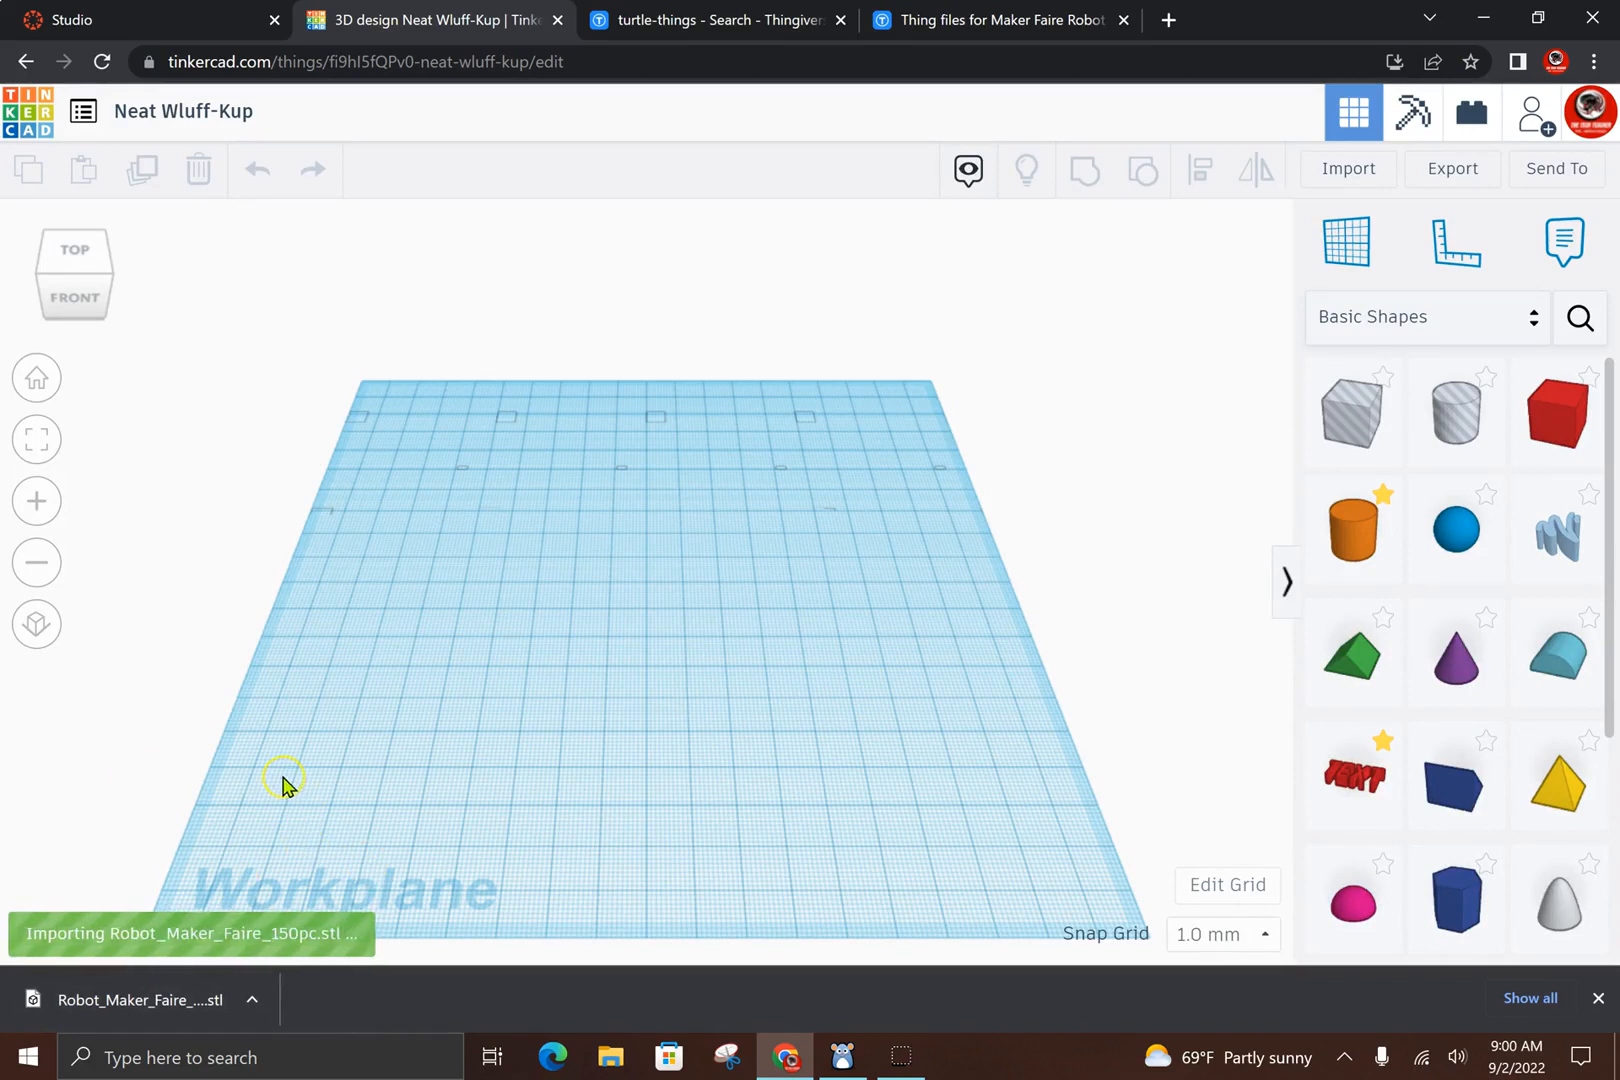
pyautogui.moveTo(207, 723)
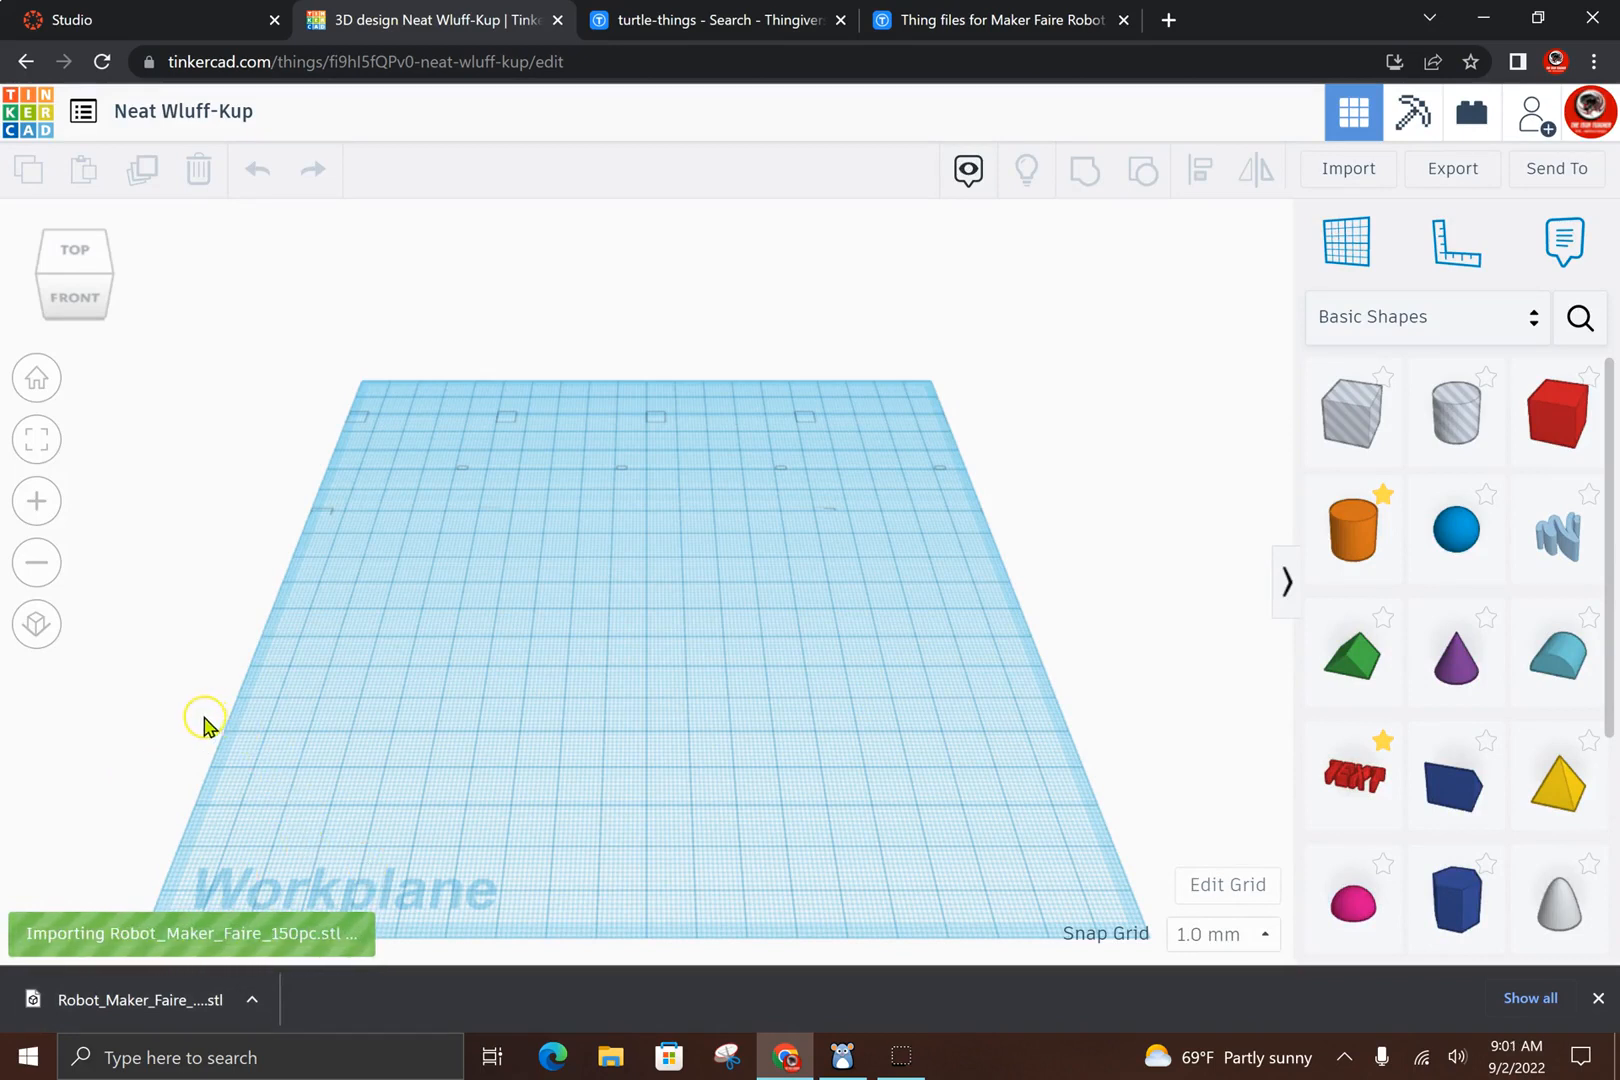
pyautogui.moveTo(558, 568)
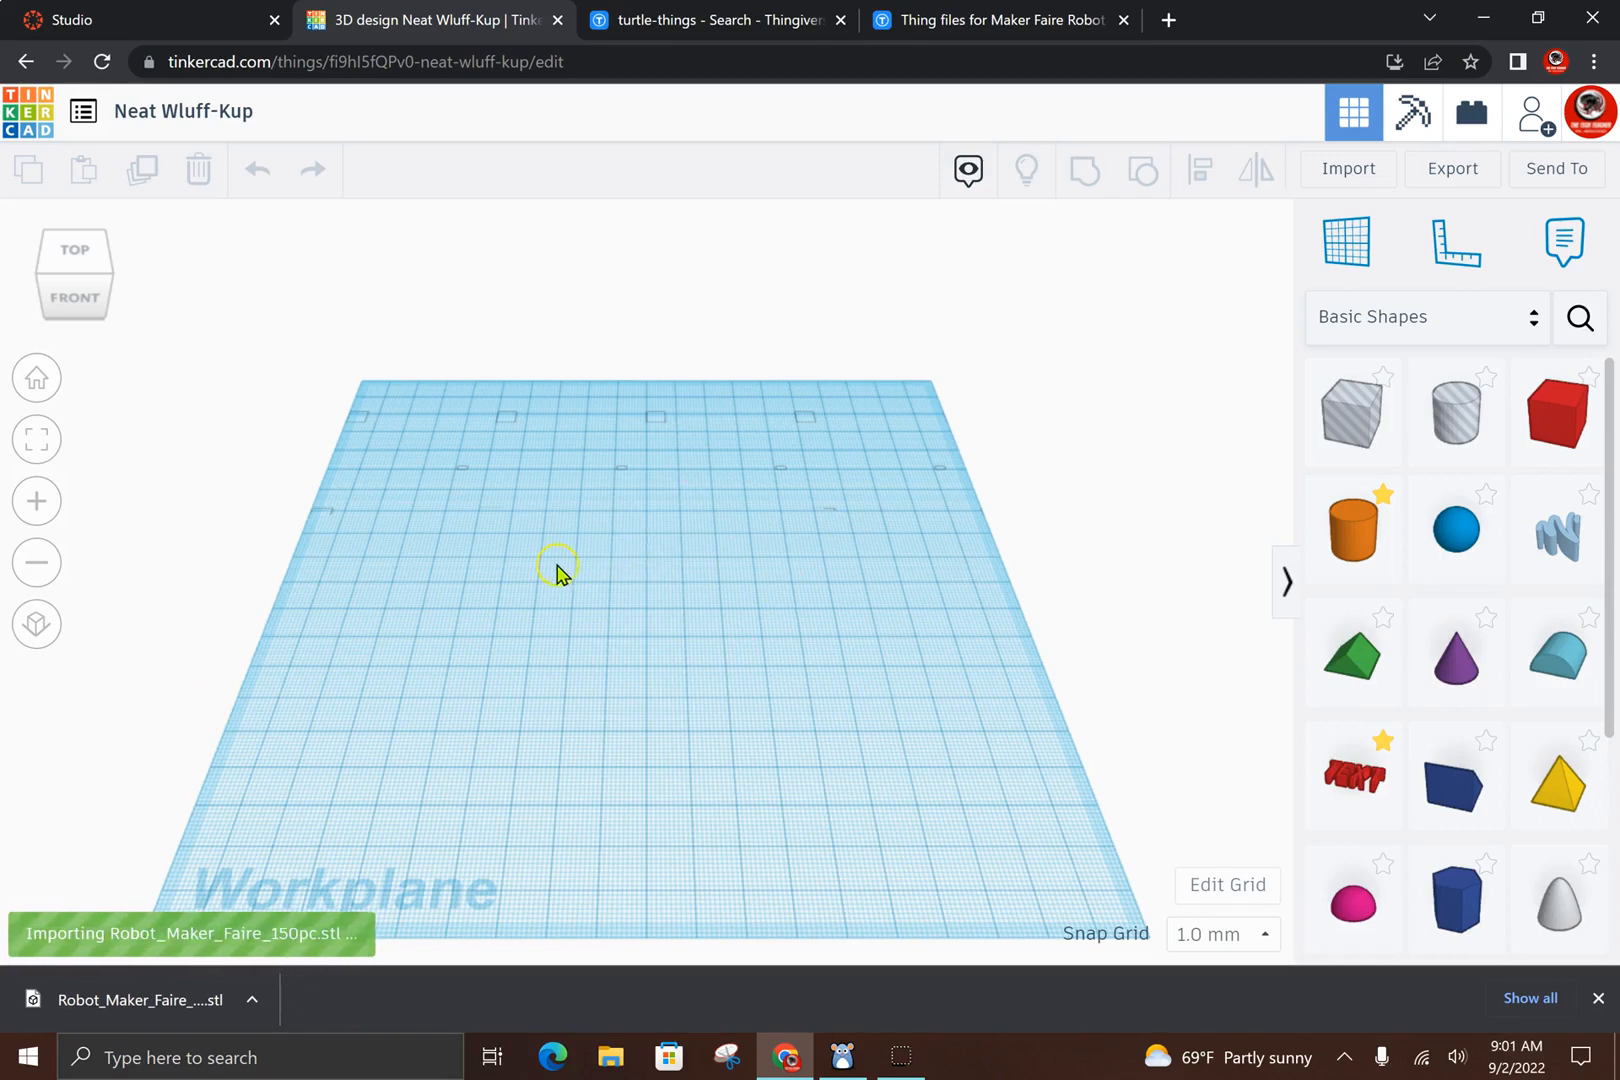
pyautogui.moveTo(519, 544)
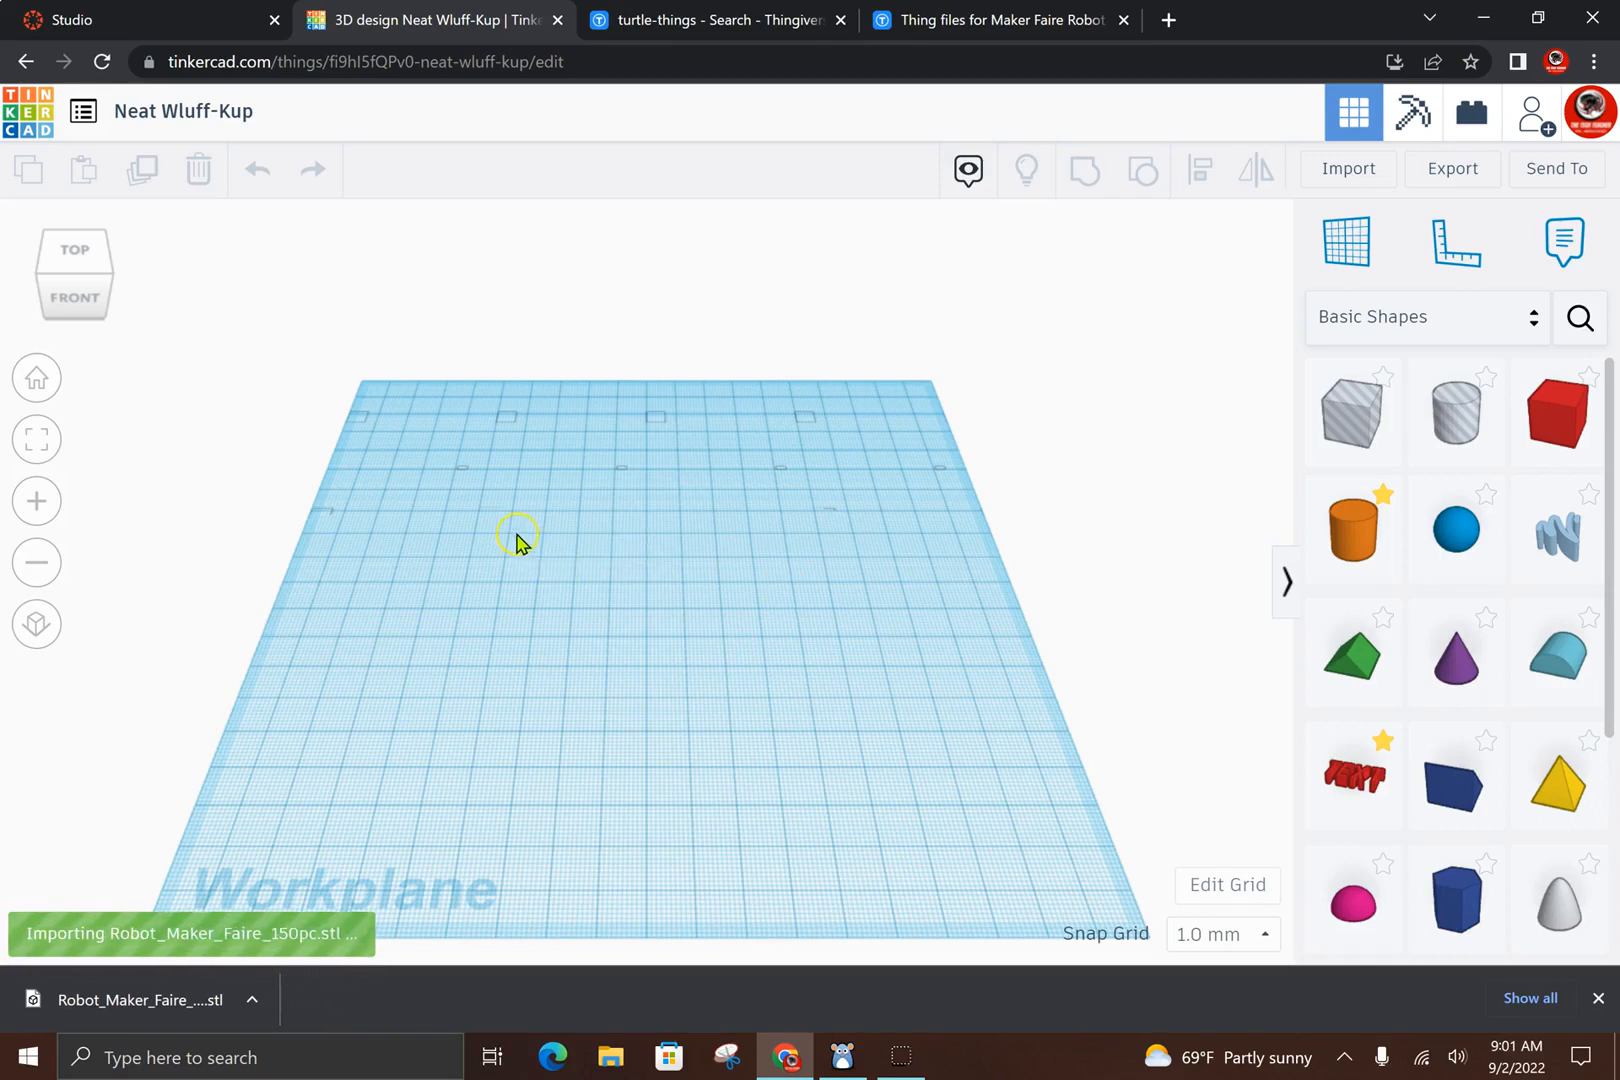
pyautogui.moveTo(561, 520)
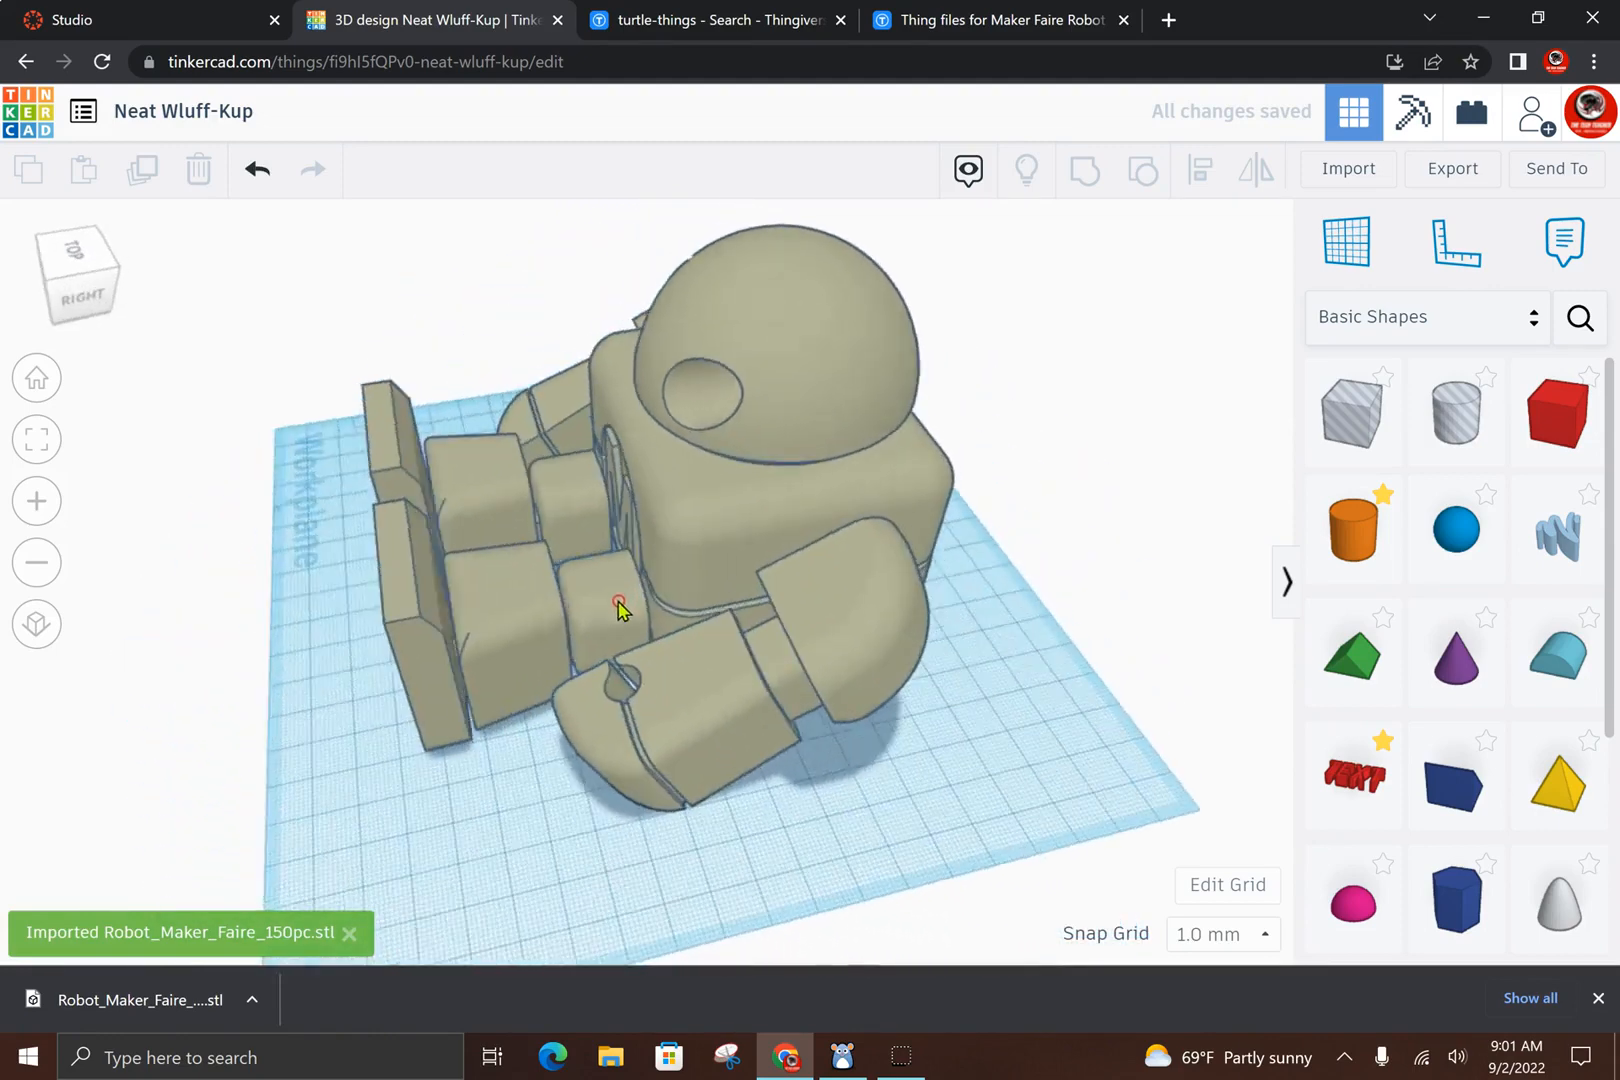
pyautogui.moveTo(620, 605); pyautogui.dragTo(620, 641)
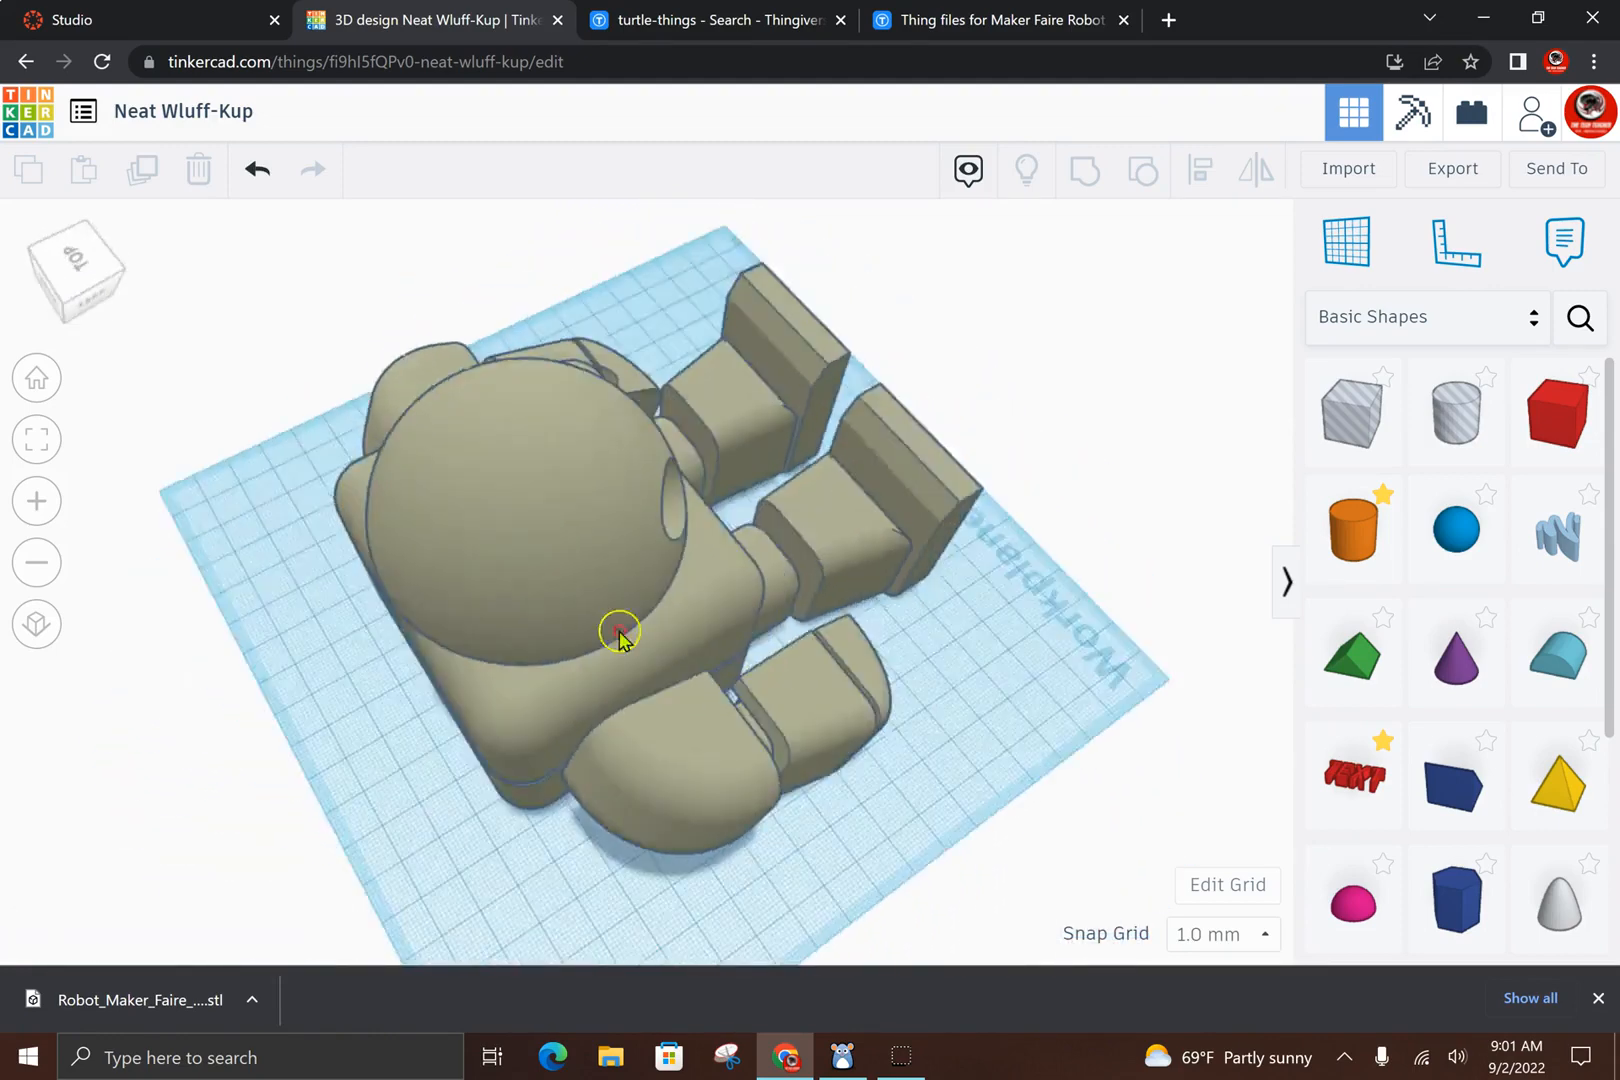
pyautogui.moveTo(620, 630); pyautogui.dragTo(827, 486)
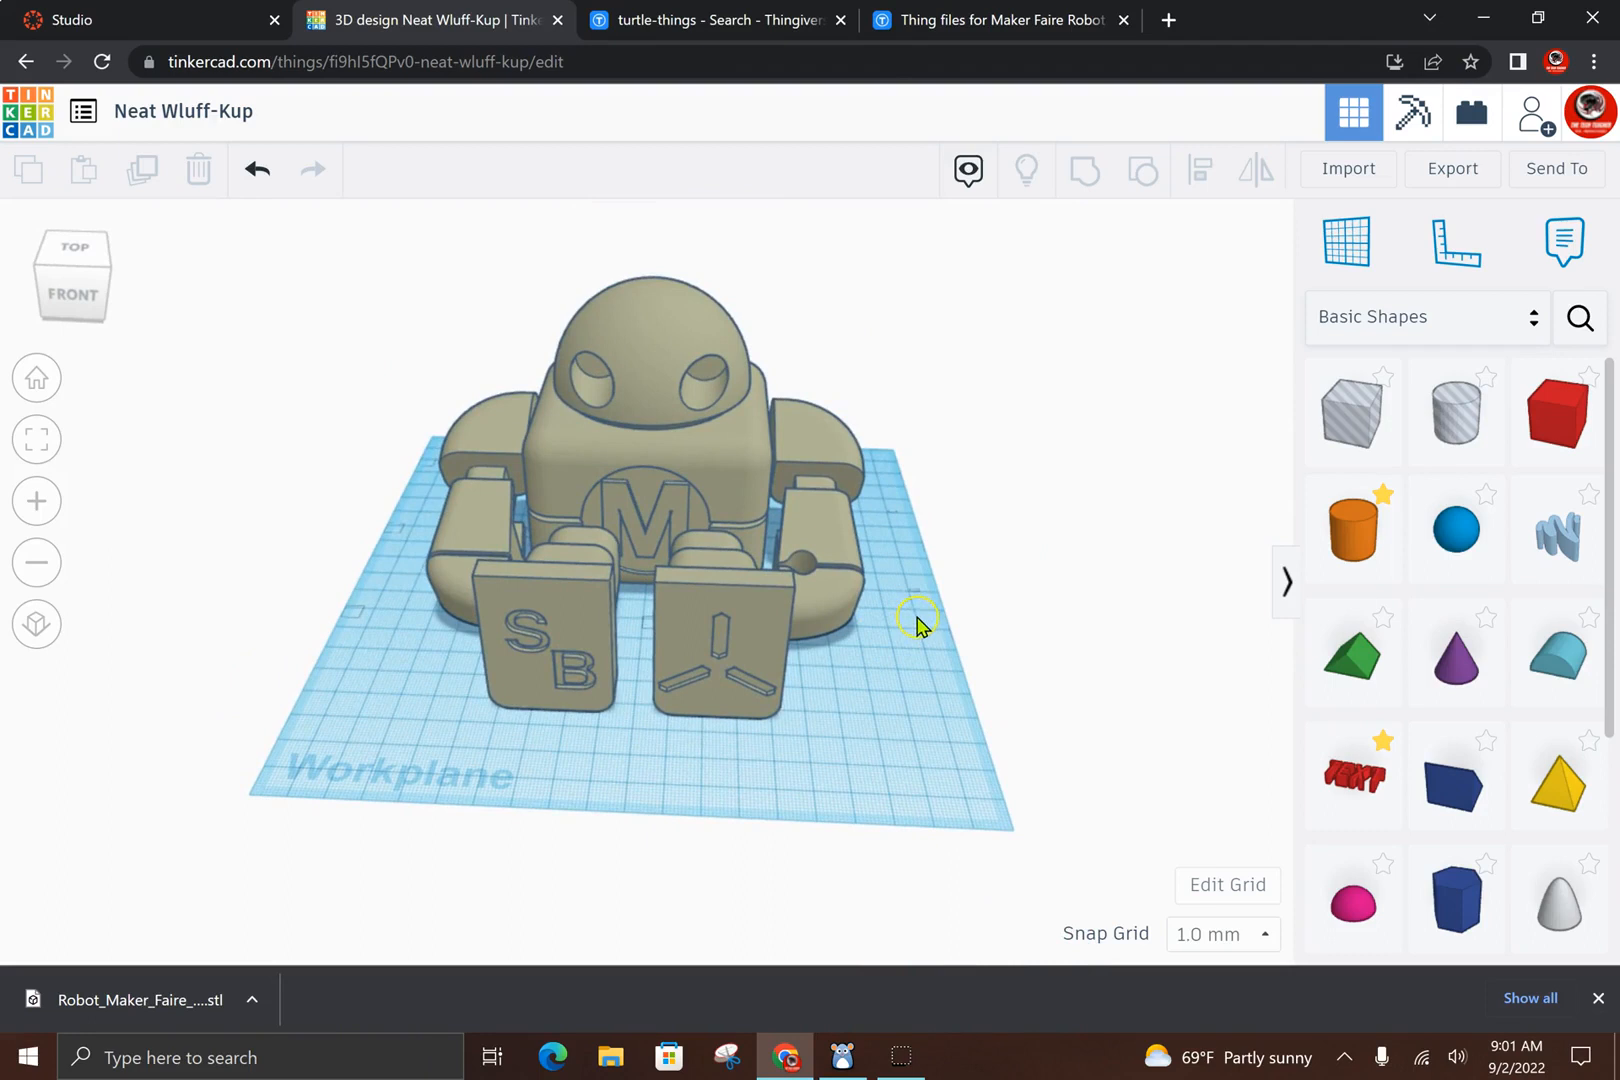
pyautogui.moveTo(908, 620)
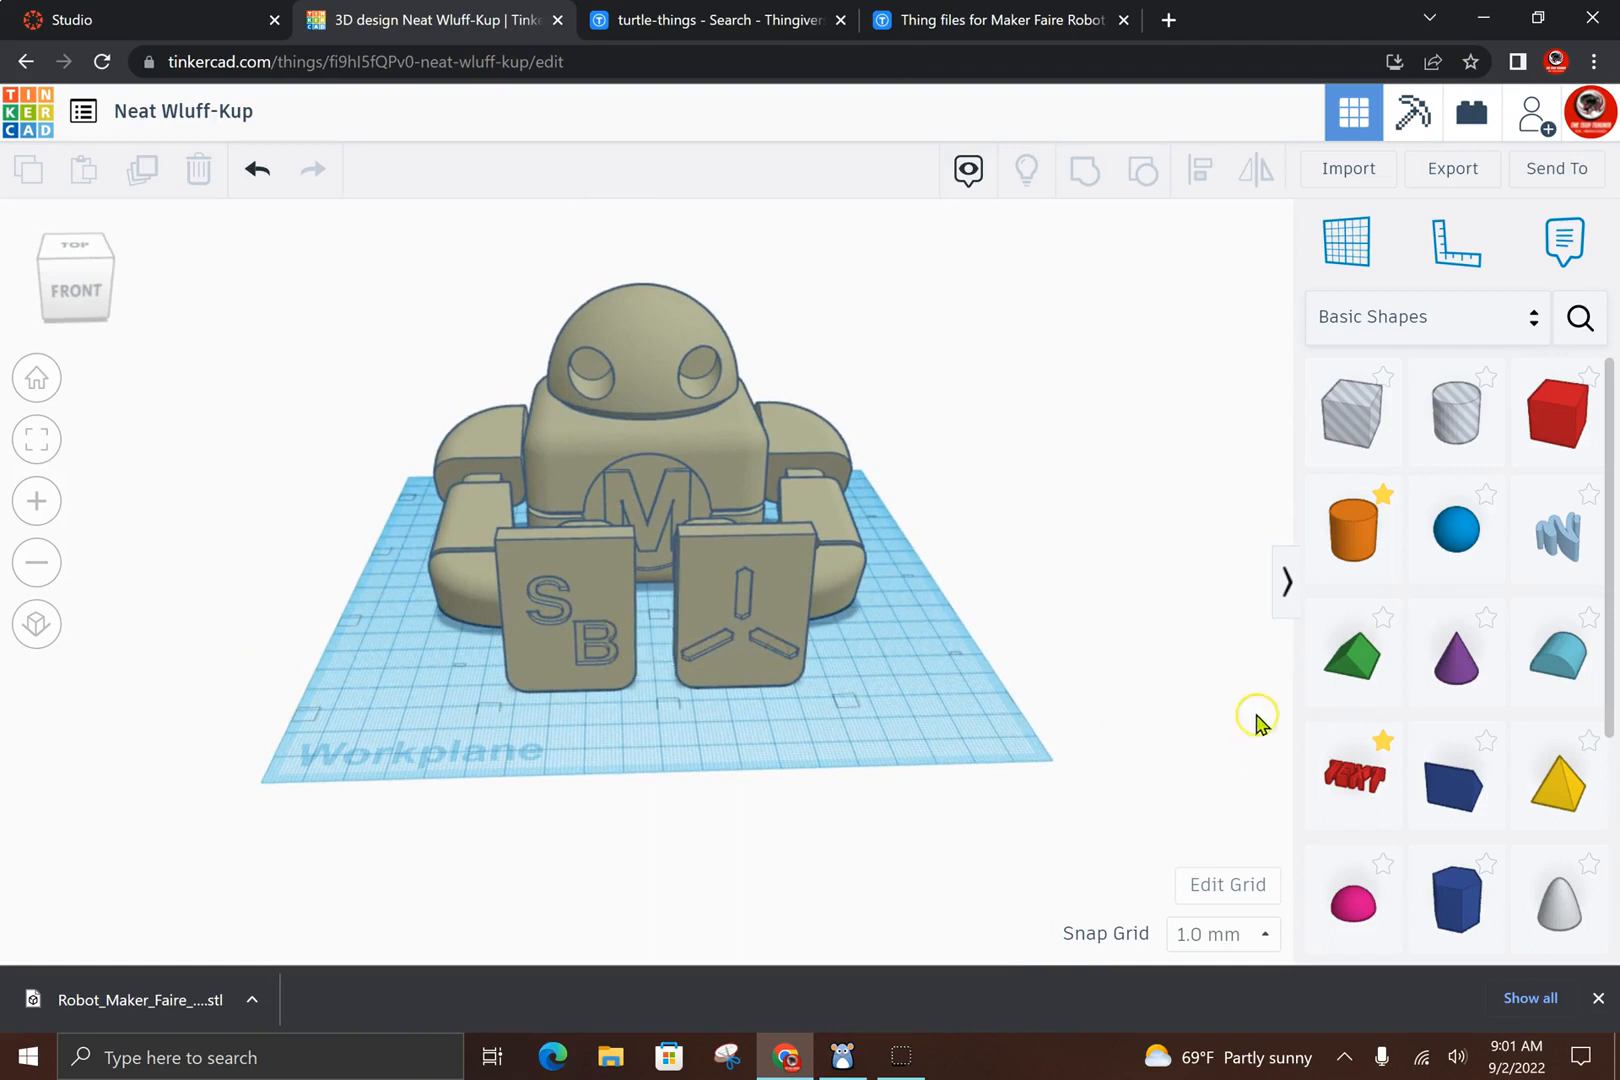
# Add a 3D text shape in front of the robot reading 'My Robot'
pyautogui.click(1351, 774)
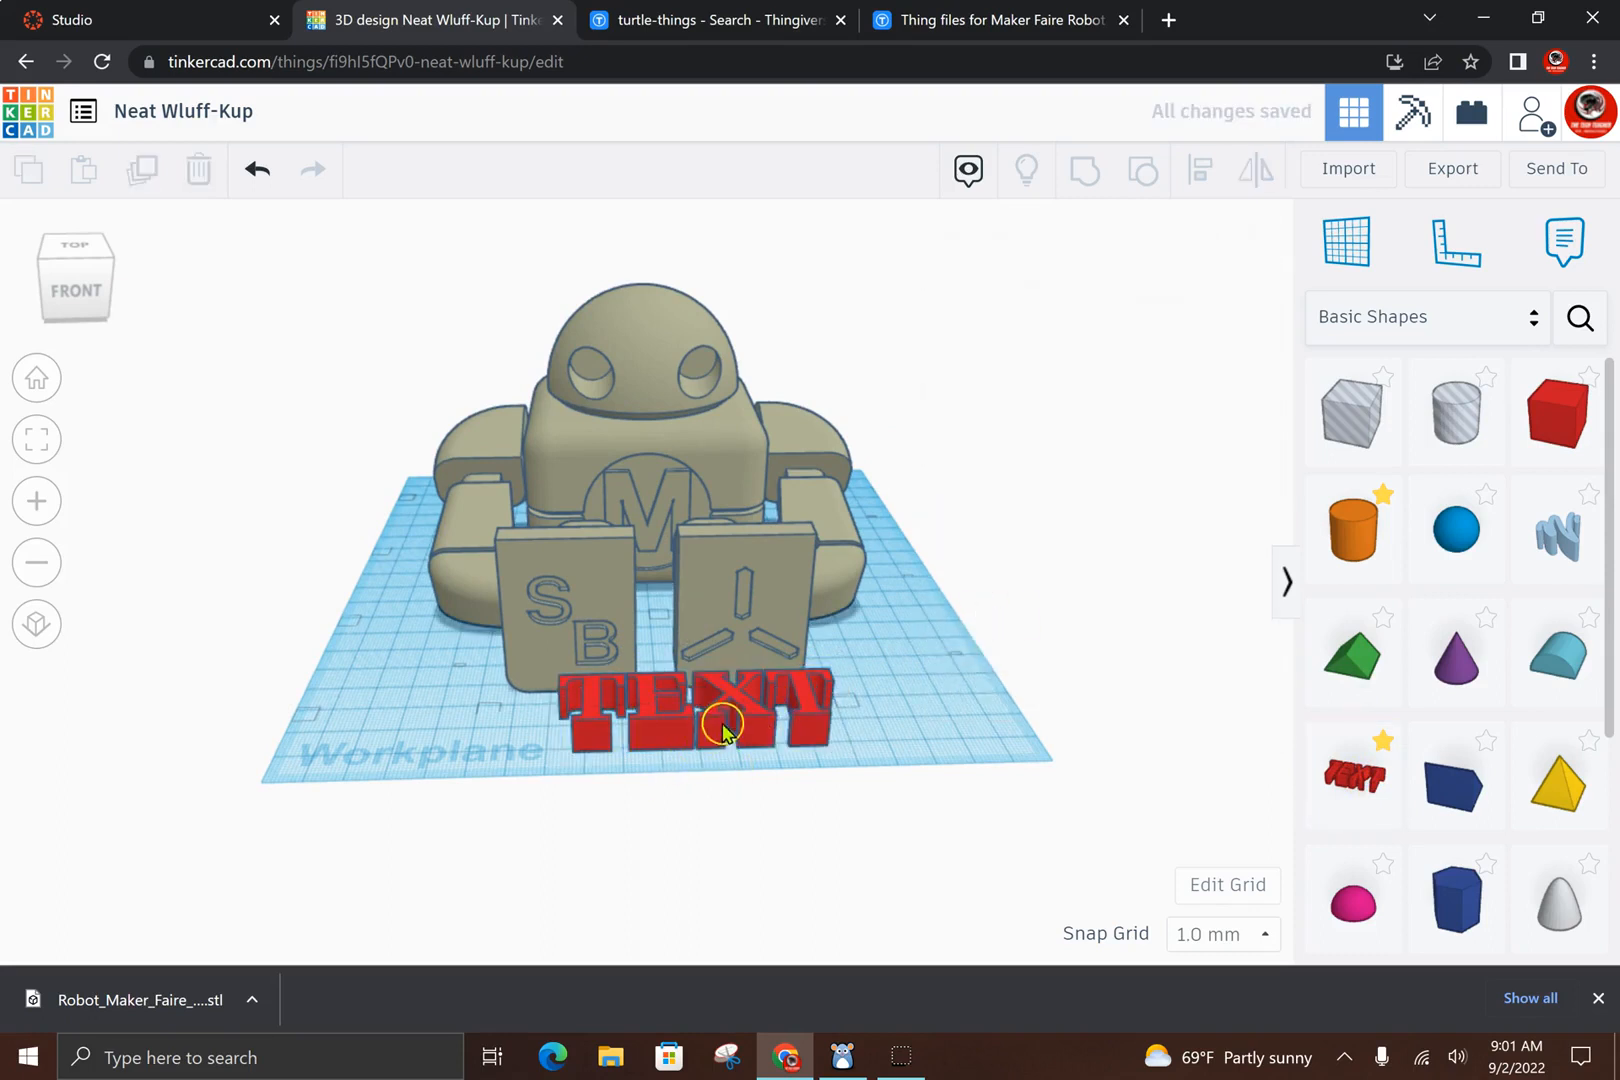
pyautogui.click(721, 718)
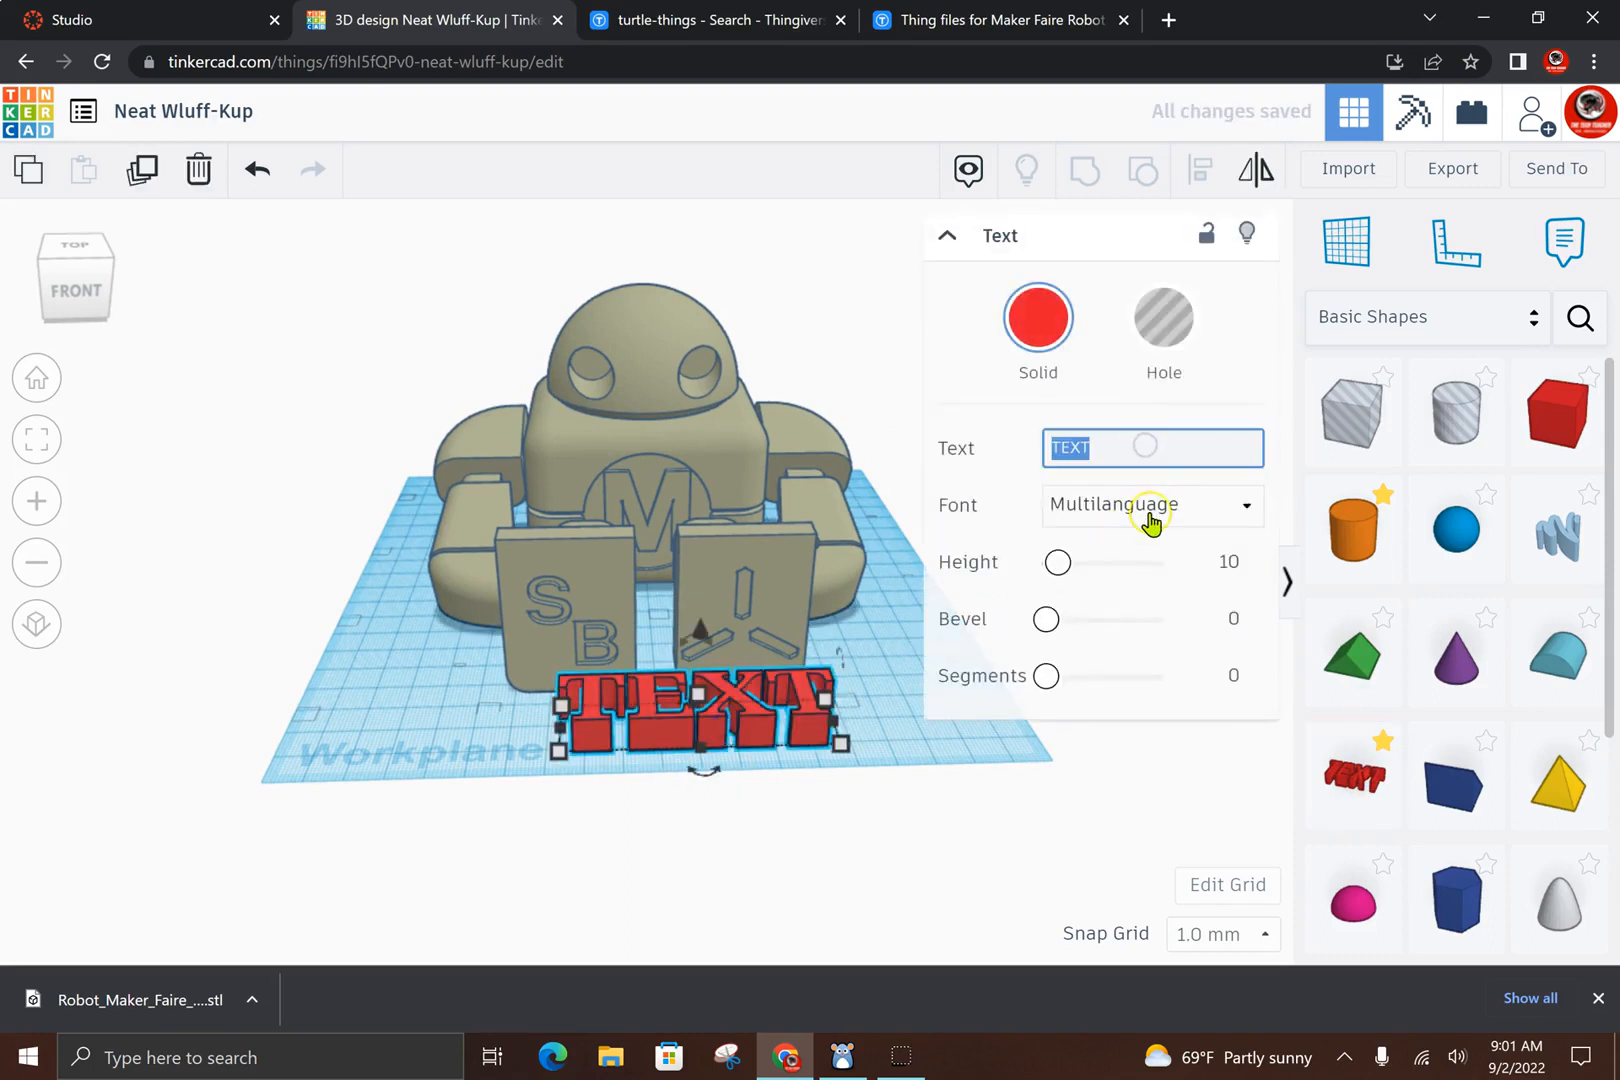
pyautogui.write('My Robot')
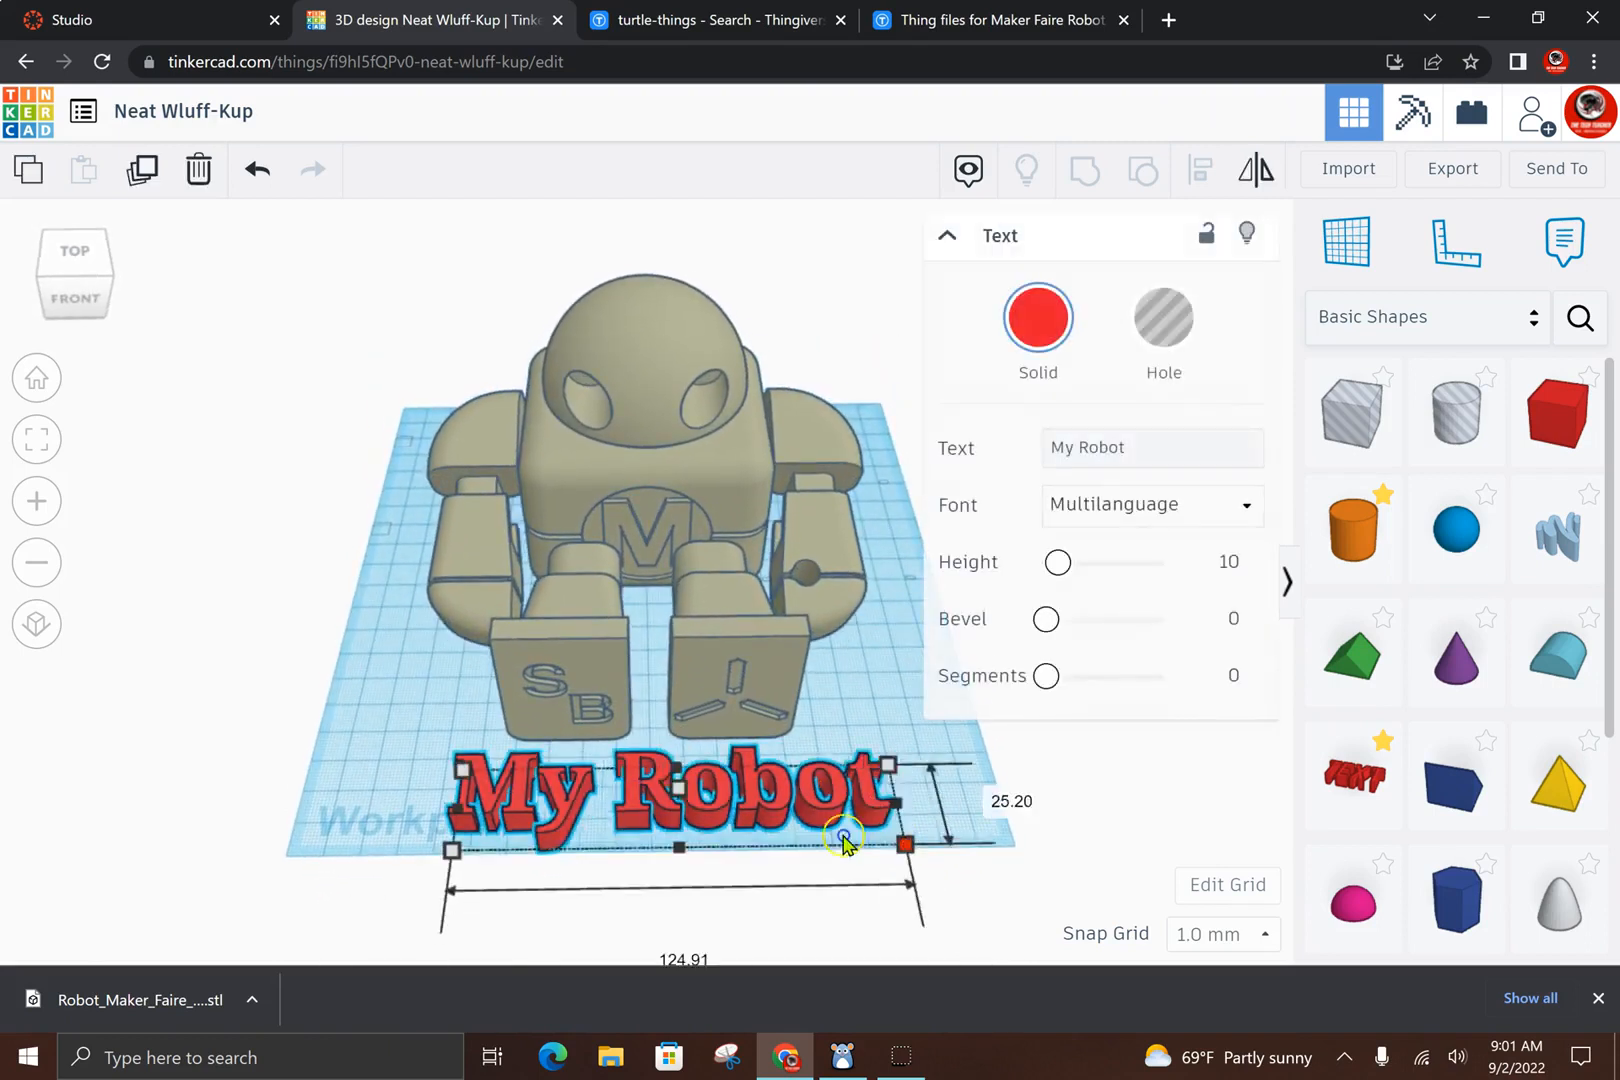
# Shrink the text, raise it upright and place it against the robot's left arm
pyautogui.moveTo(904, 842); pyautogui.dragTo(553, 816)
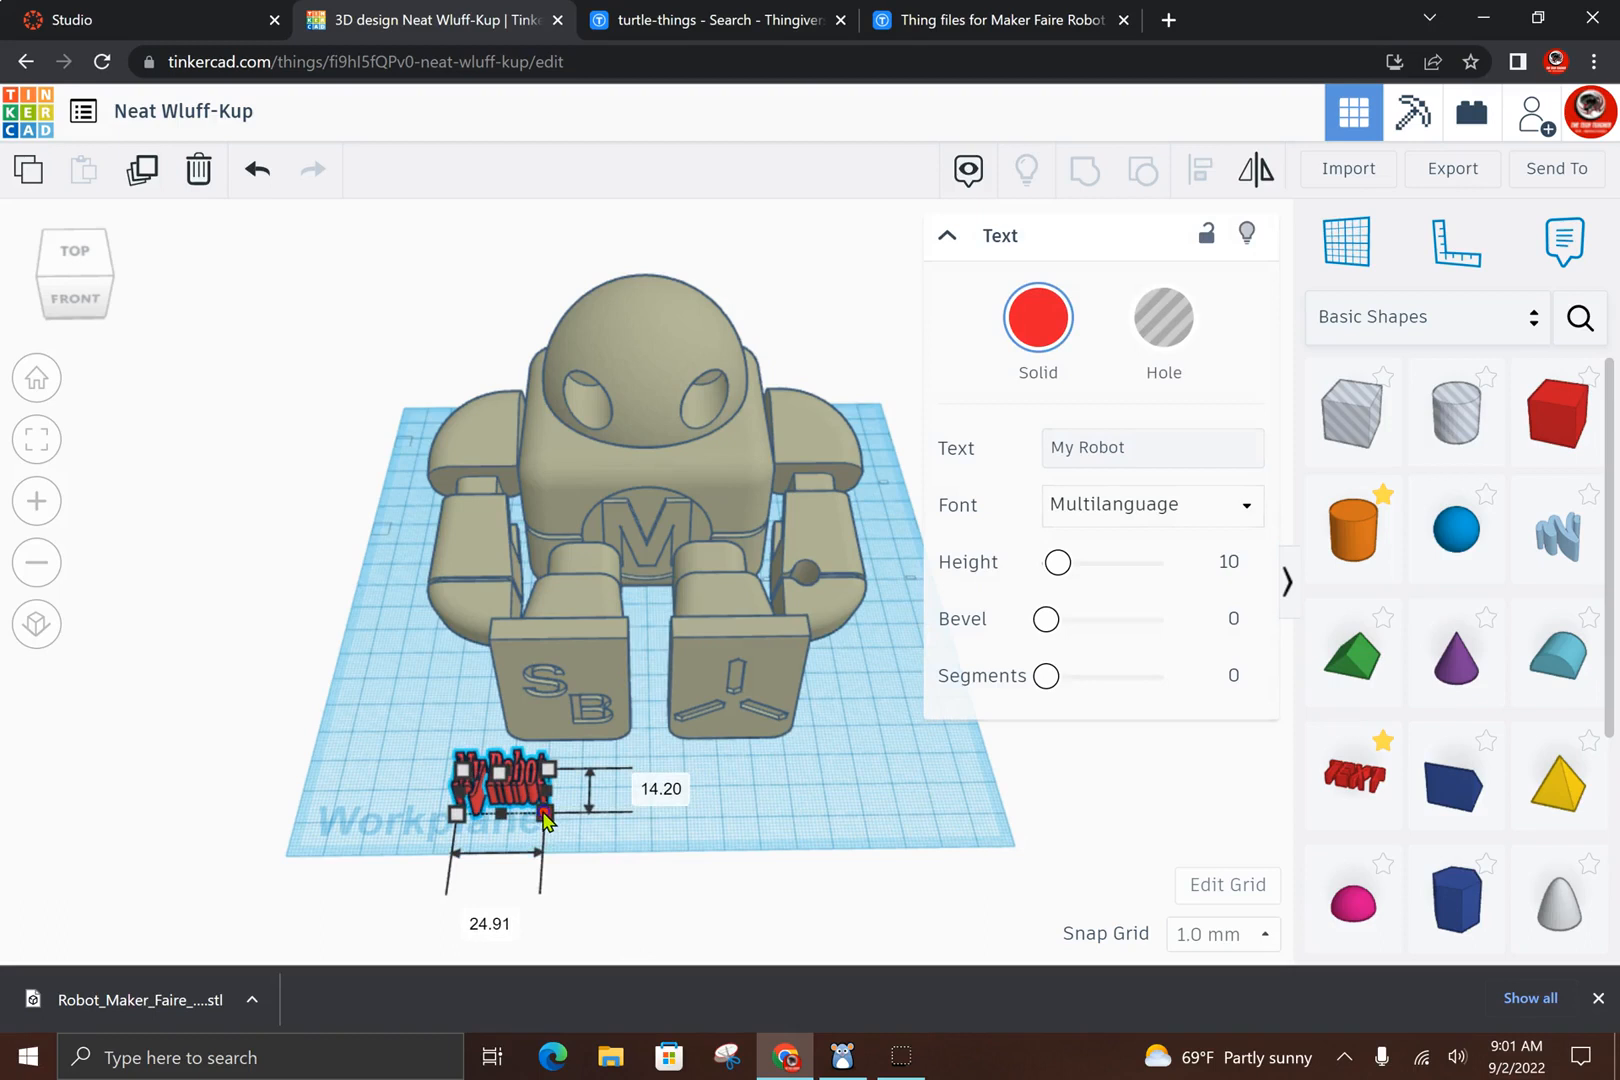
pyautogui.moveTo(542, 816); pyautogui.dragTo(424, 641)
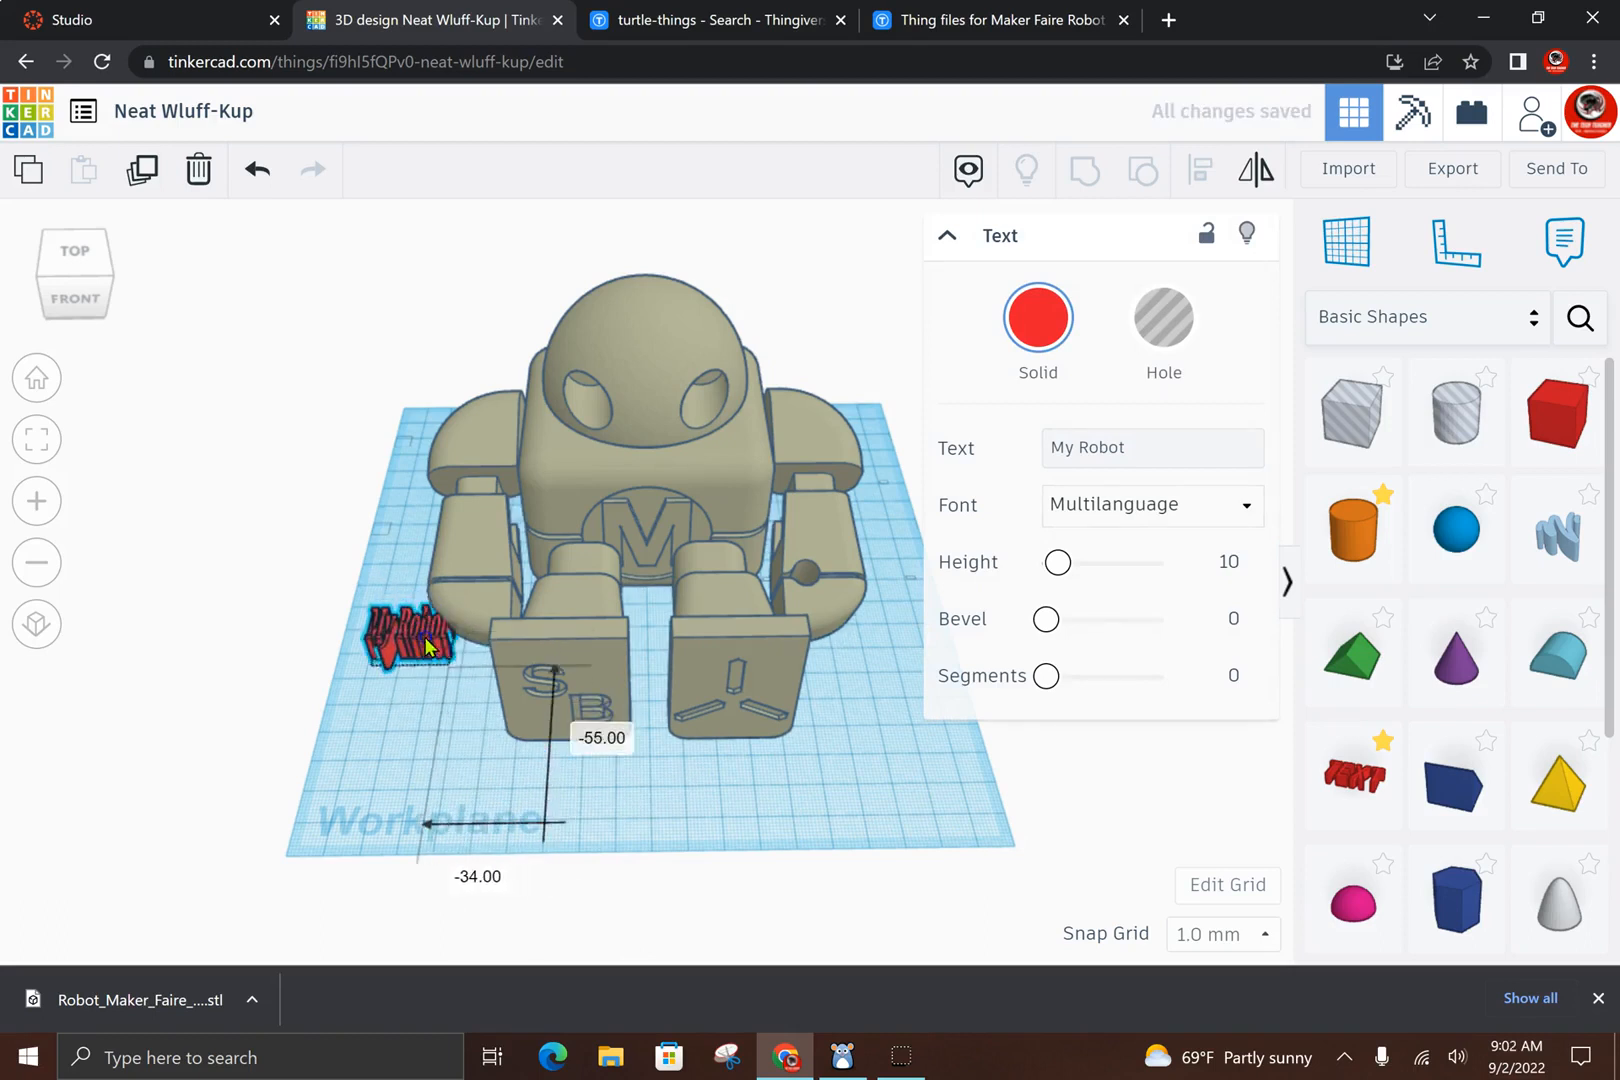
pyautogui.moveTo(408, 636); pyautogui.dragTo(387, 563)
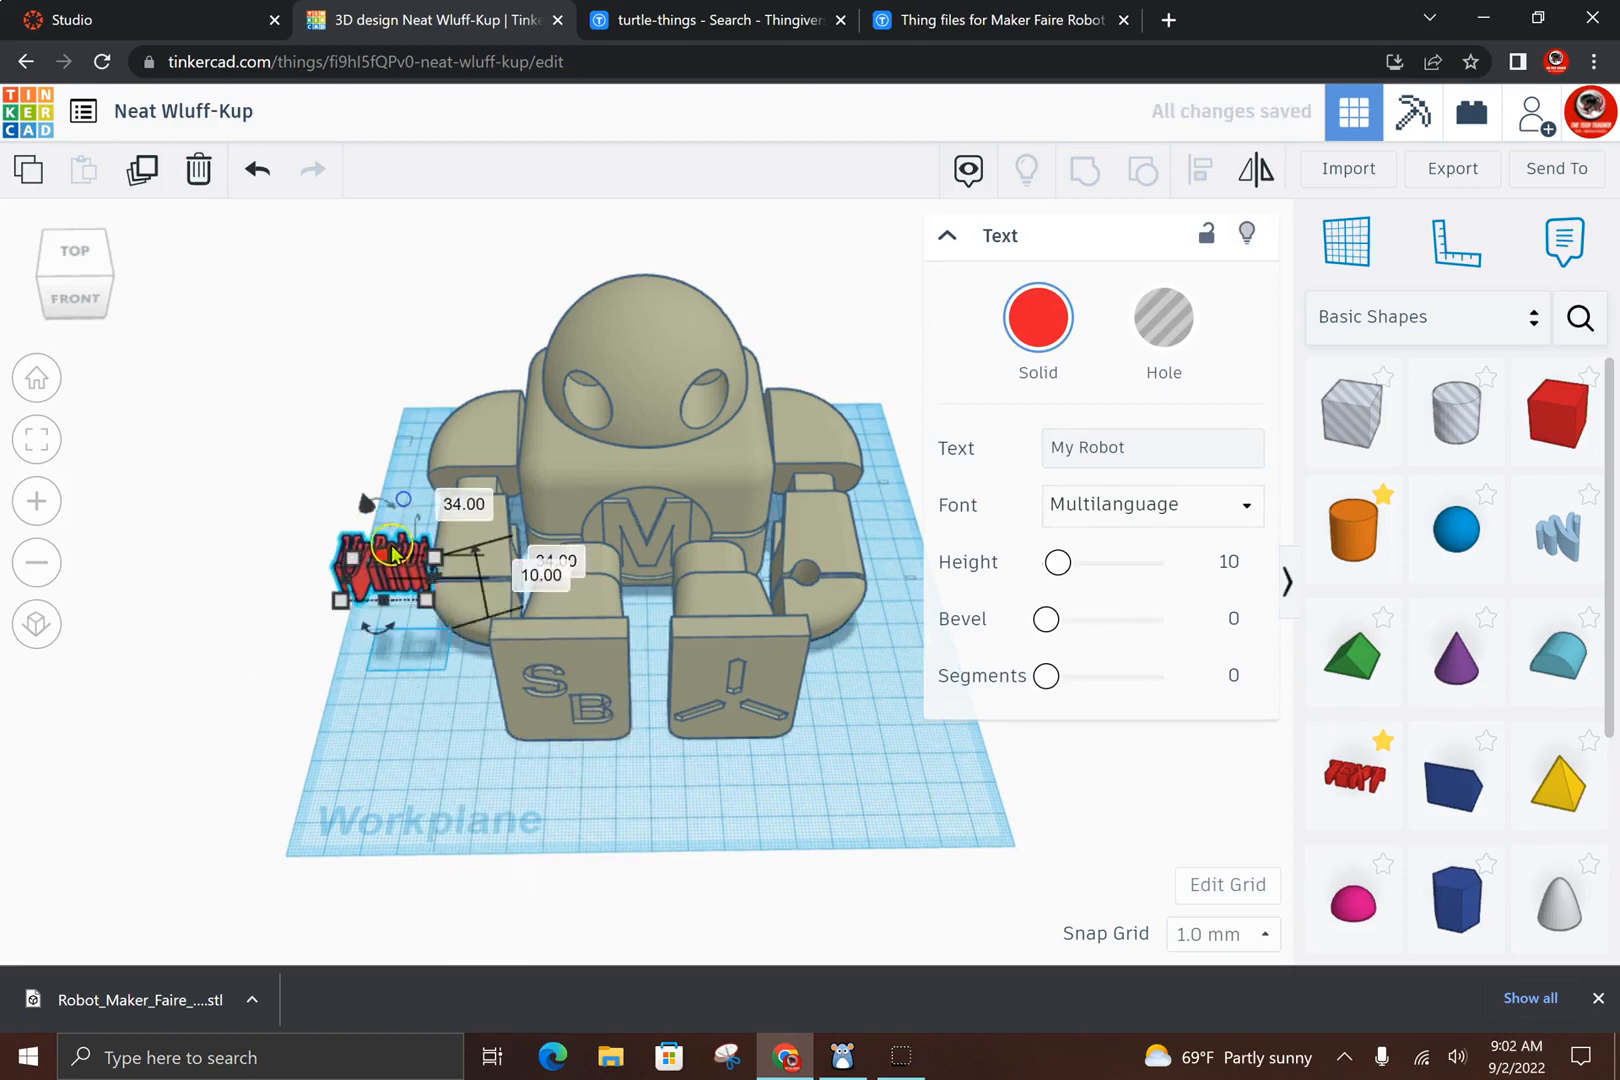
pyautogui.moveTo(387, 543); pyautogui.dragTo(465, 553)
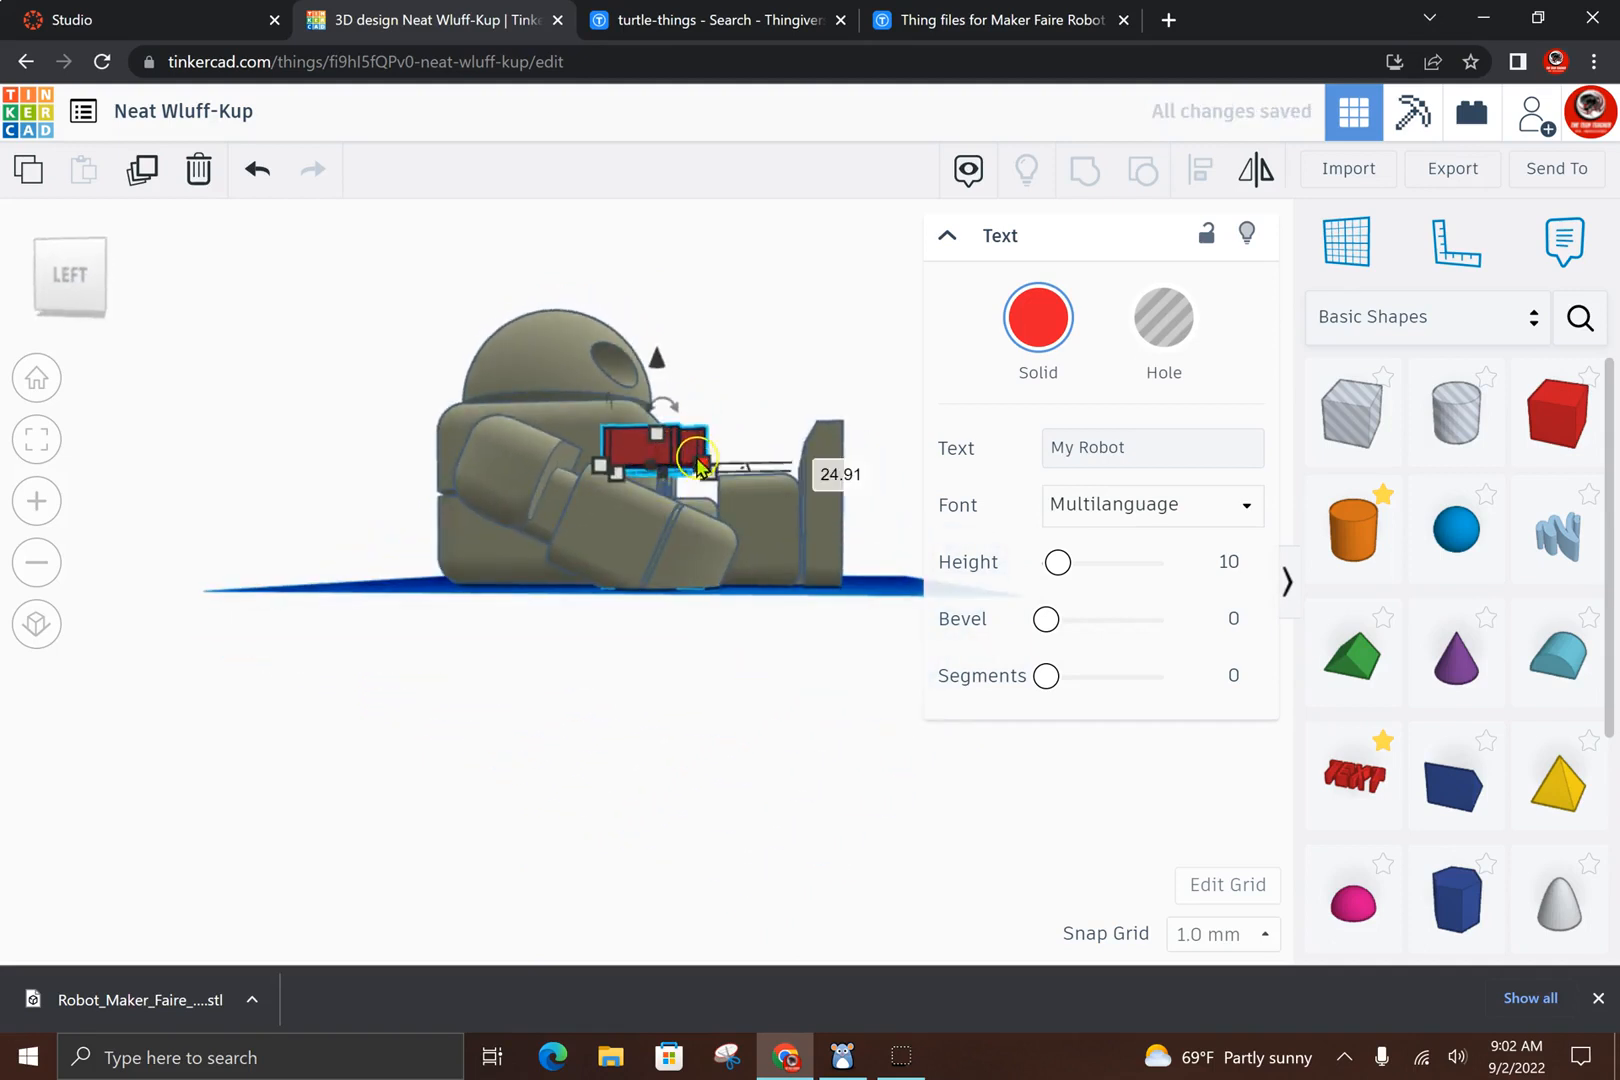
pyautogui.moveTo(697, 460); pyautogui.dragTo(780, 563)
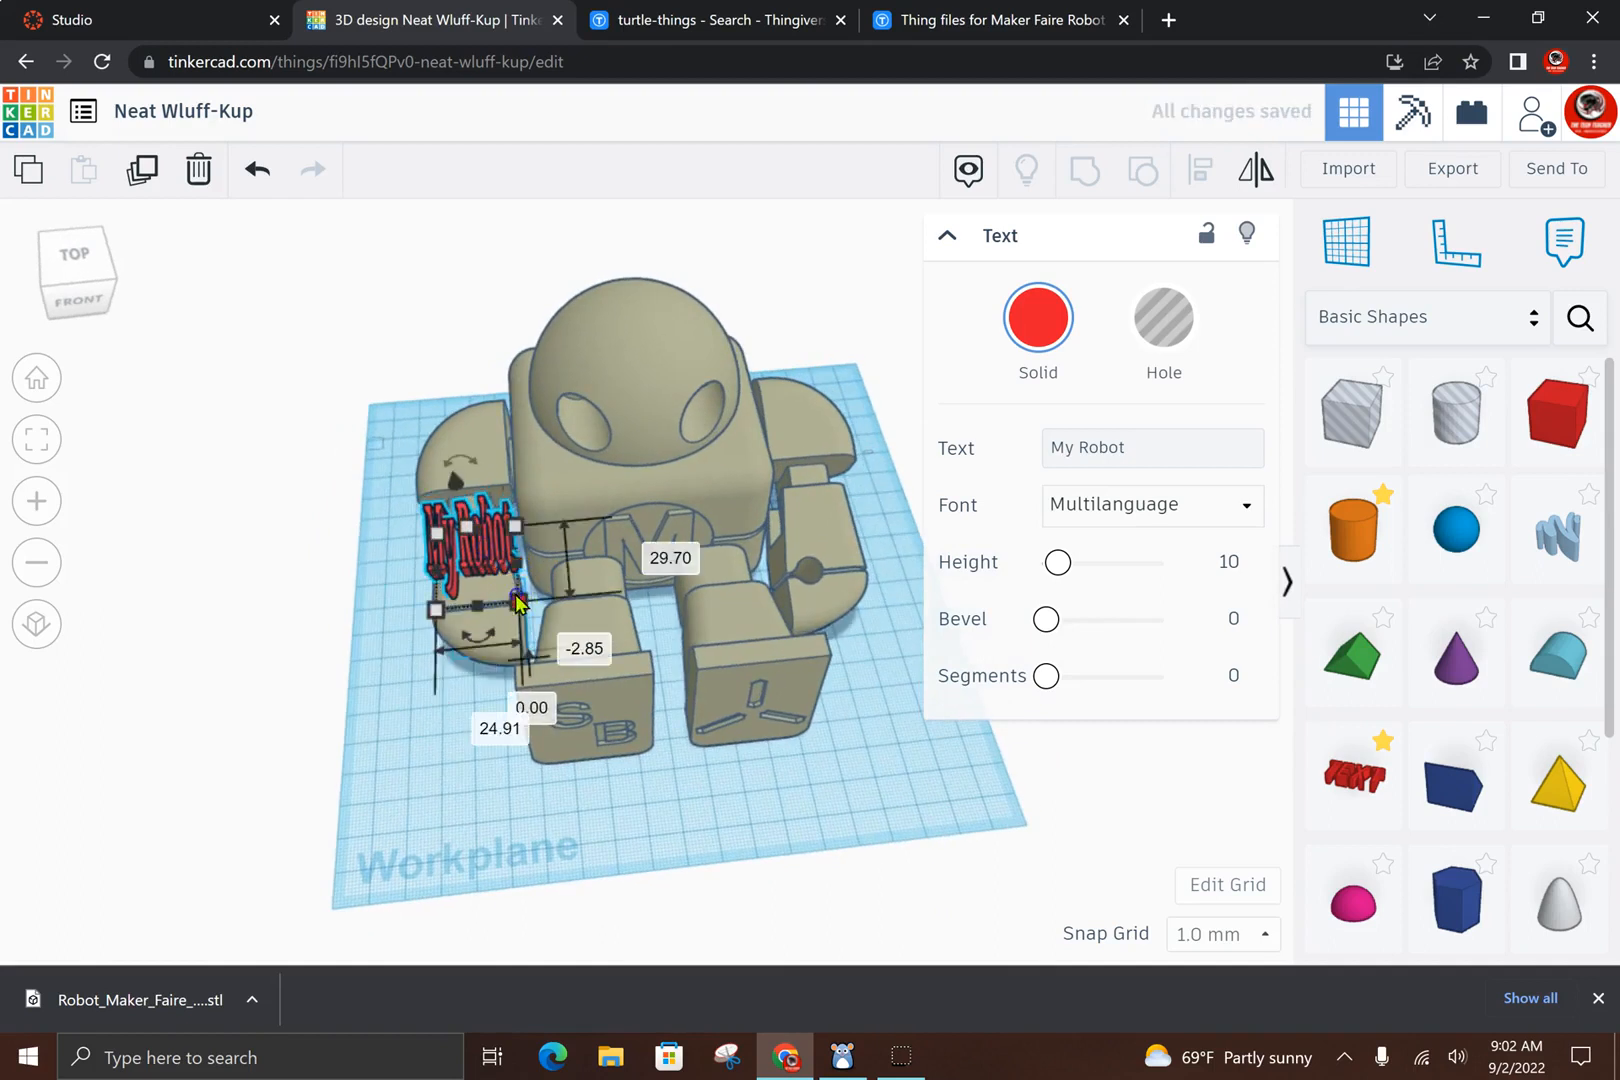
pyautogui.click(1152, 448)
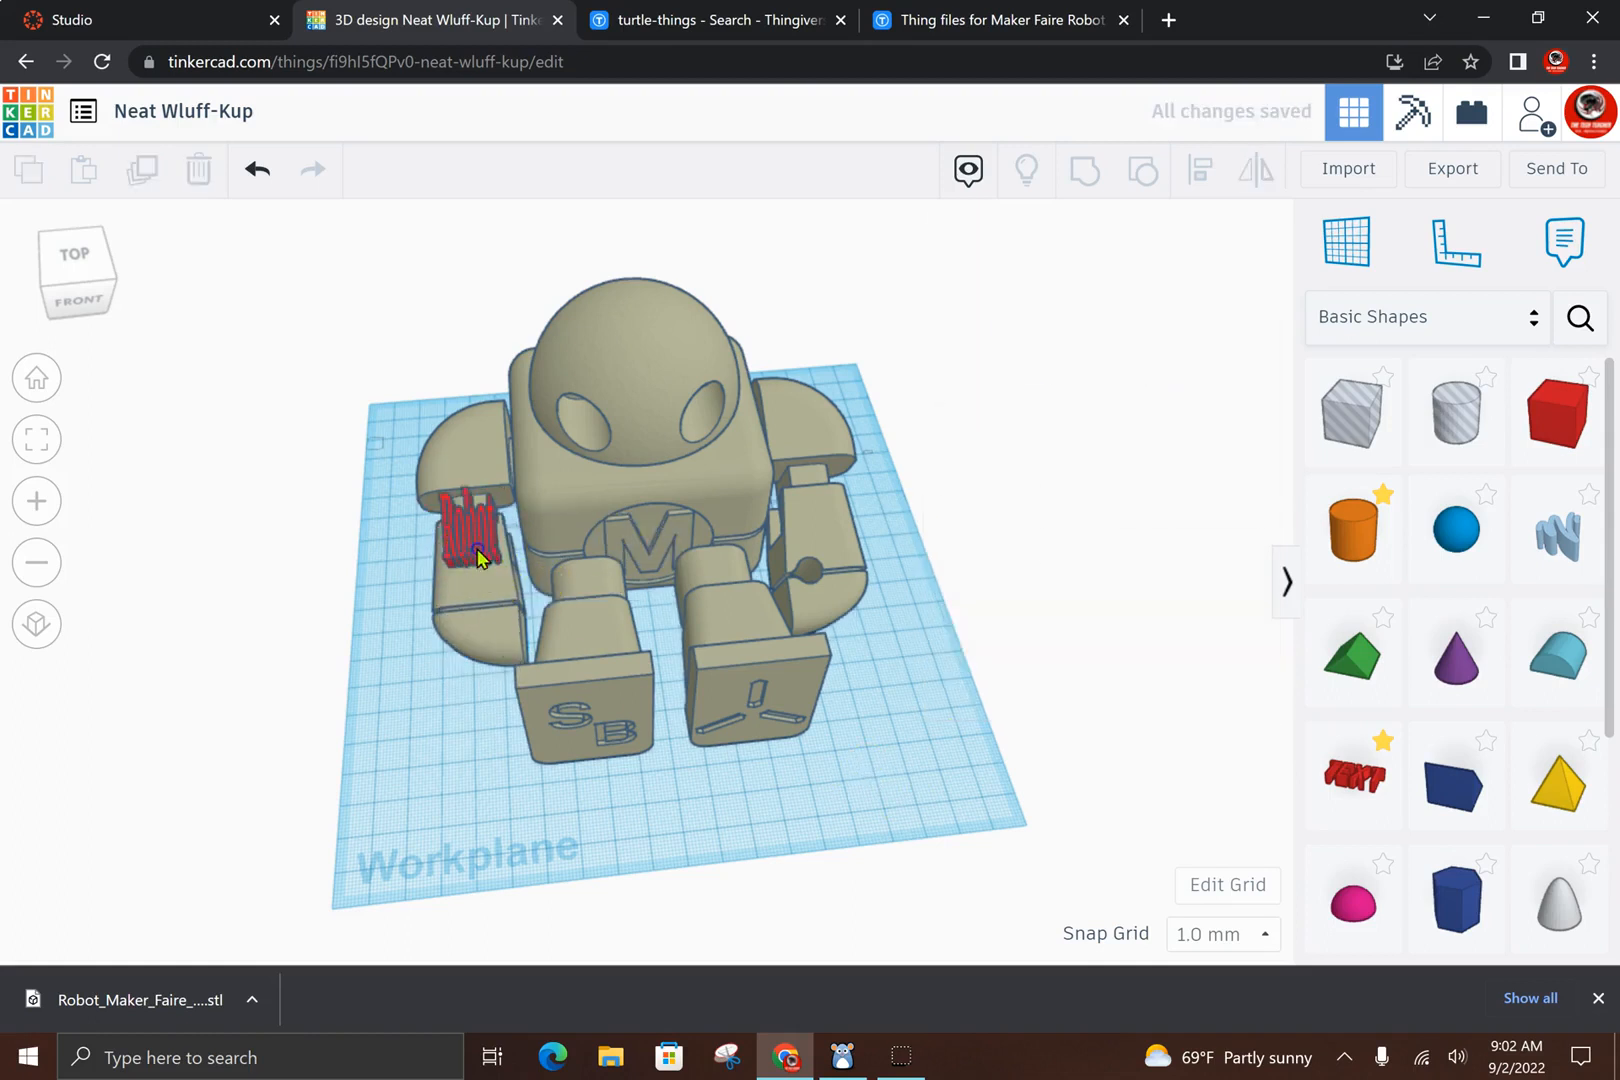
# Deselect the red 'My Robot' text to check its placement on the robot's left arm
pyautogui.click(470, 537)
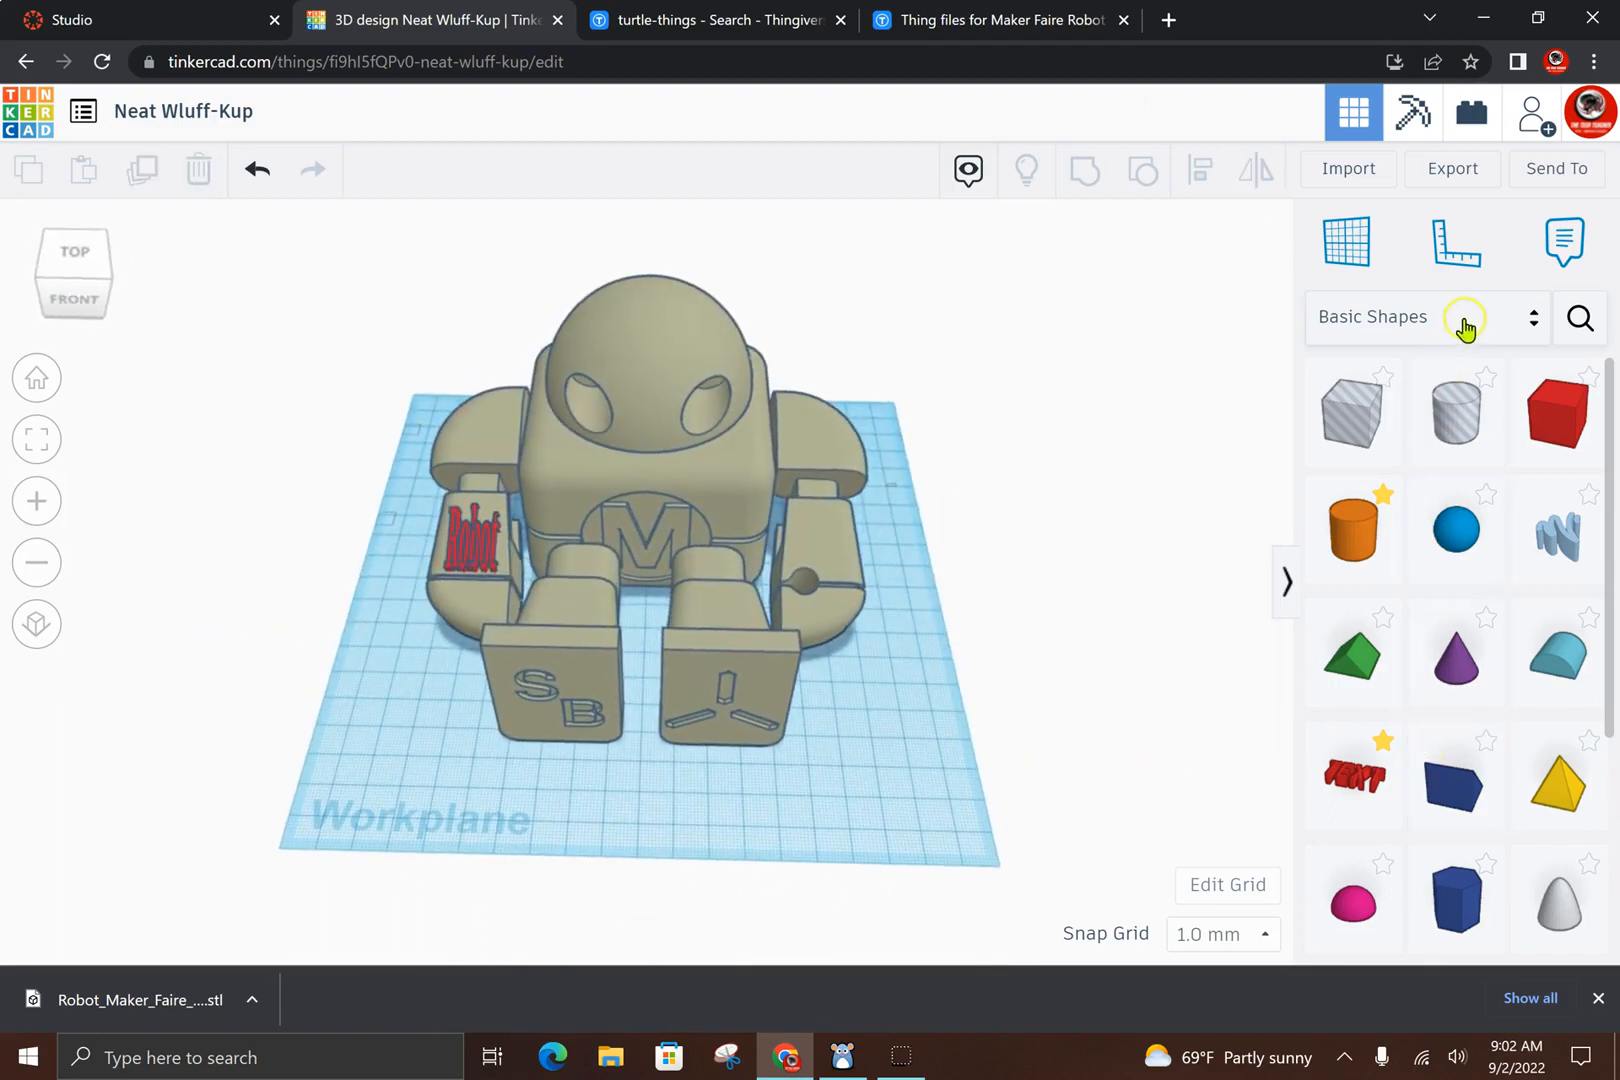
# Add black sunglasses from Creatures & Characters and position them over the robot's eyes
pyautogui.click(1426, 317)
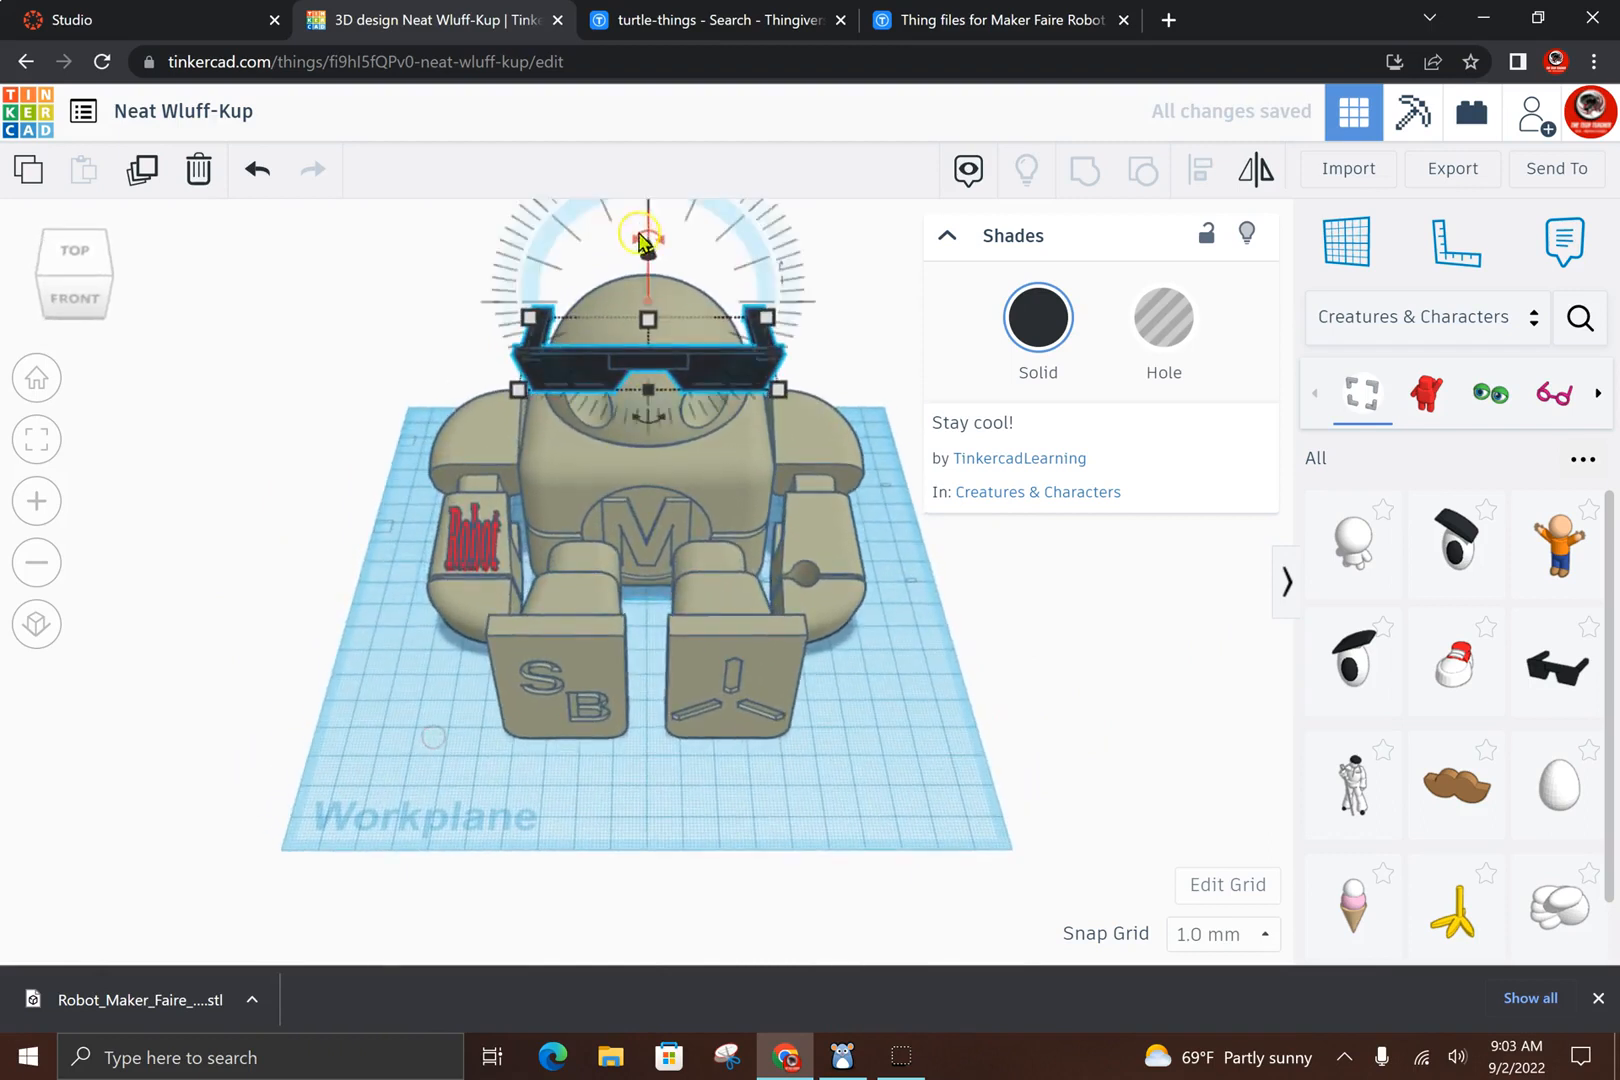
pyautogui.moveTo(643, 236); pyautogui.dragTo(643, 320)
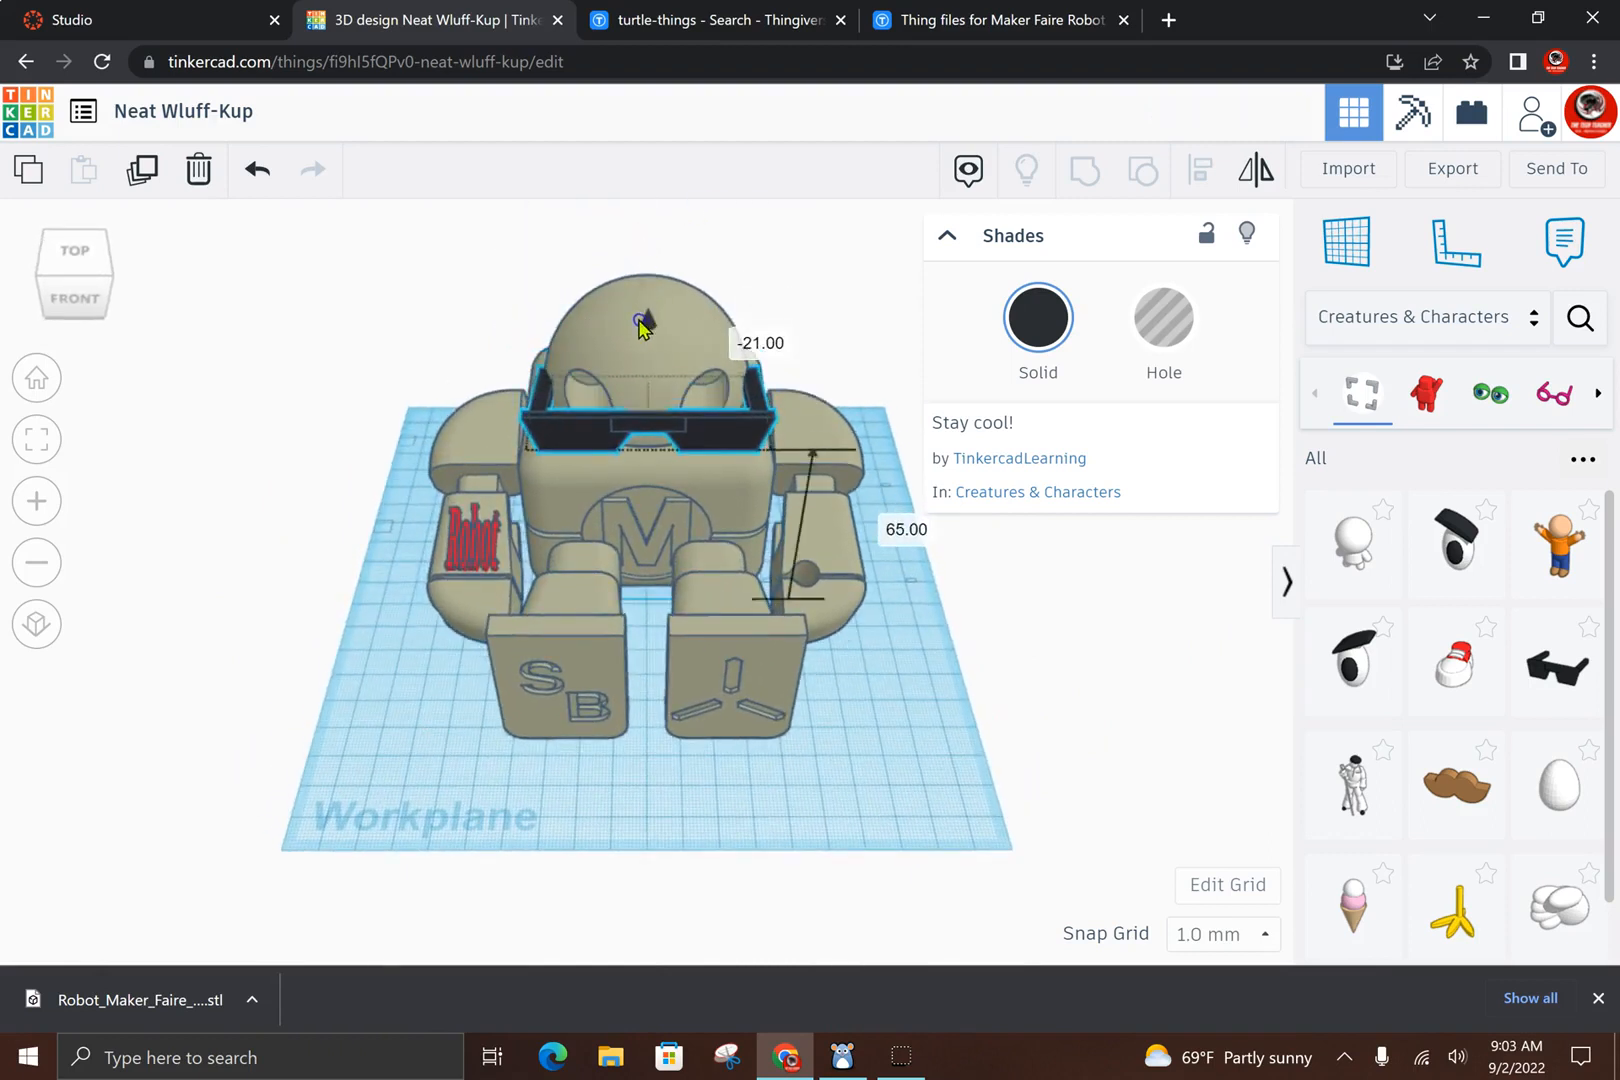
pyautogui.moveTo(641, 326); pyautogui.dragTo(708, 434)
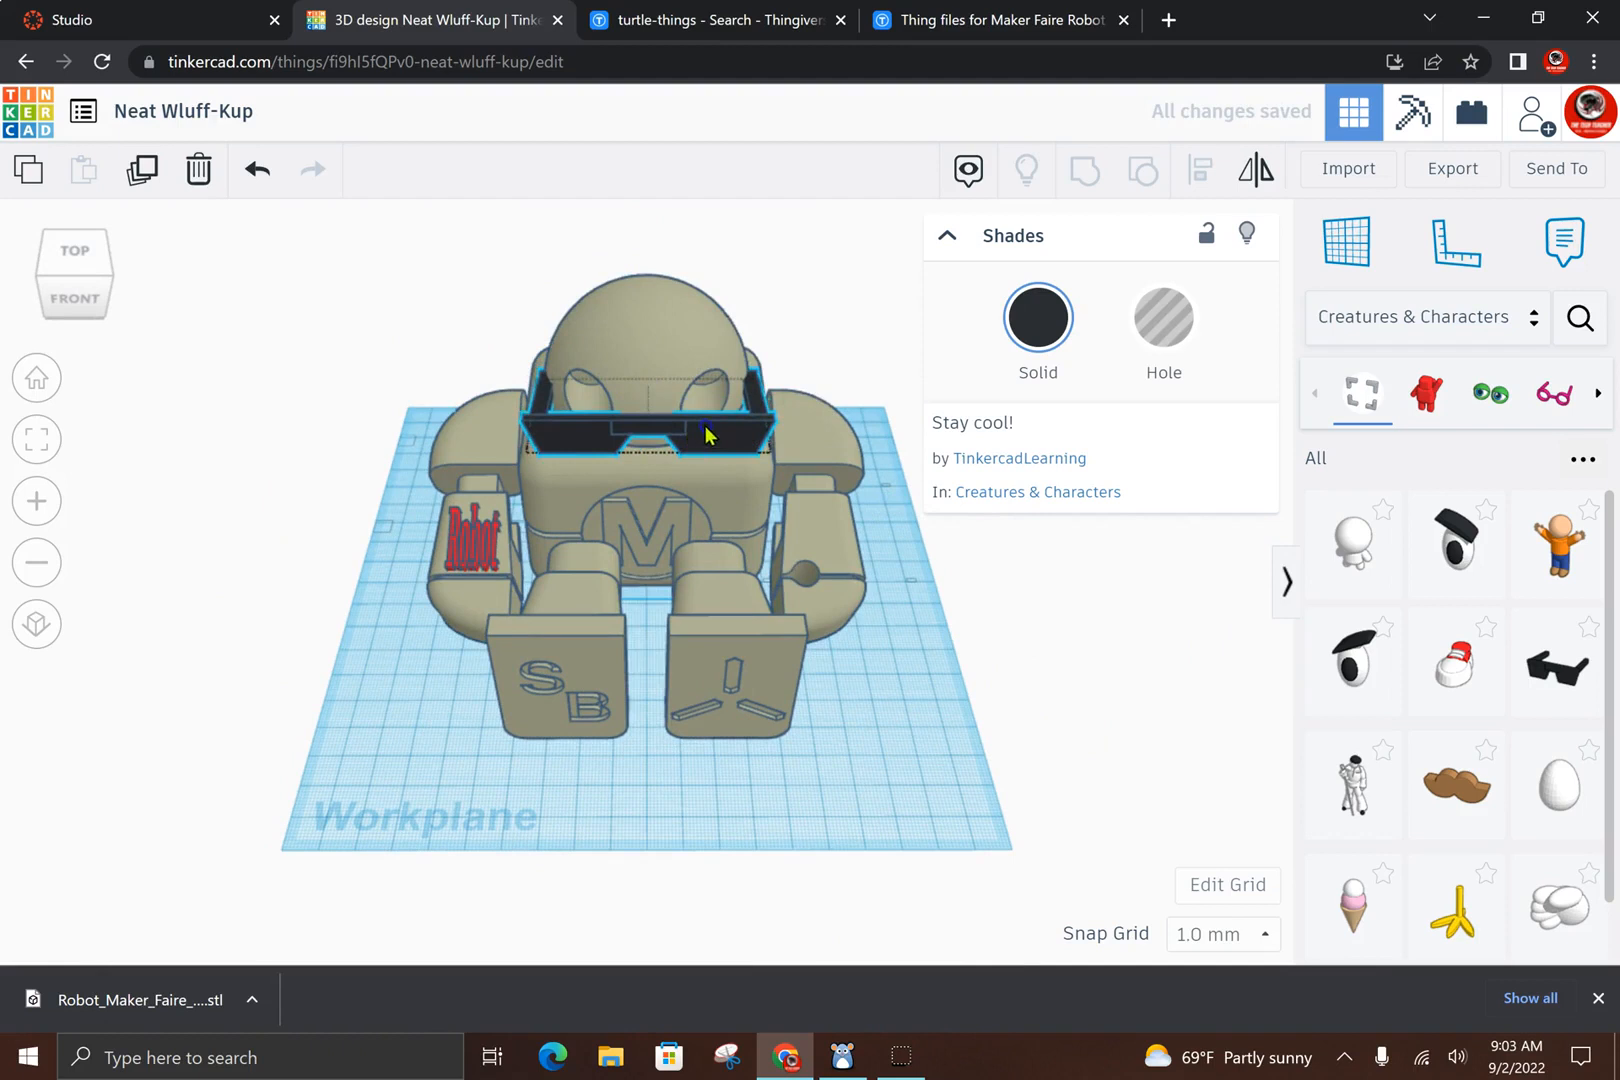
pyautogui.moveTo(641, 413); pyautogui.dragTo(641, 419)
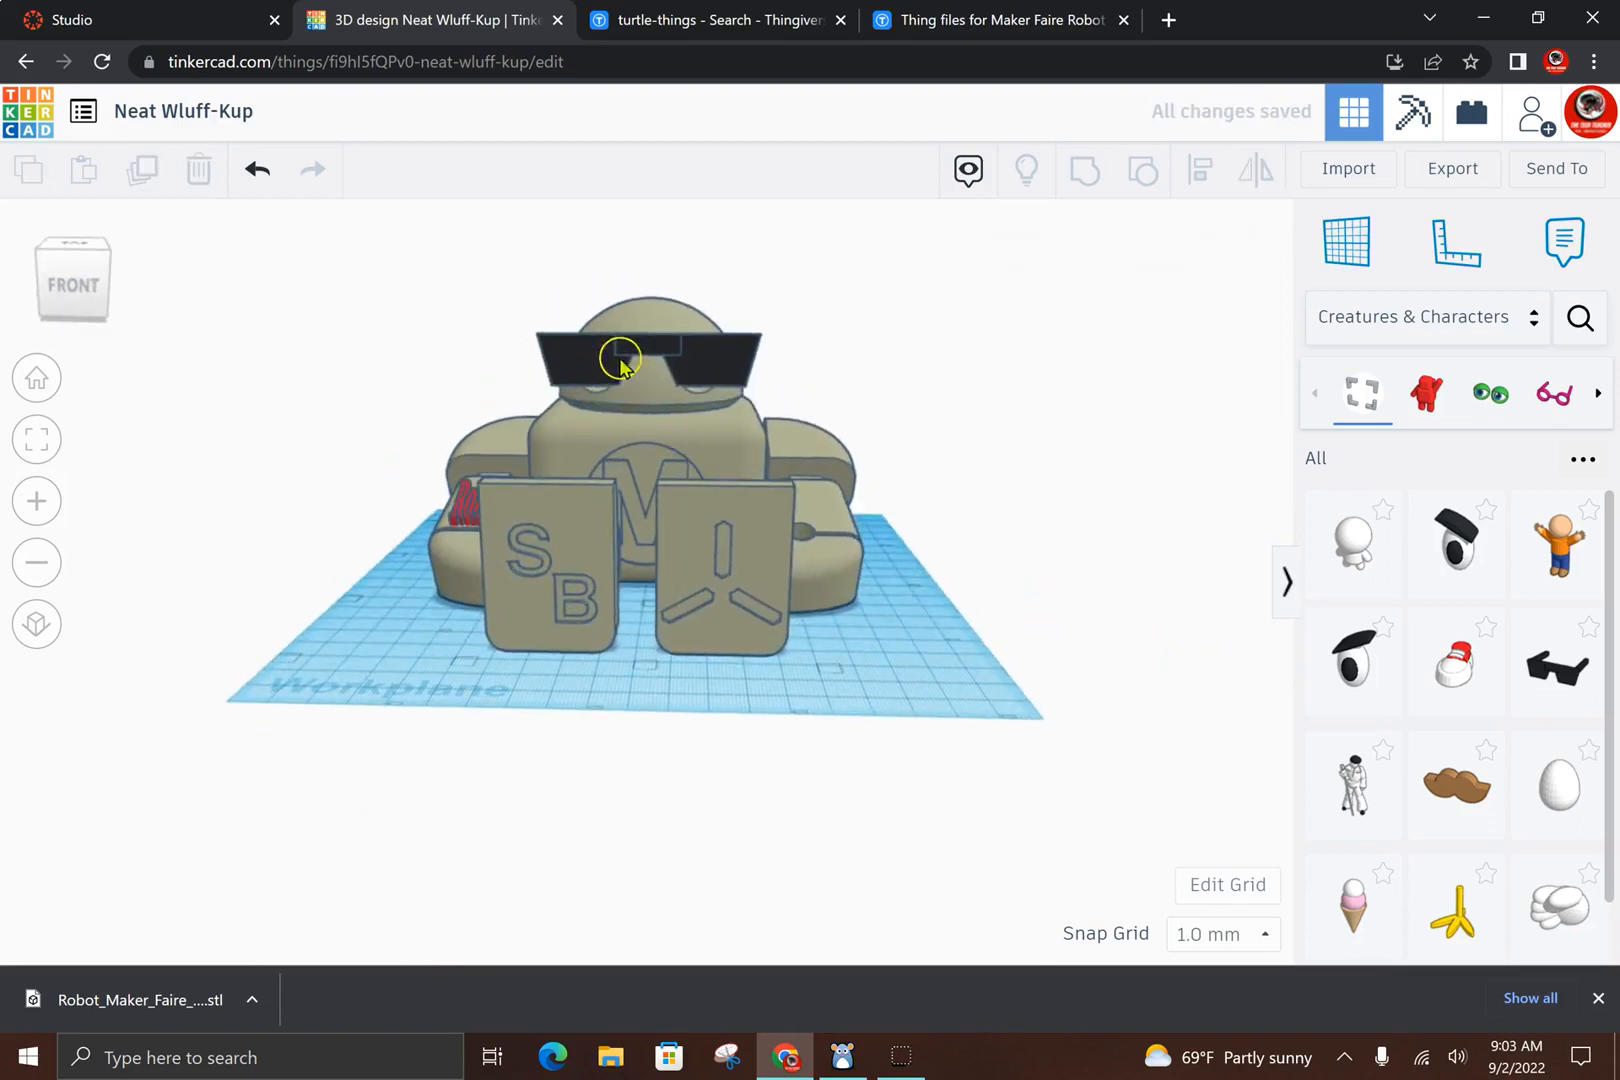
# Tilt the sunglasses back against the robot's face, then box-select the whole robot
pyautogui.click(649, 357)
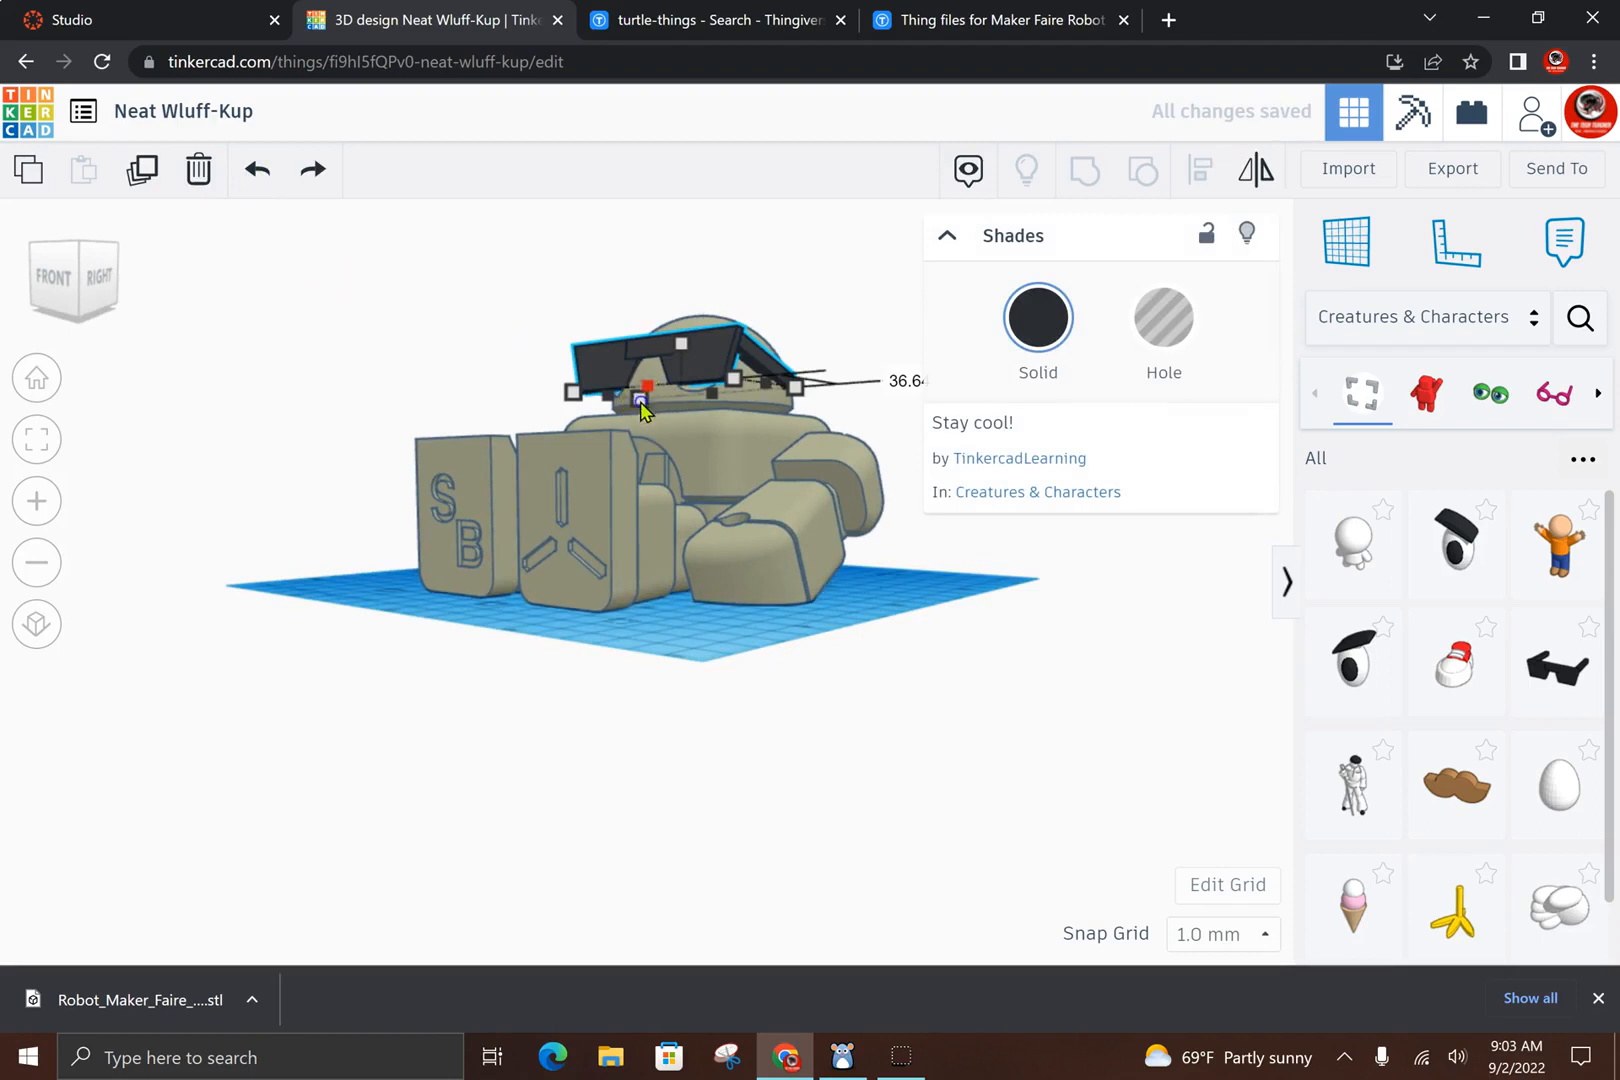
pyautogui.click(254, 169)
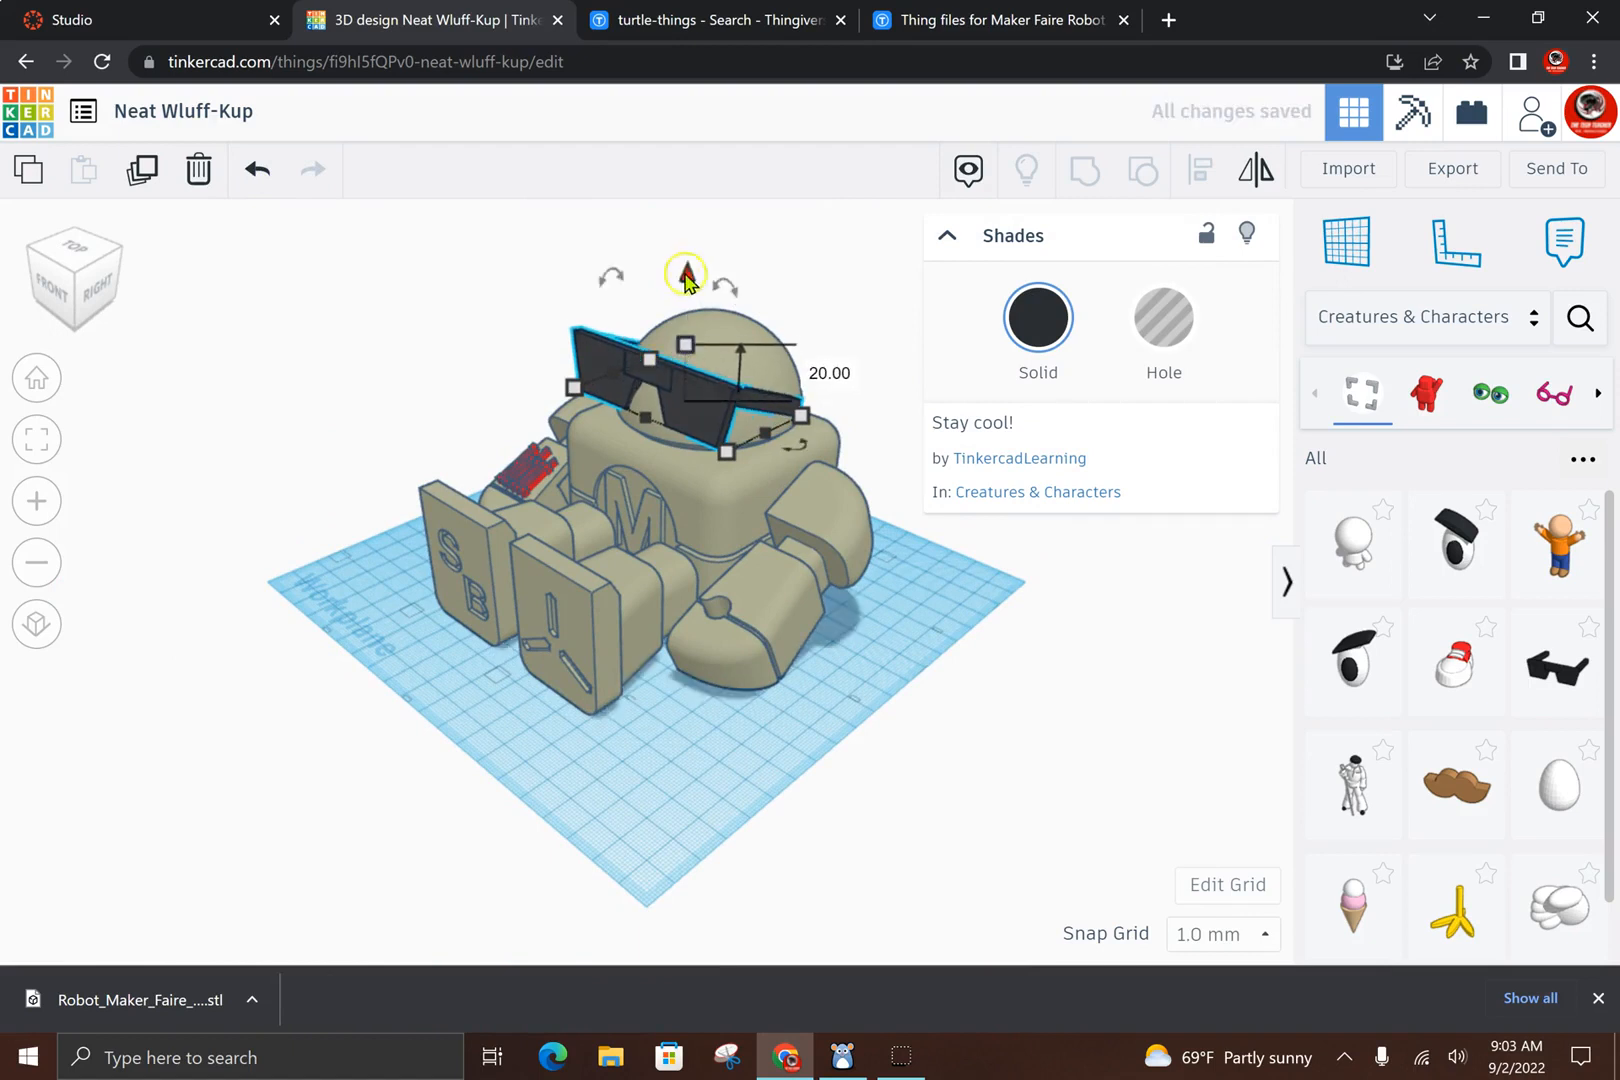
pyautogui.click(973, 748)
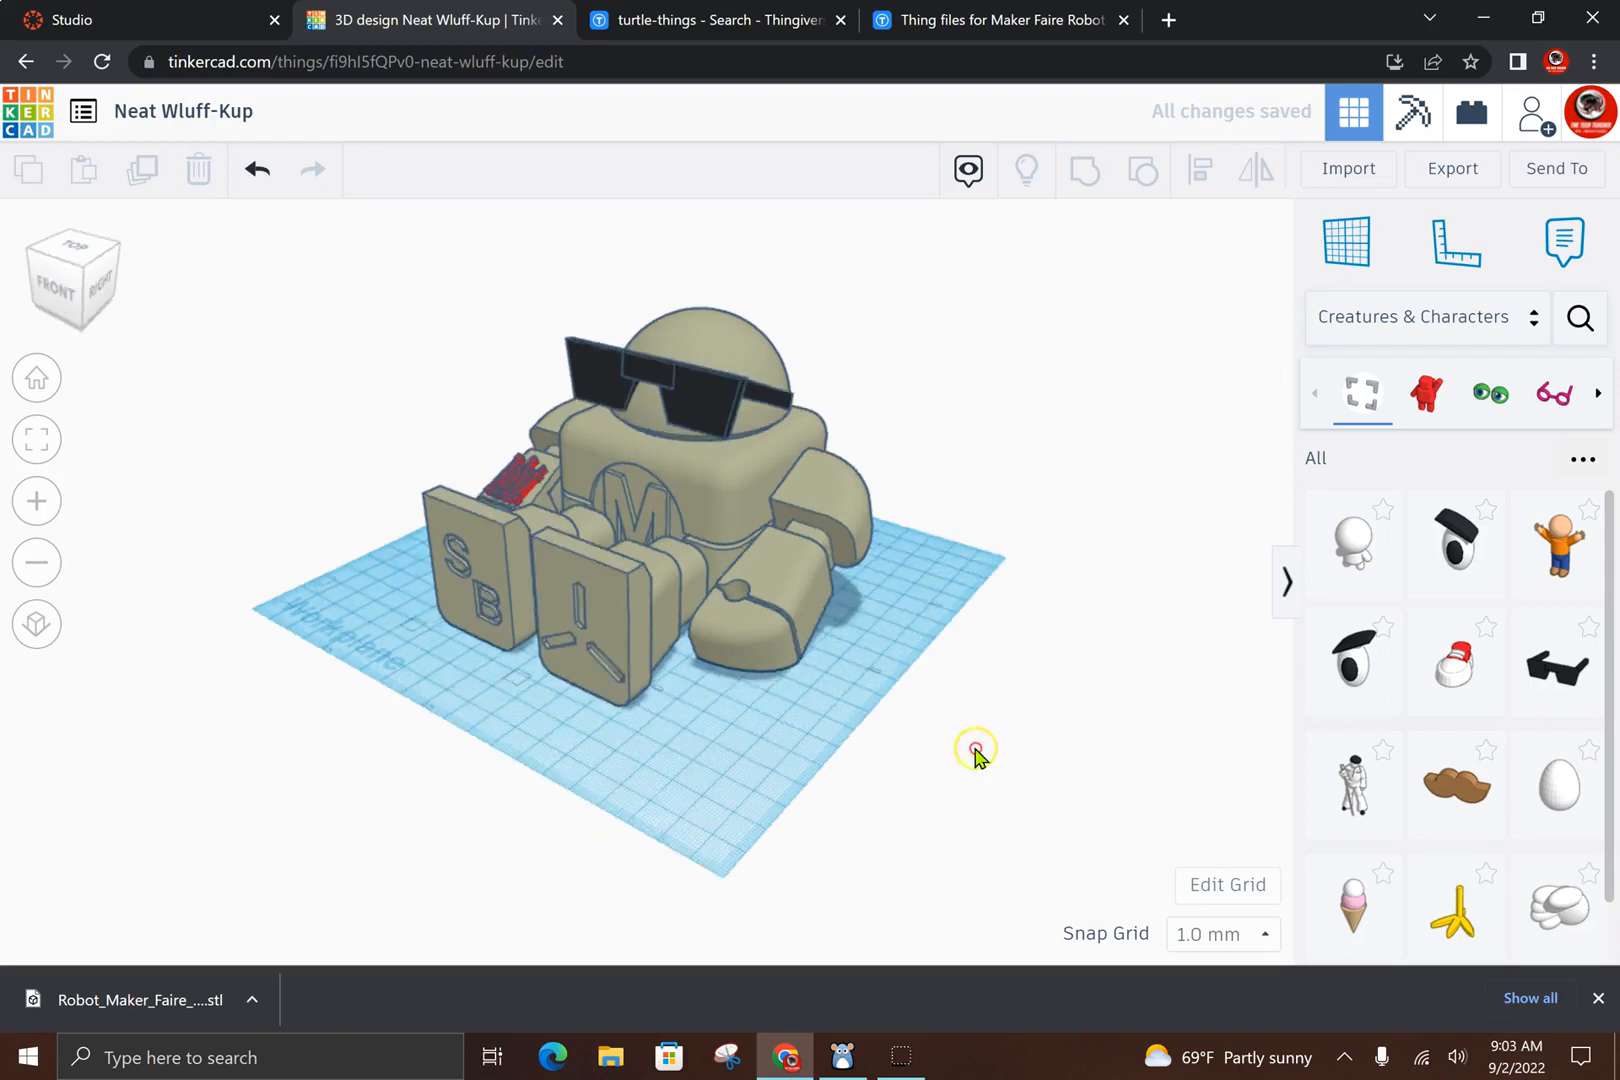
pyautogui.moveTo(974, 747); pyautogui.dragTo(694, 292)
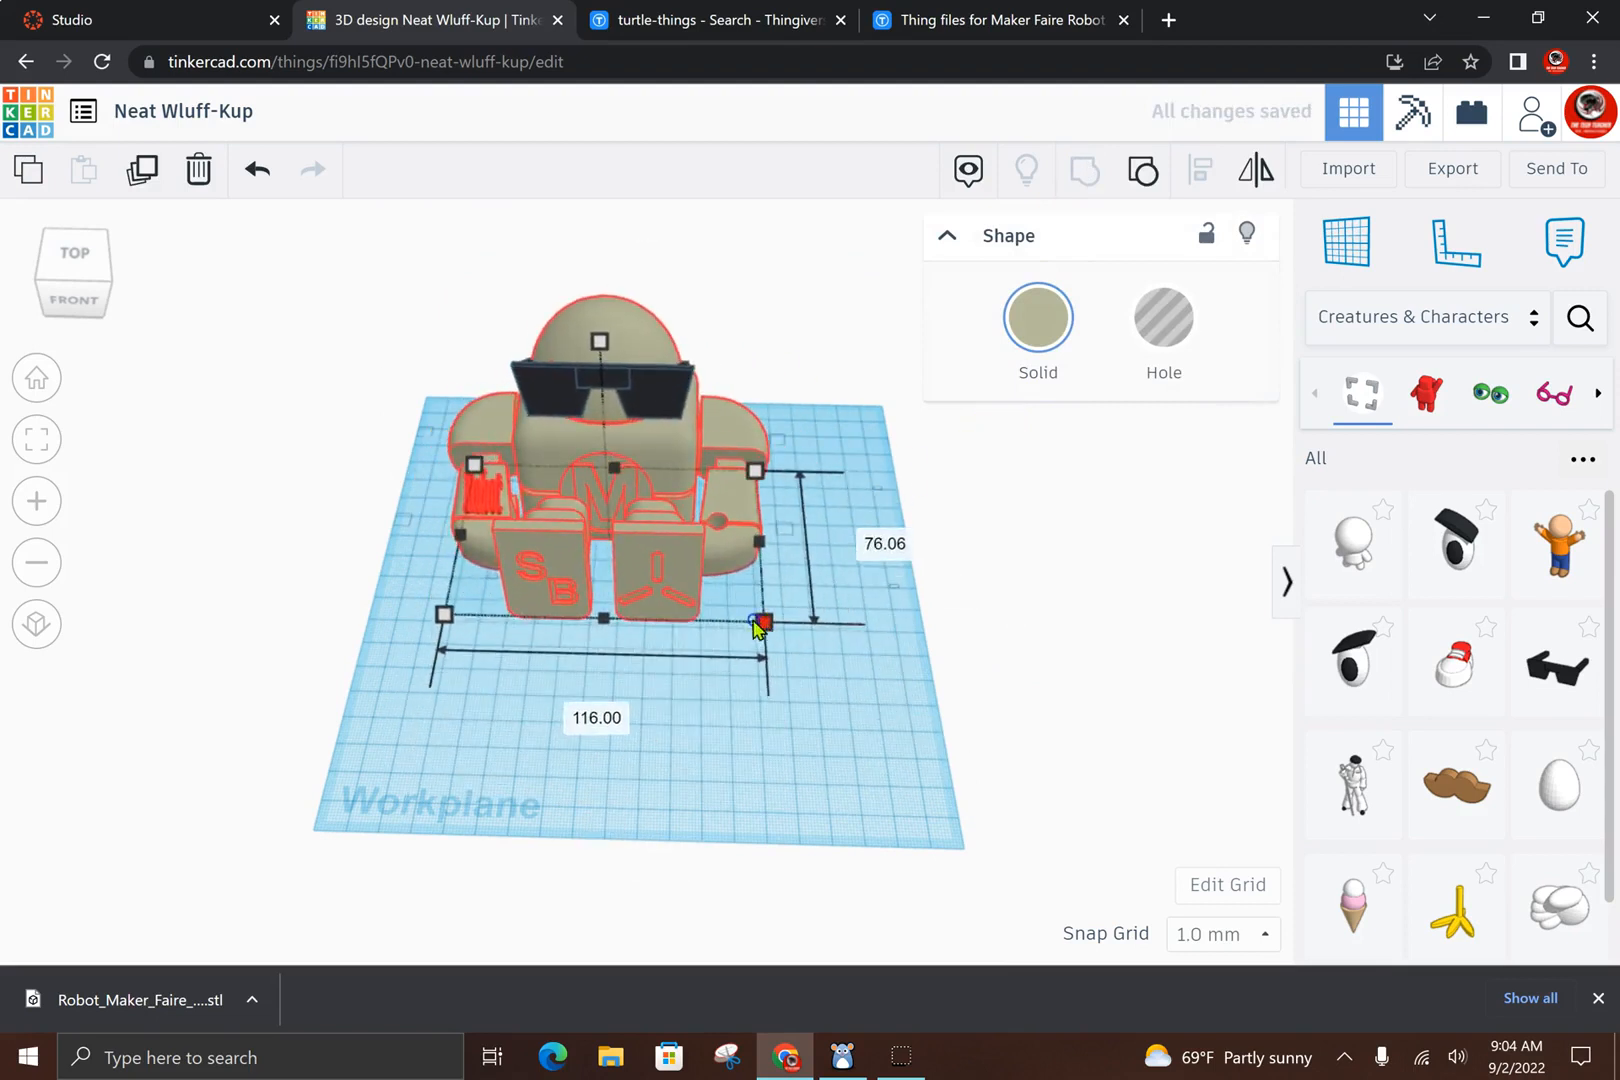
# Group the robot, text and sunglasses into one model and rename the design 'robot'
pyautogui.moveTo(759, 625); pyautogui.dragTo(889, 739)
pyautogui.write('robot')
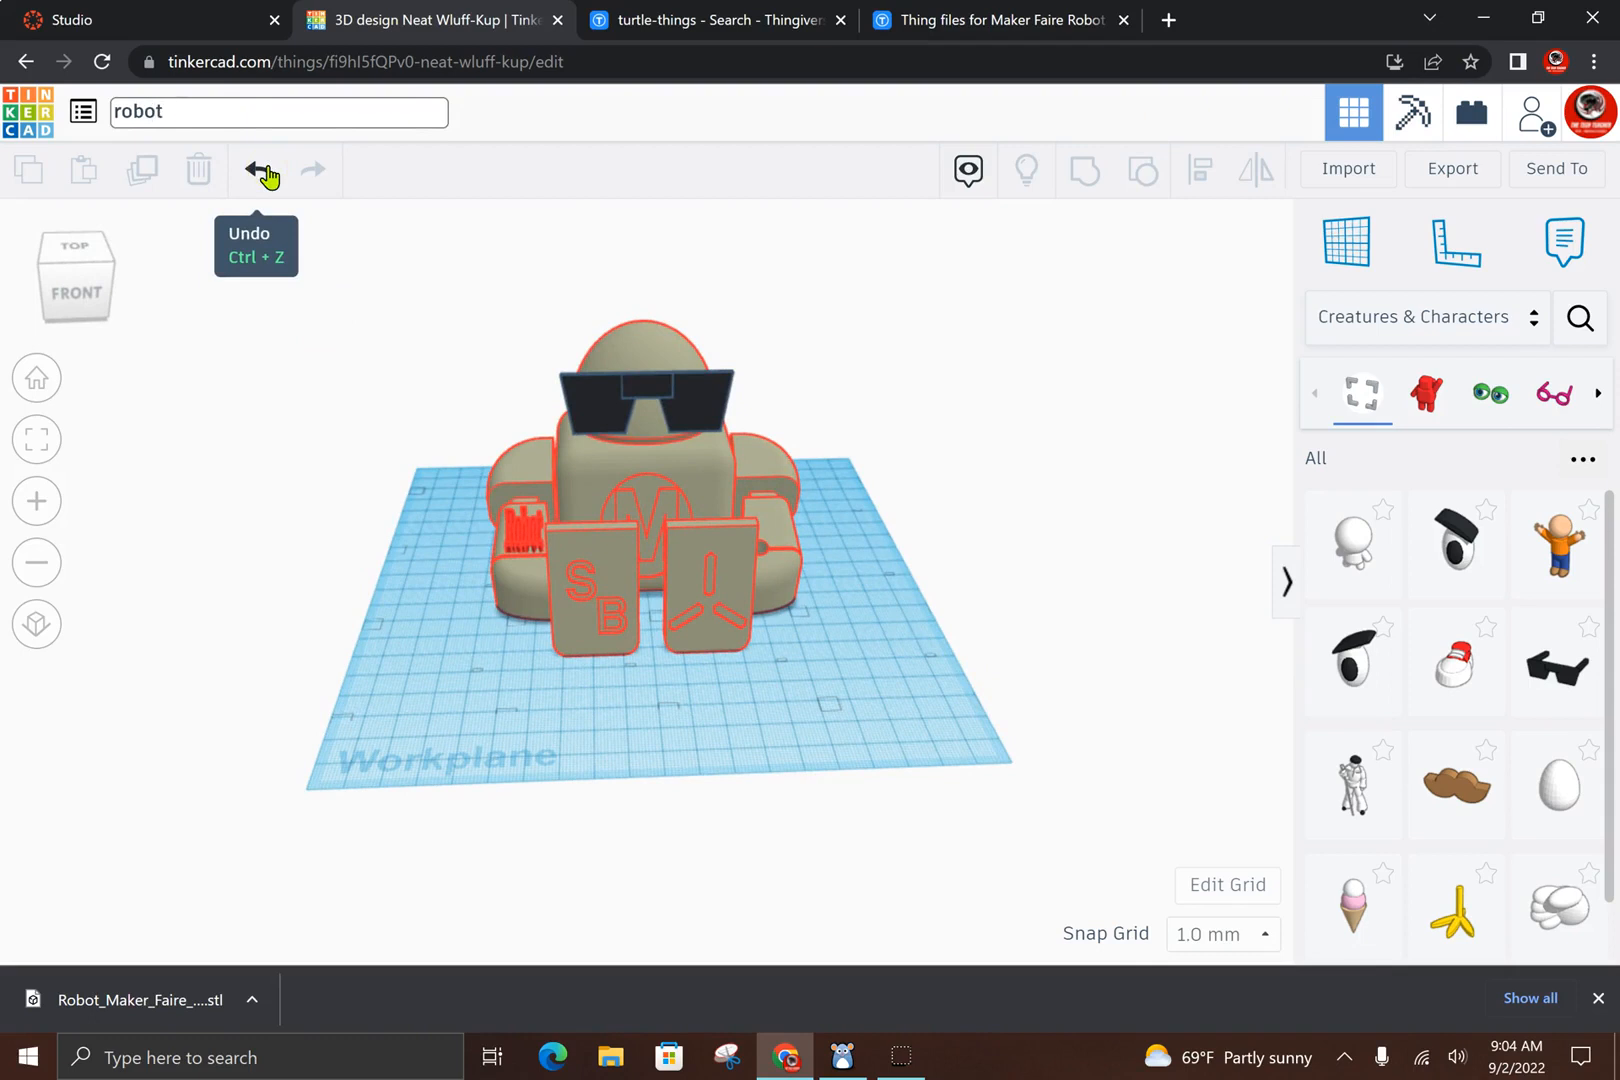
pyautogui.click(255, 169)
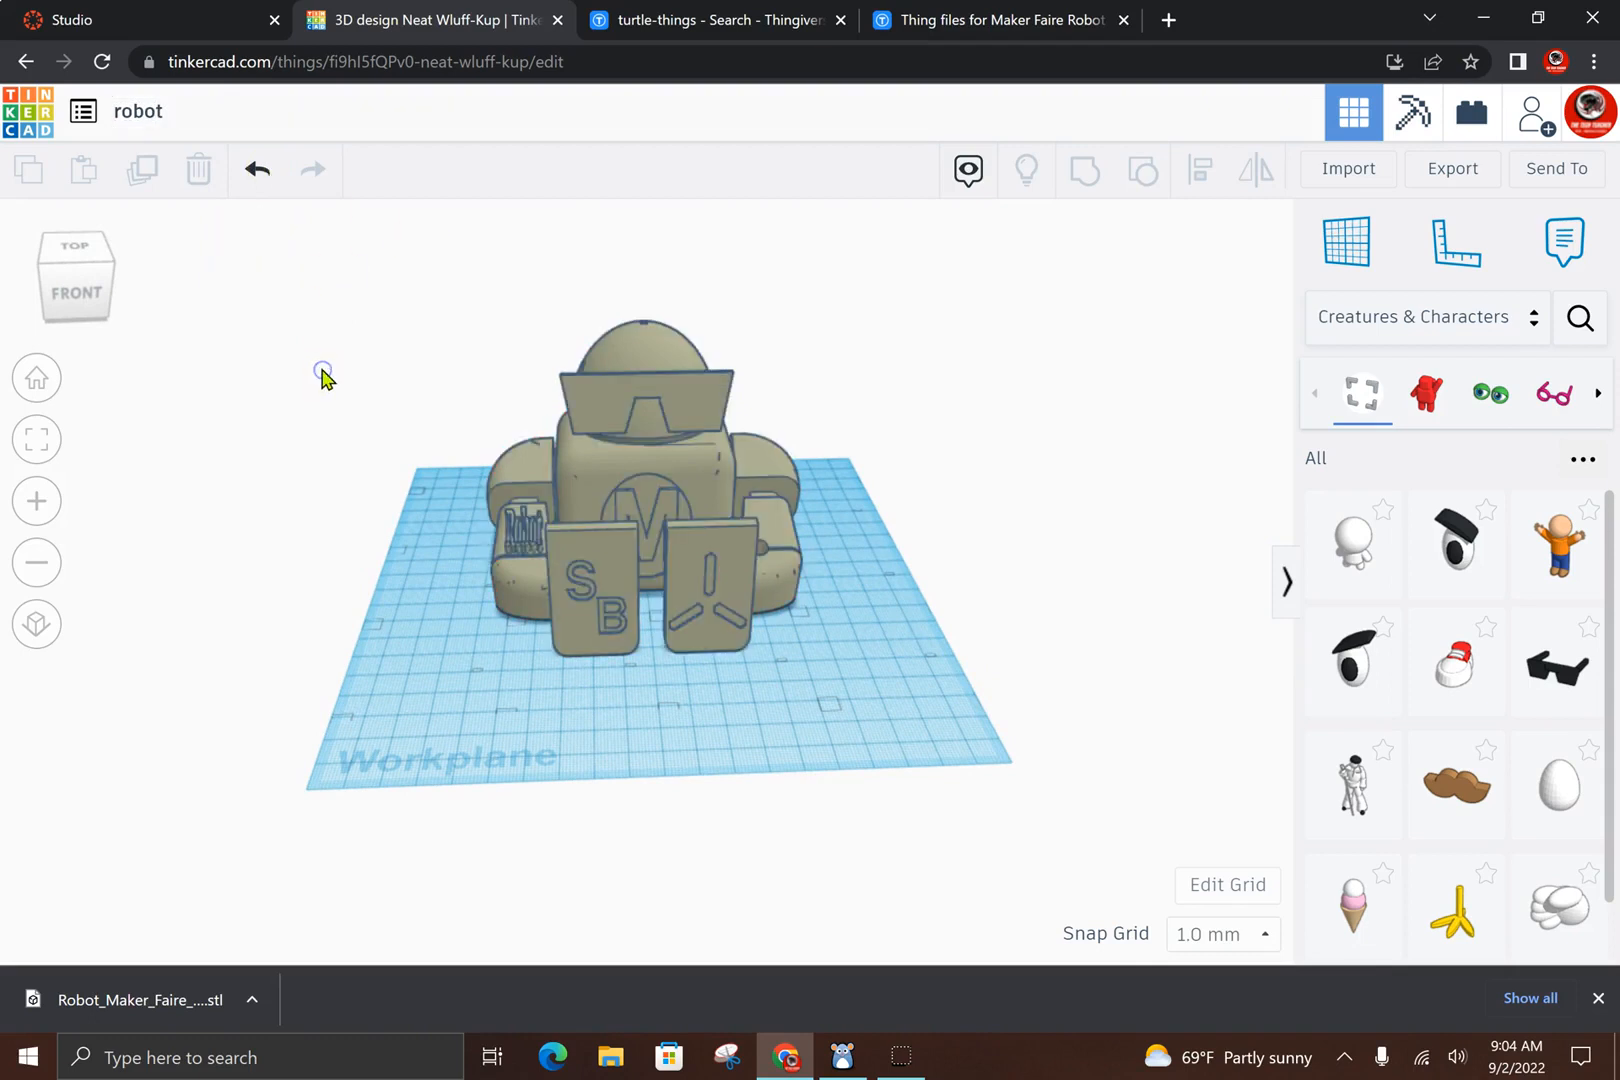
pyautogui.click(672, 517)
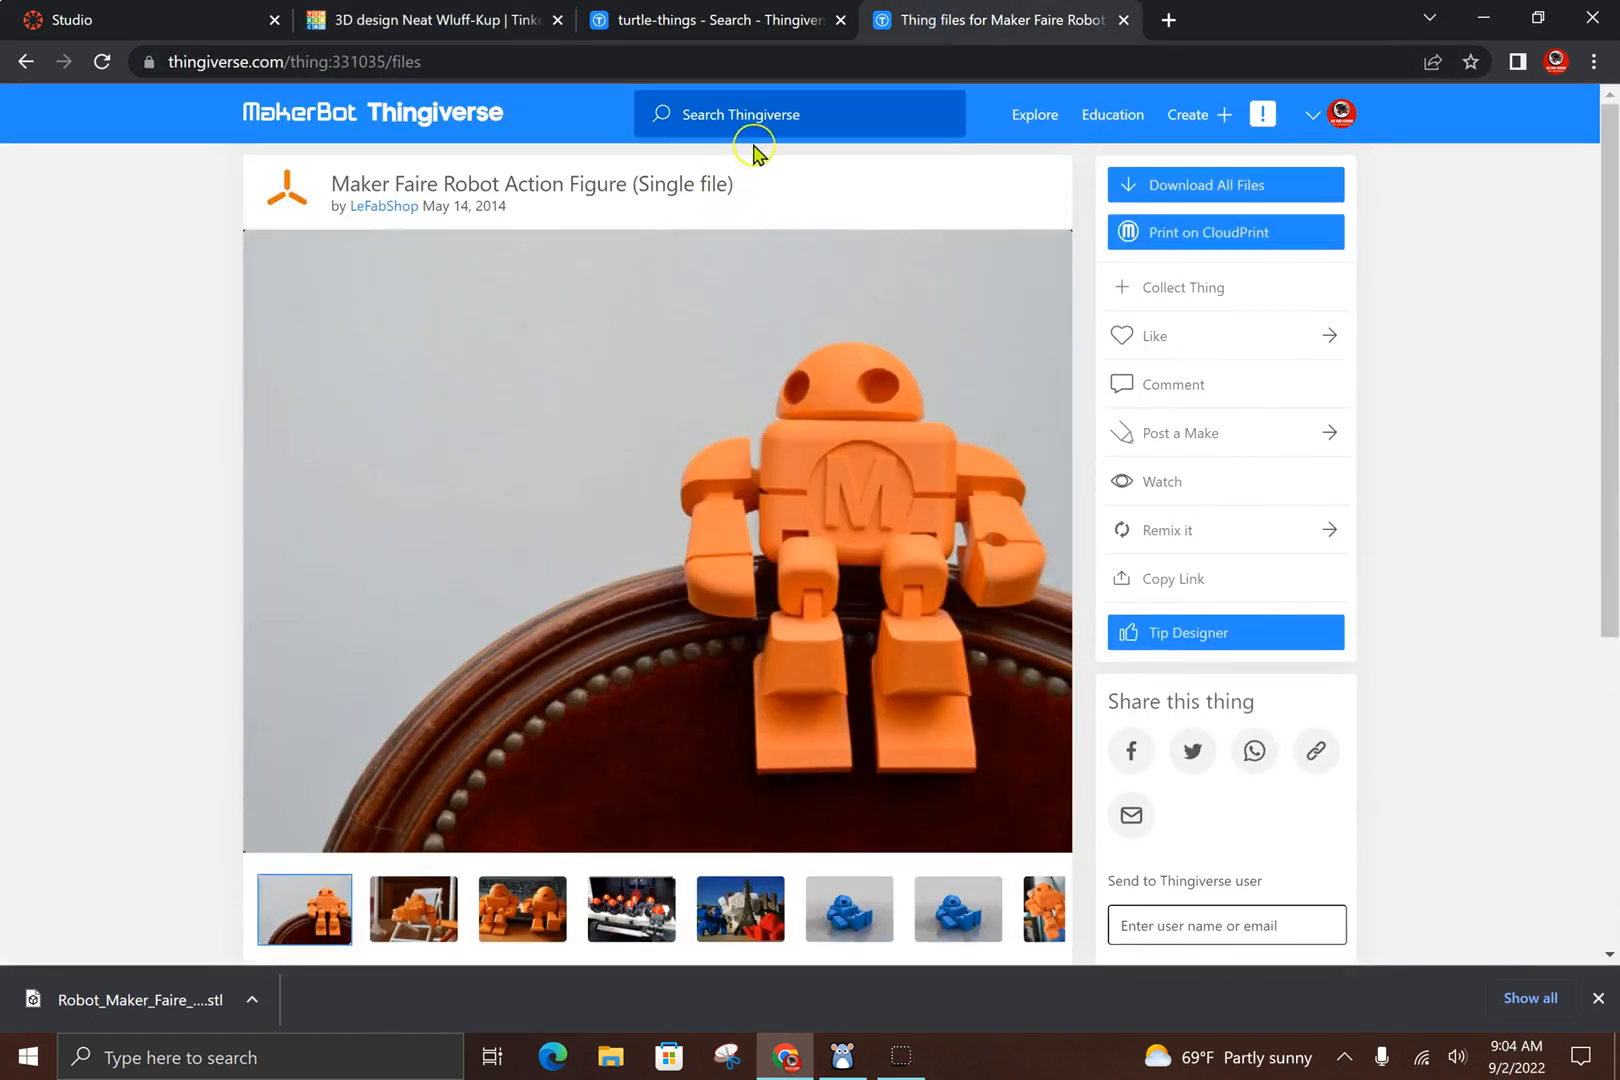
# Scroll through Thingiverse's two robot STL files, then return to the Tinkercad design
pyautogui.scroll(-3)
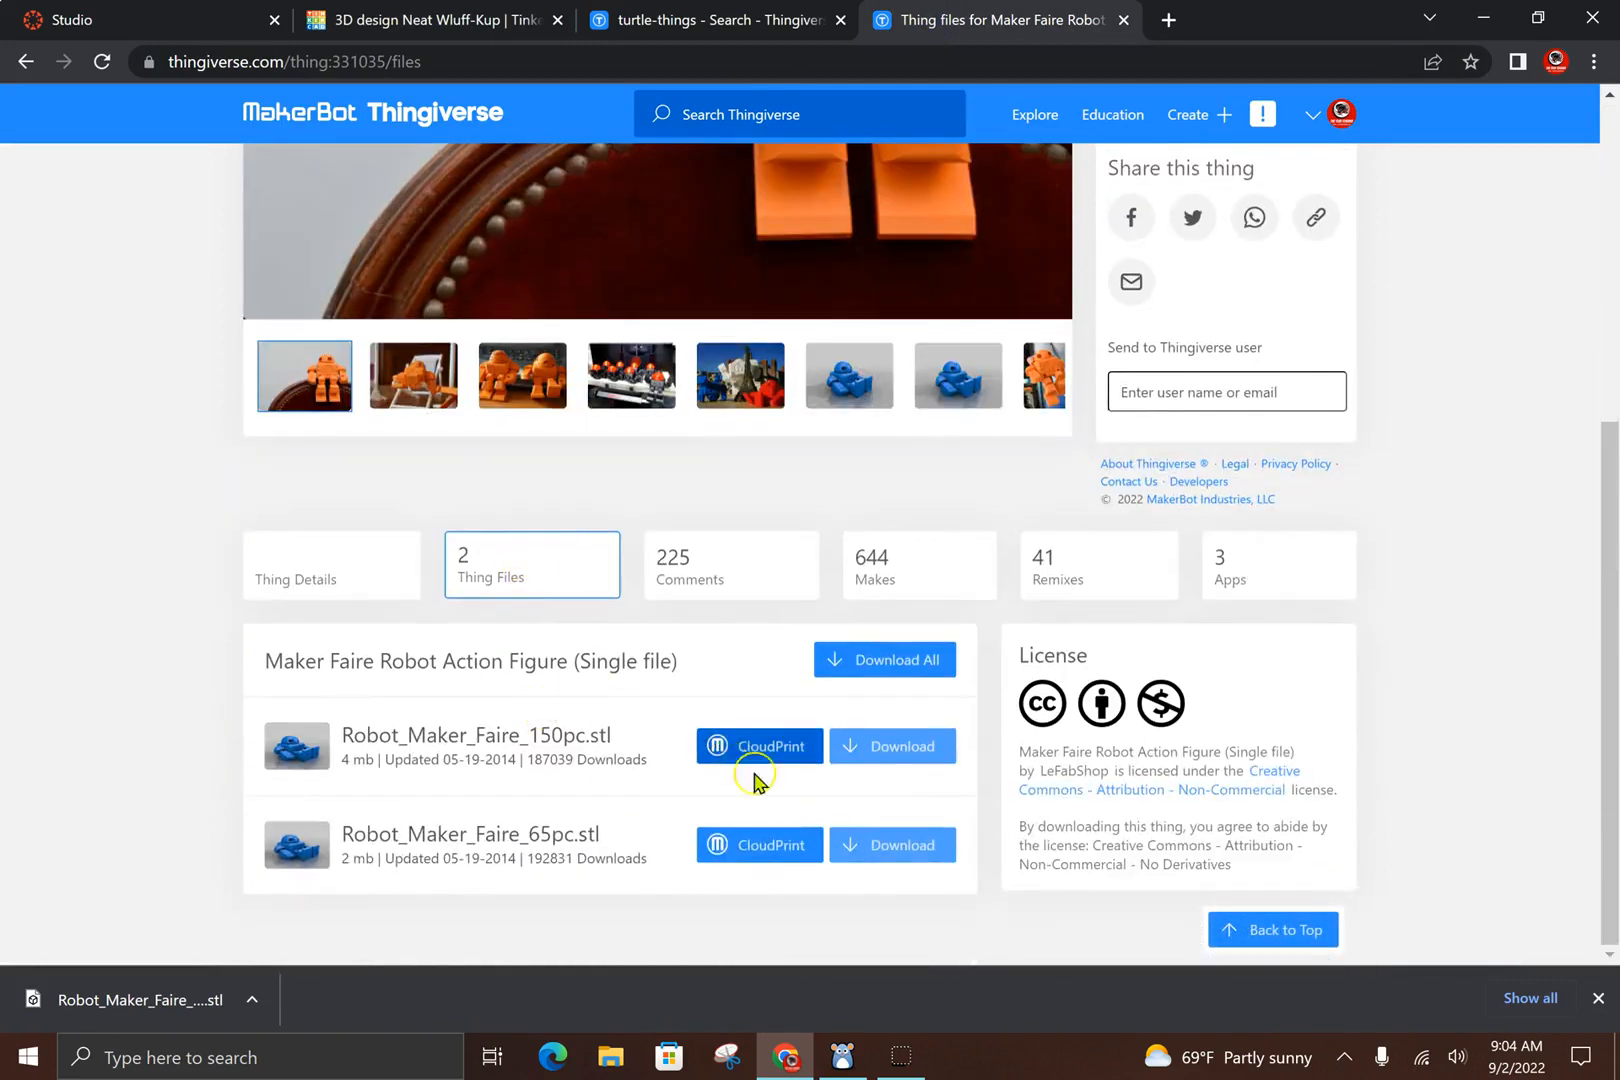
pyautogui.click(424, 20)
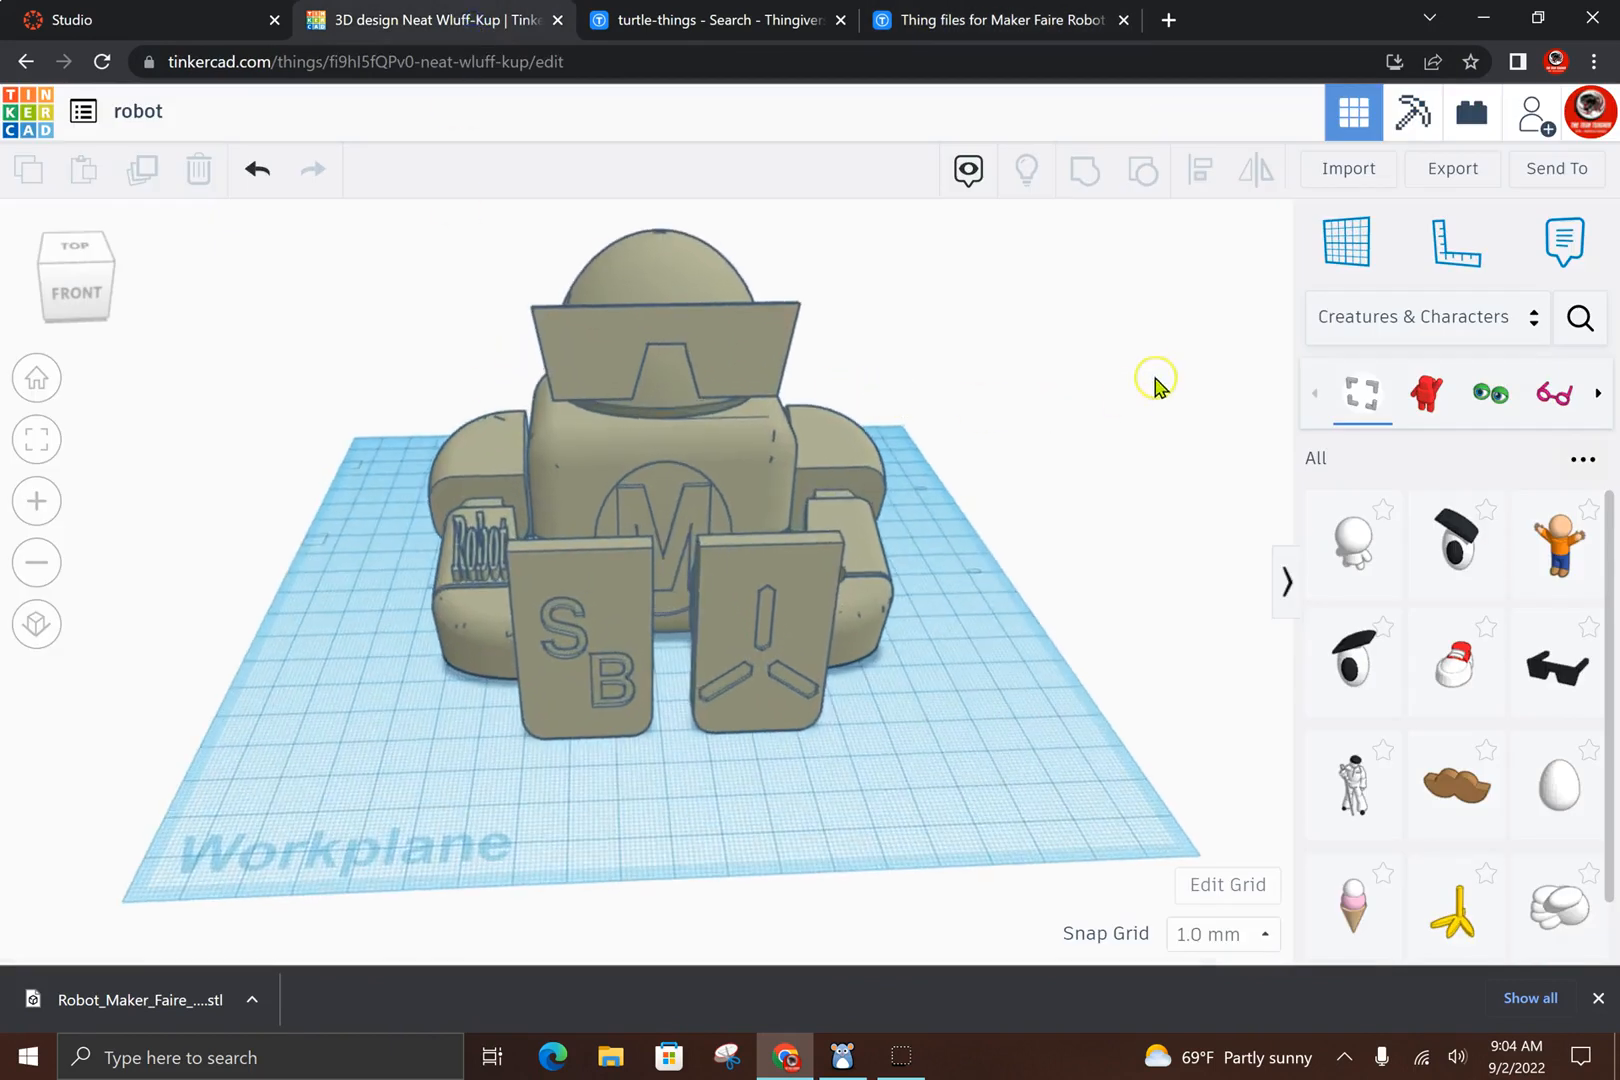
pyautogui.click(1346, 168)
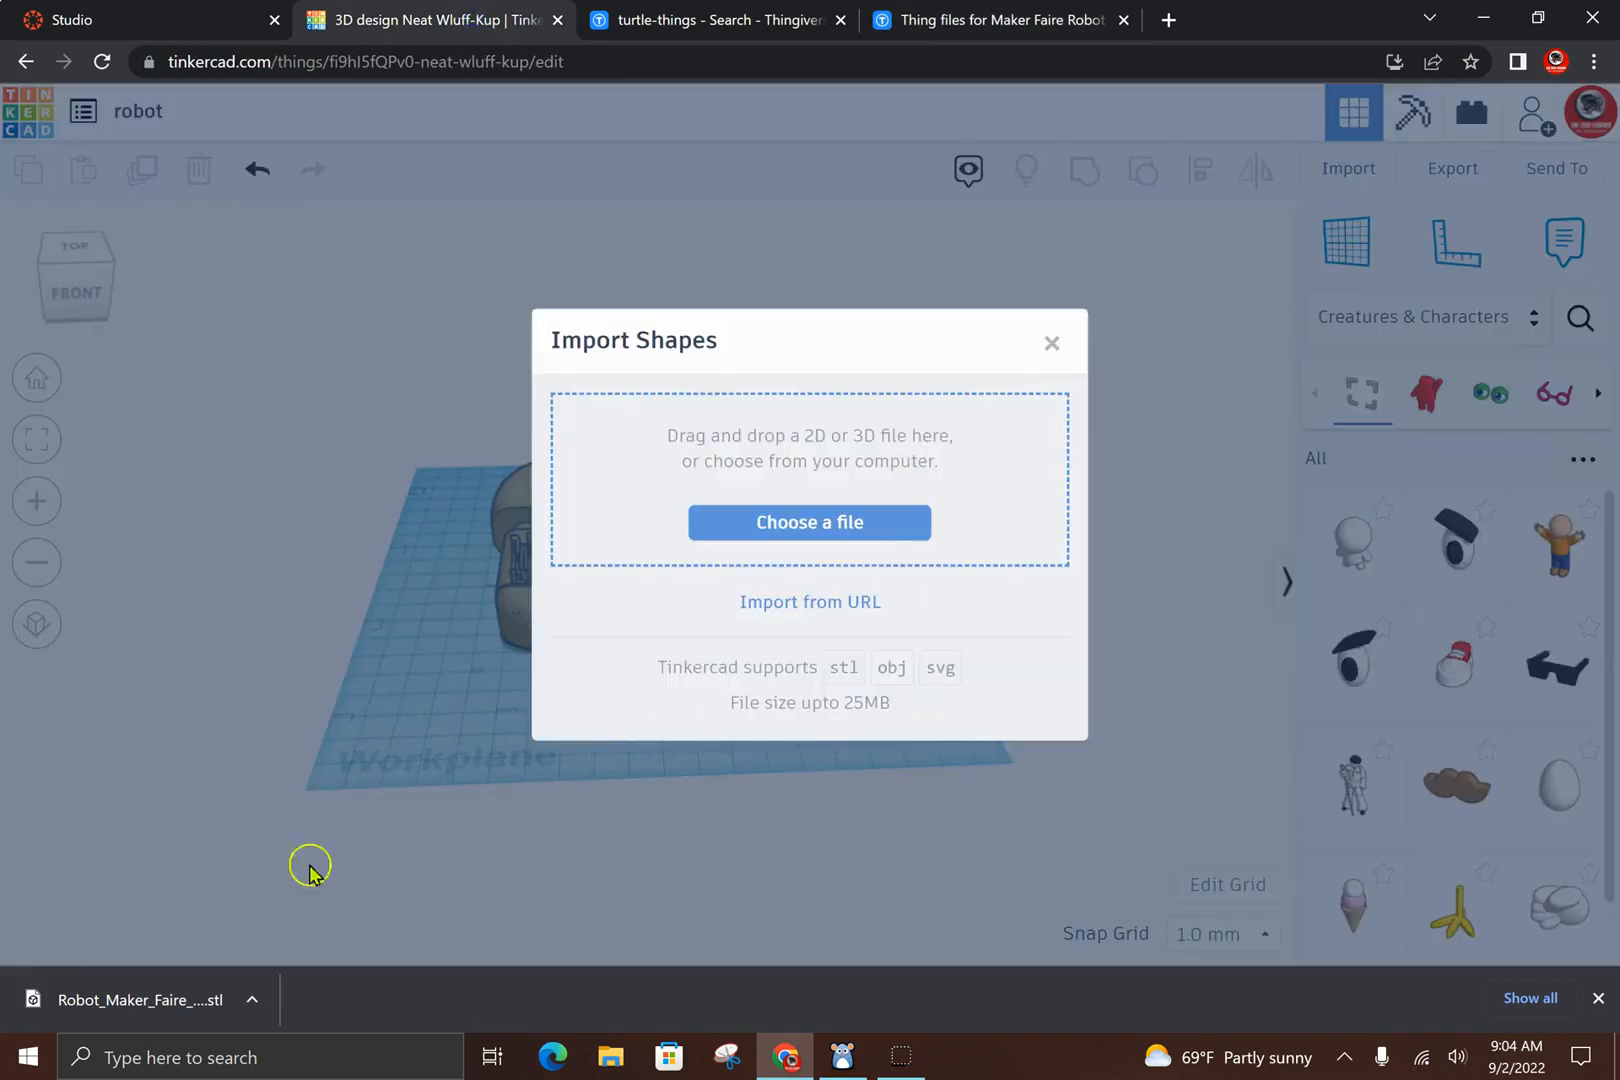
pyautogui.moveTo(391, 754)
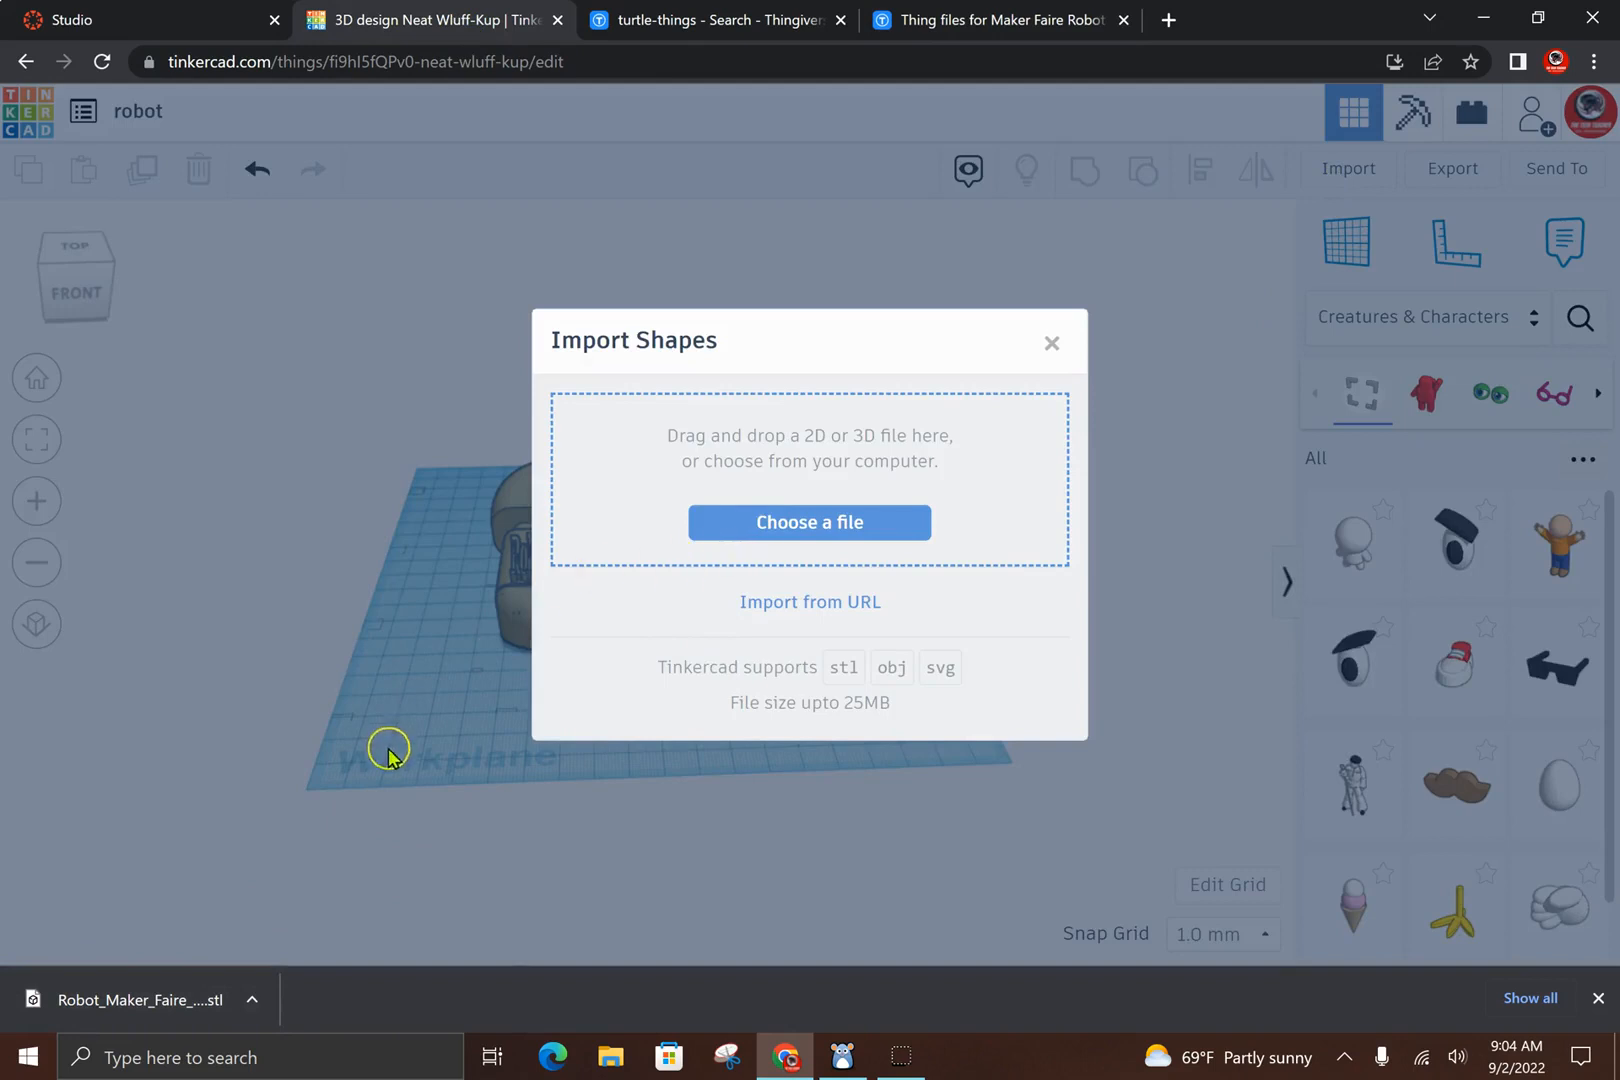
pyautogui.click(809, 522)
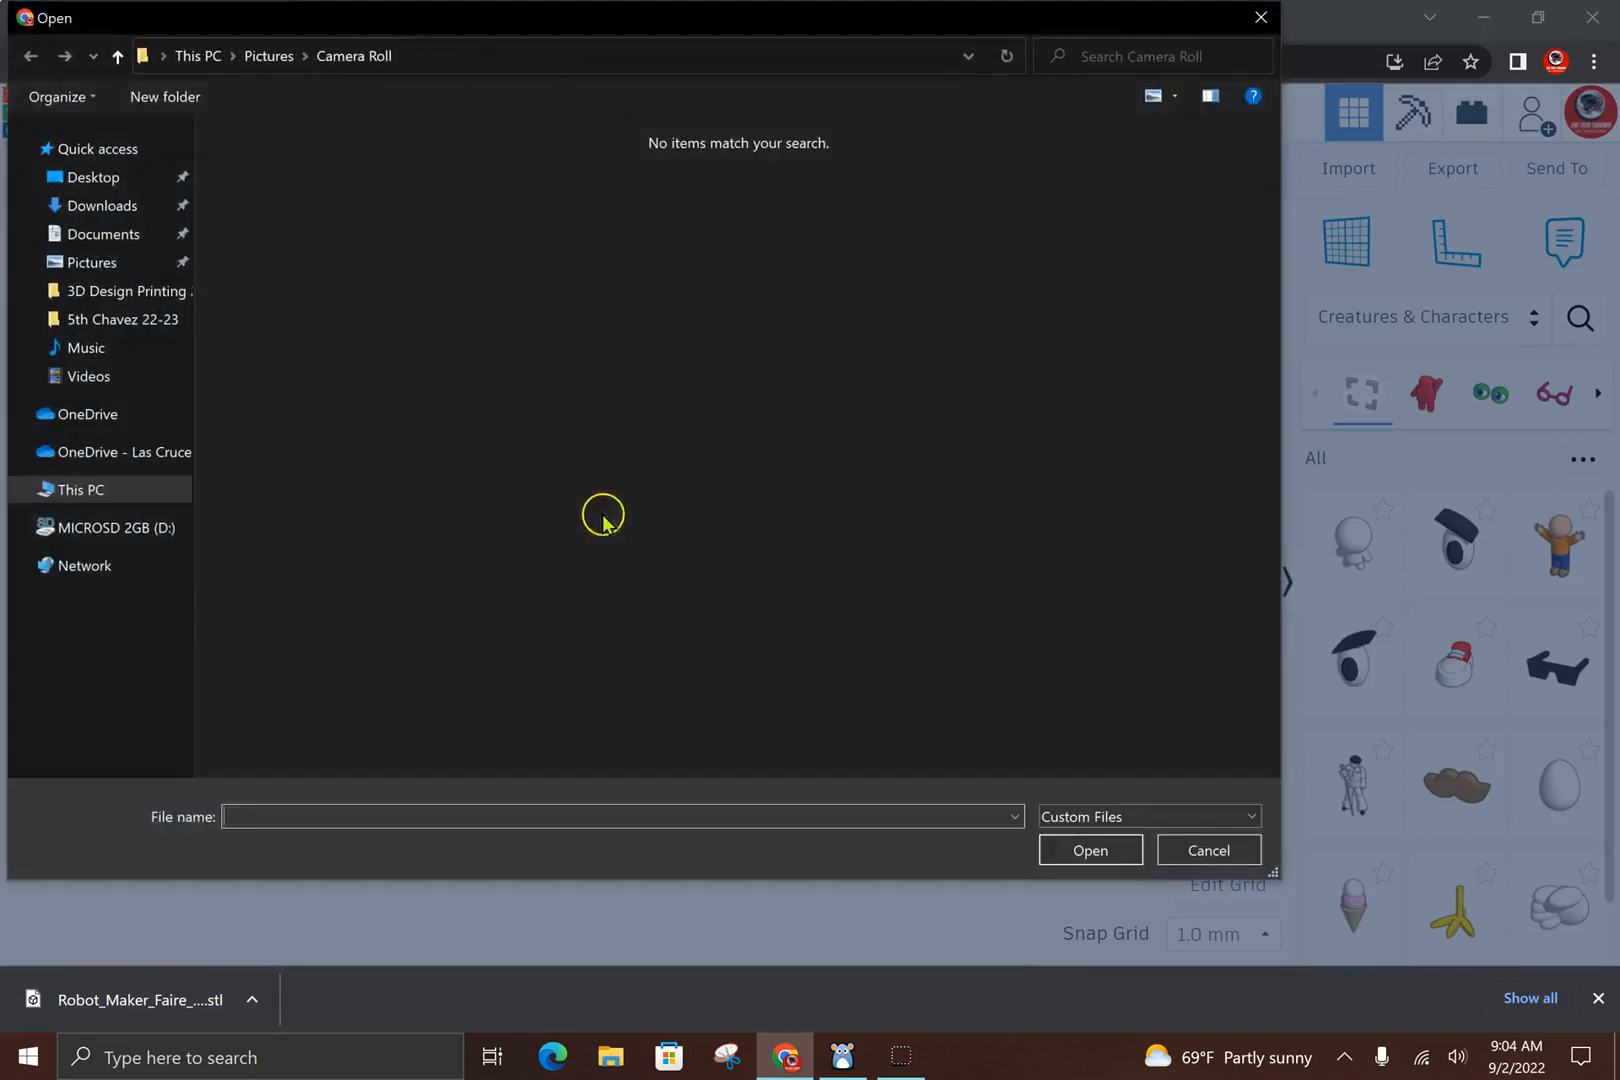
pyautogui.click(102, 206)
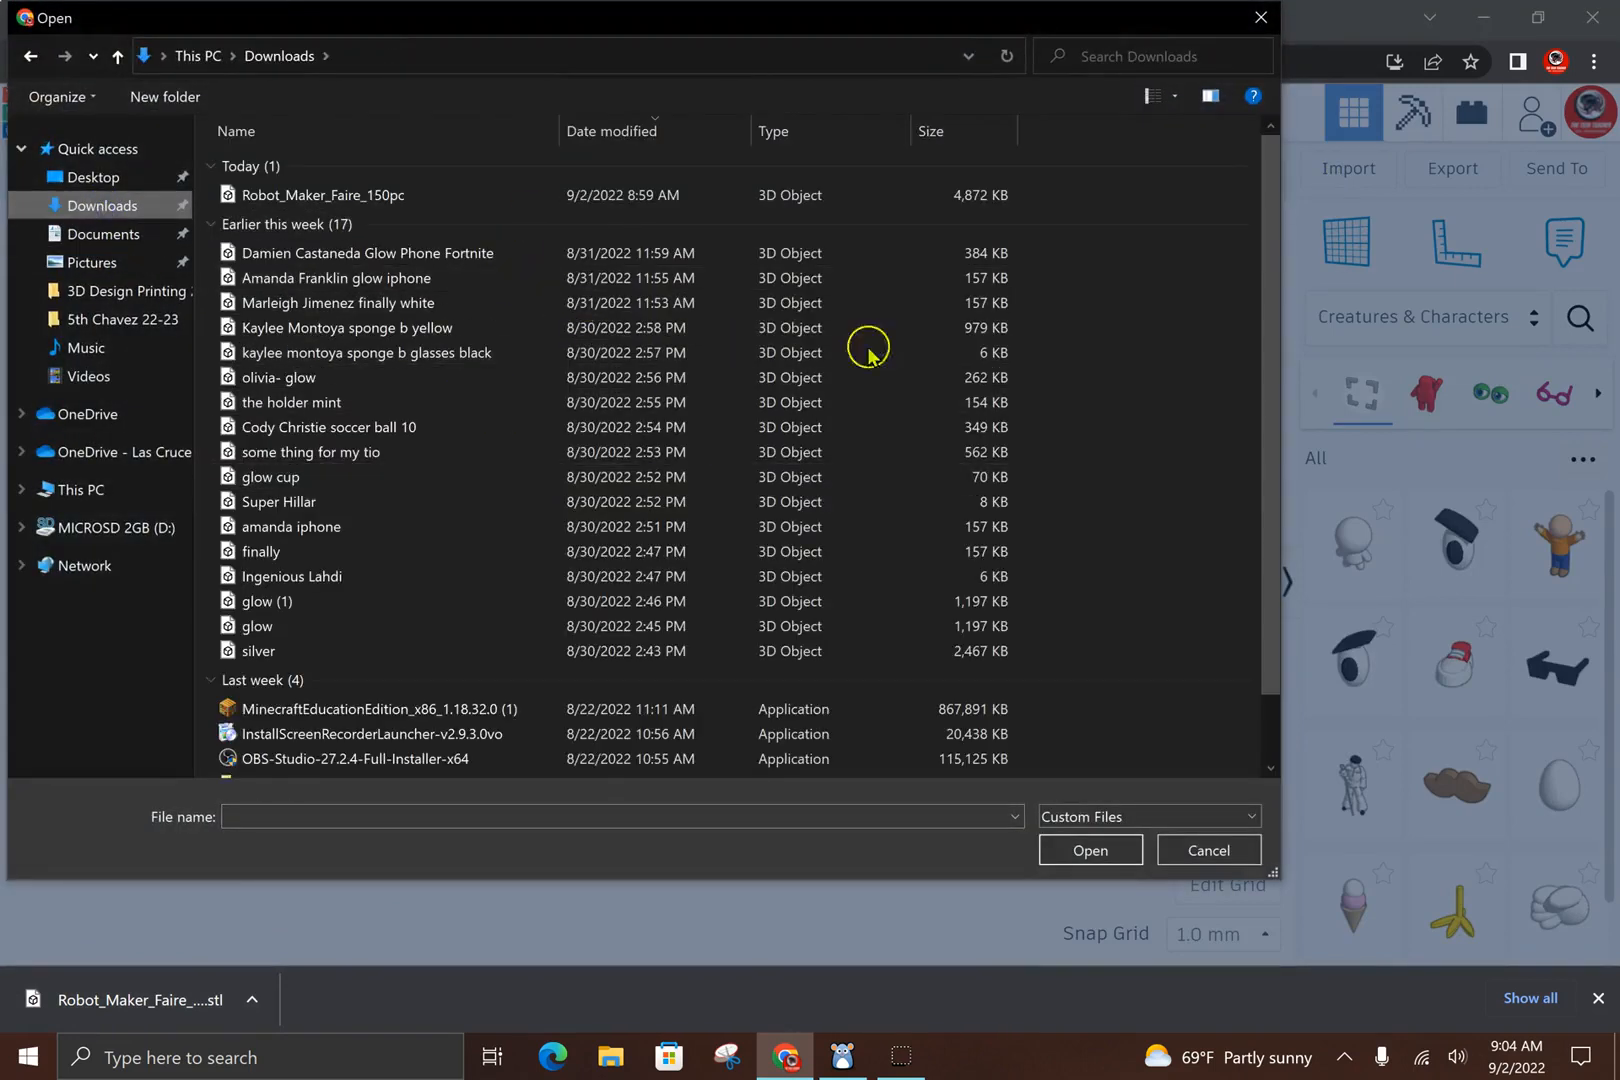
pyautogui.click(1207, 850)
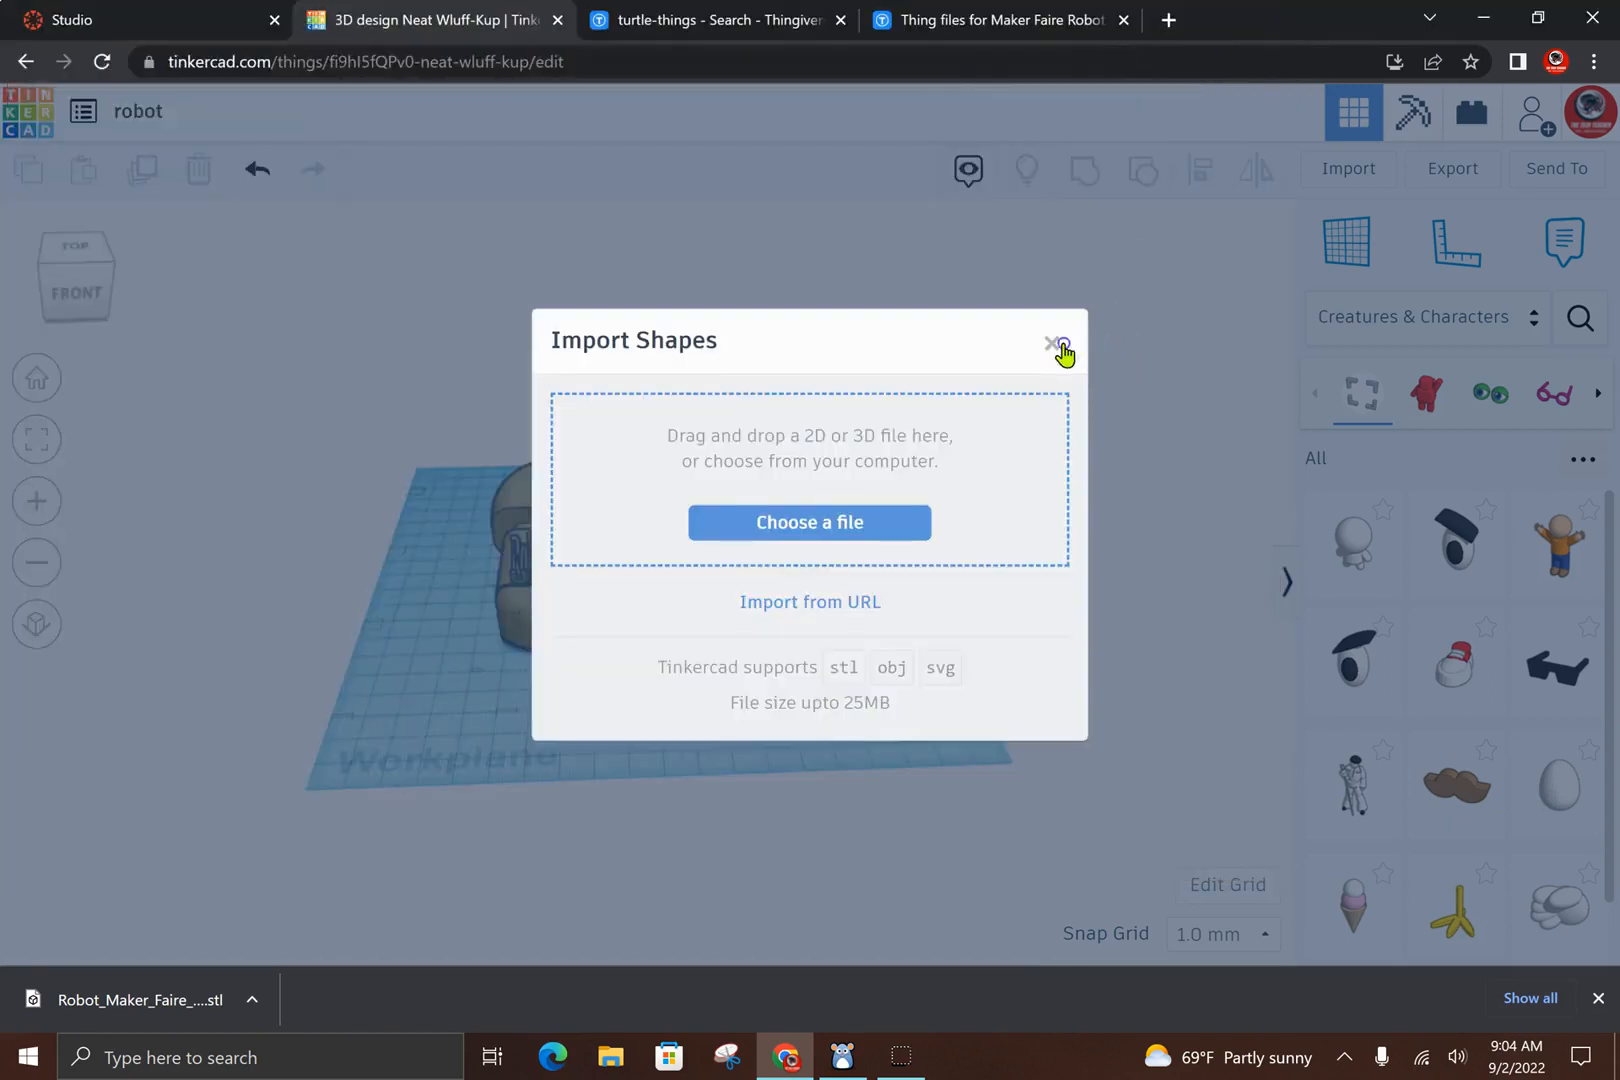
pyautogui.click(1055, 343)
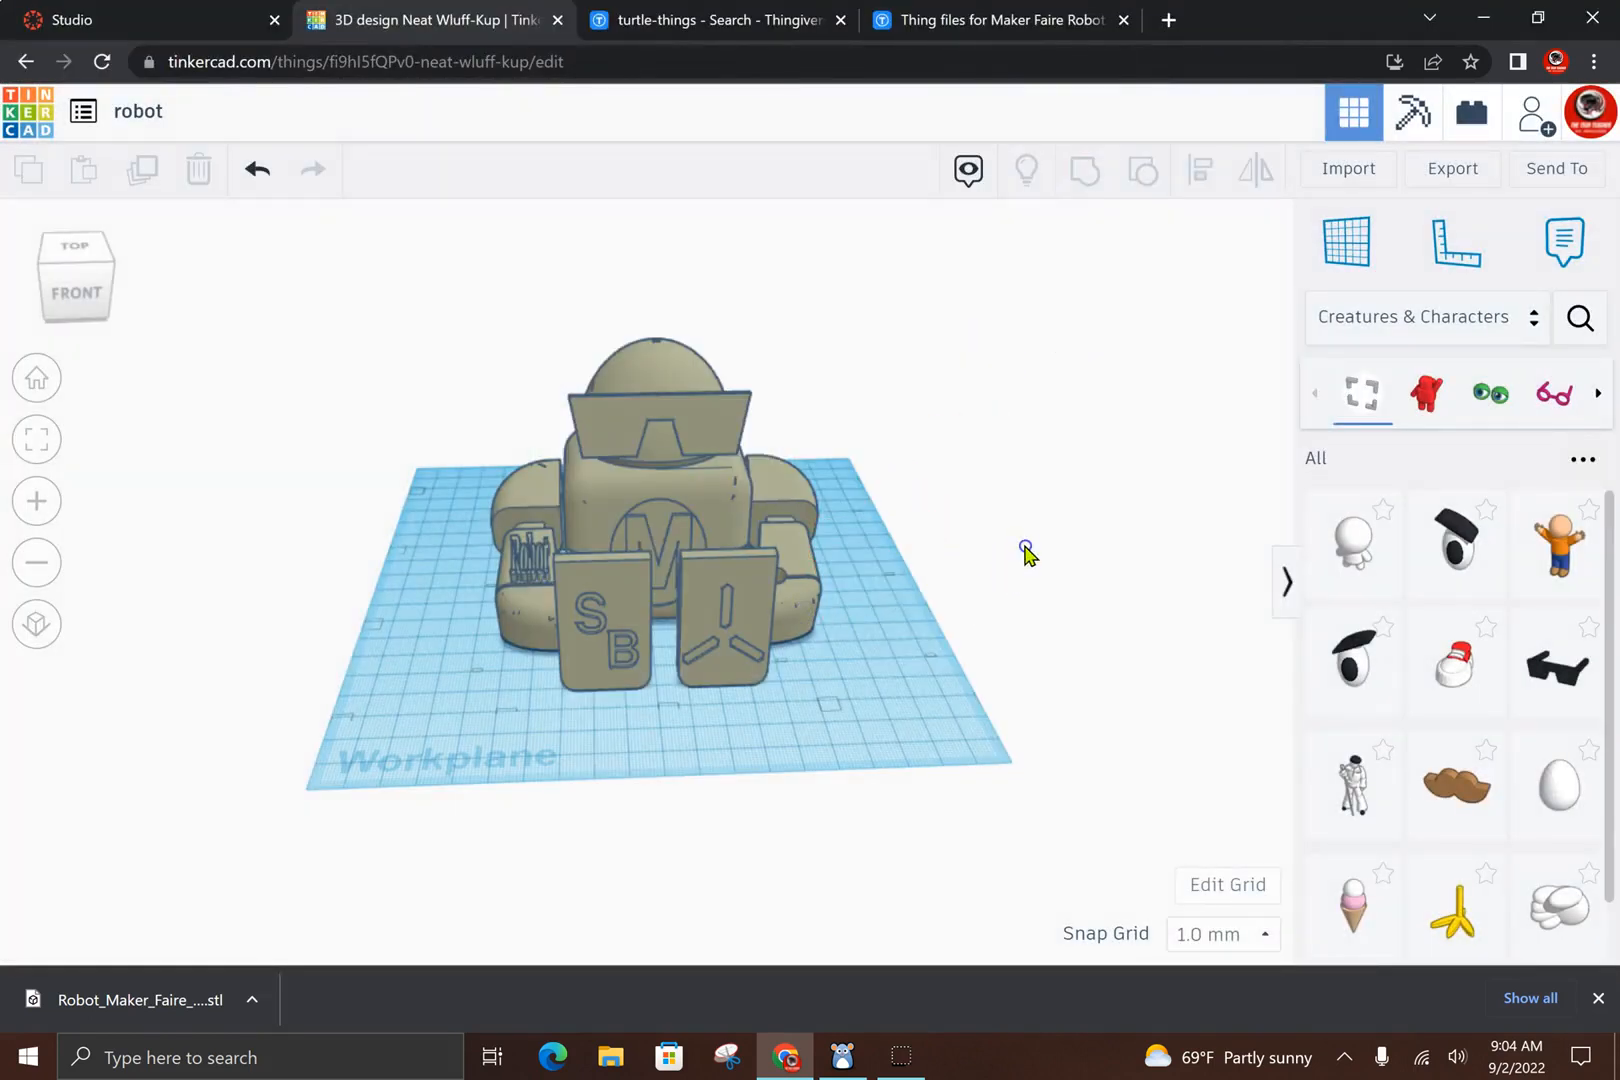
pyautogui.moveTo(1028, 550); pyautogui.dragTo(832, 591)
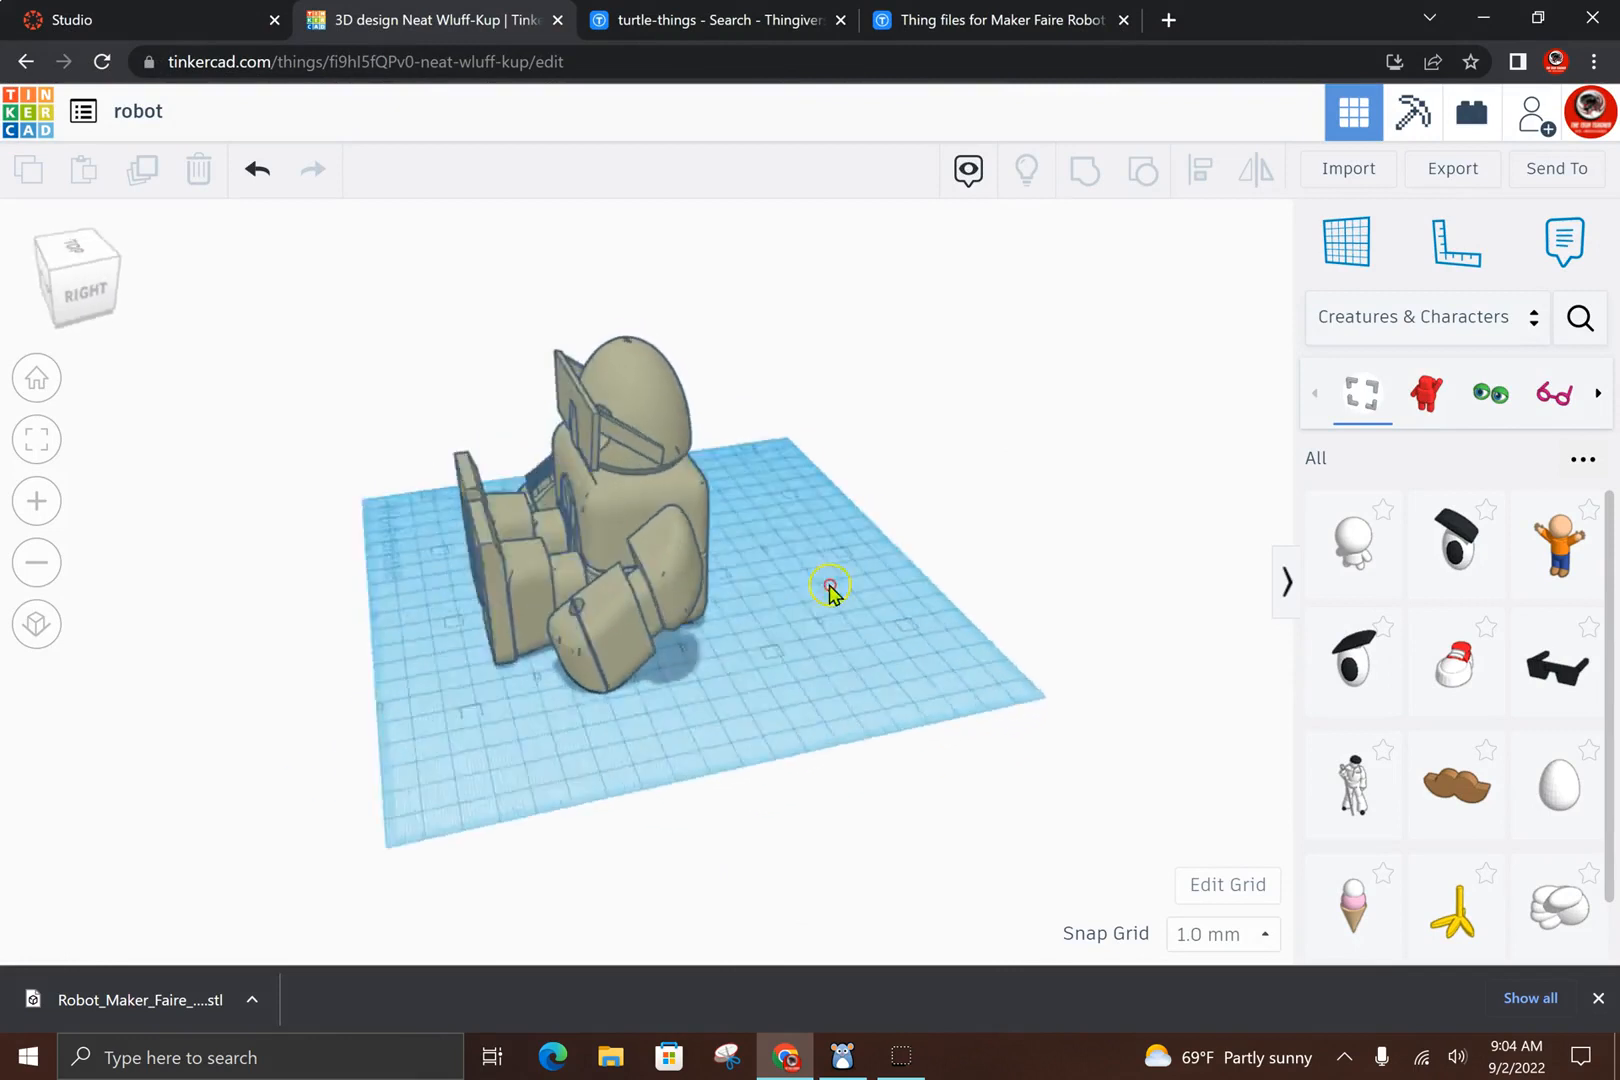
pyautogui.moveTo(832, 589); pyautogui.dragTo(951, 566)
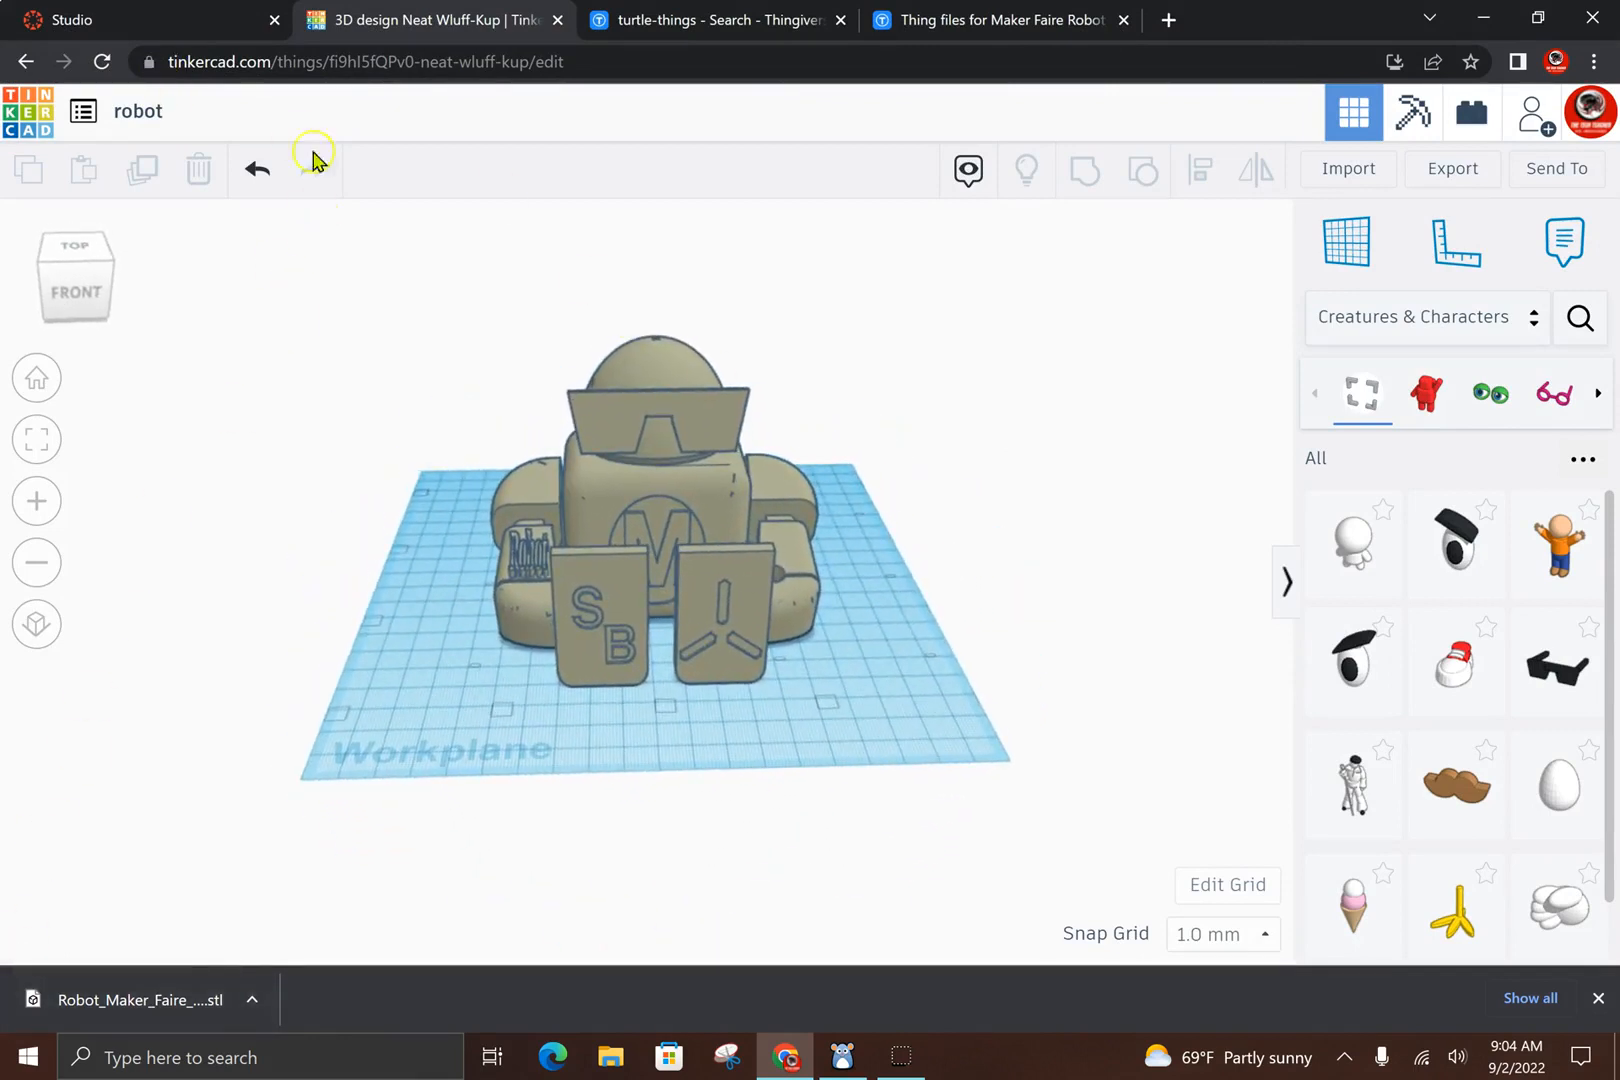
pyautogui.click(255, 168)
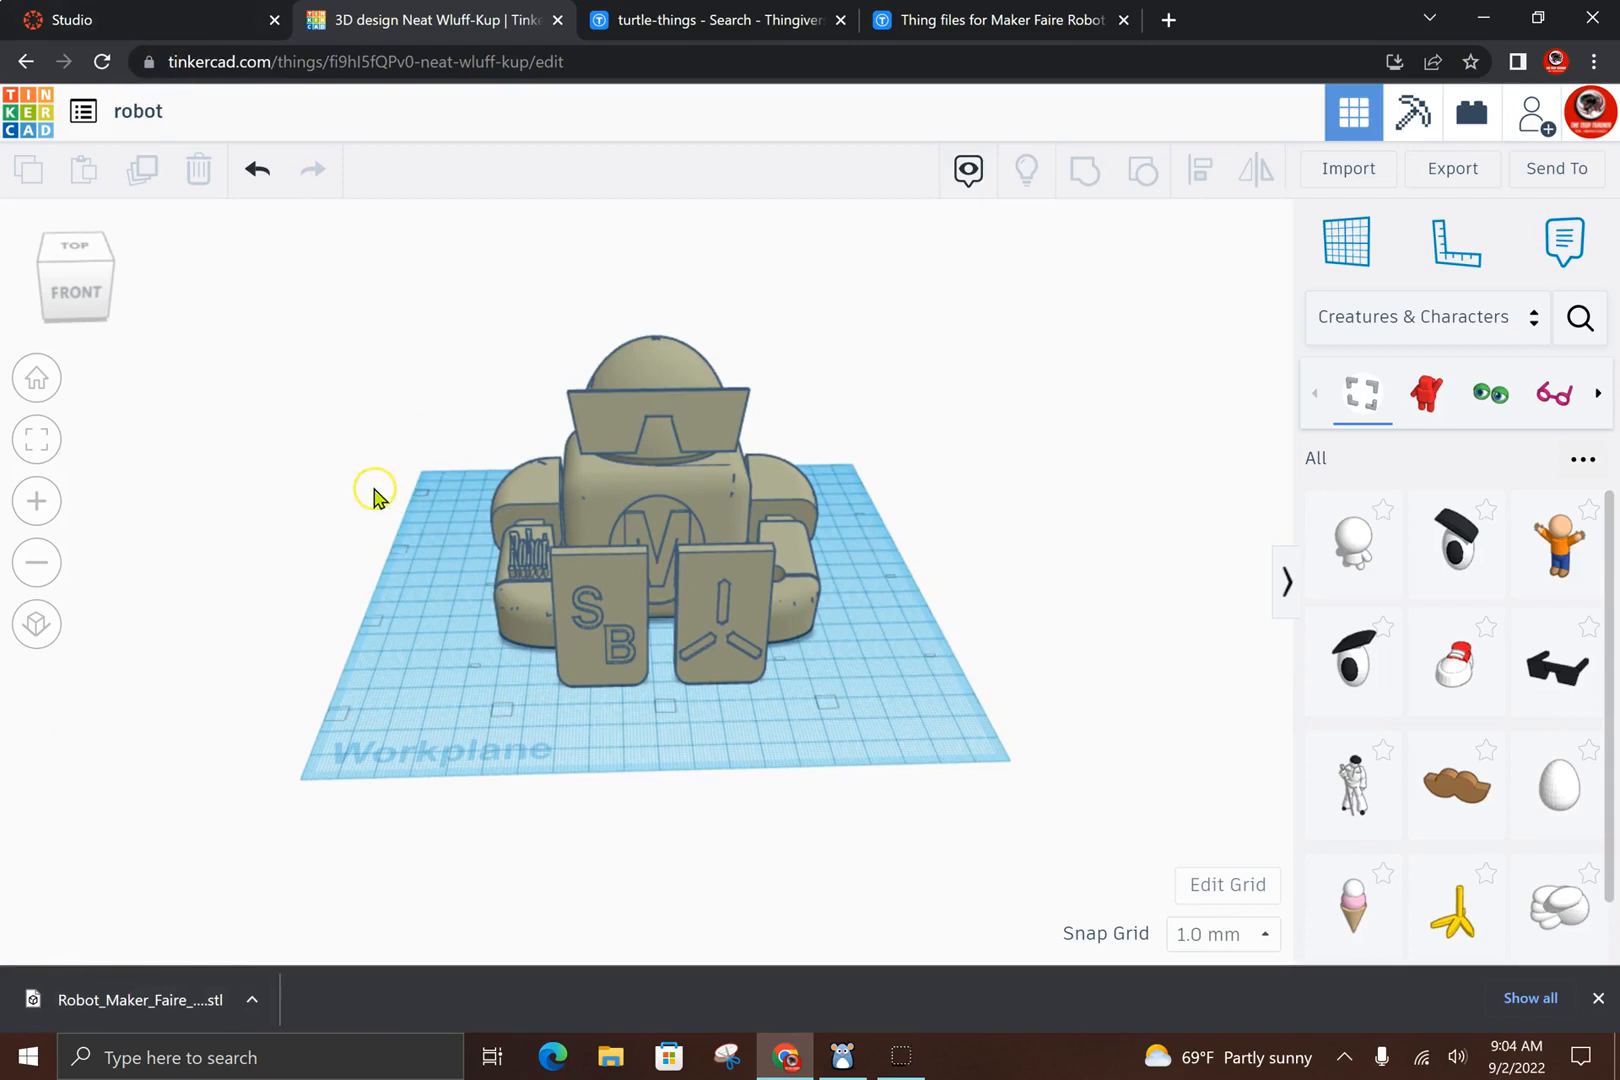
pyautogui.moveTo(108, 968)
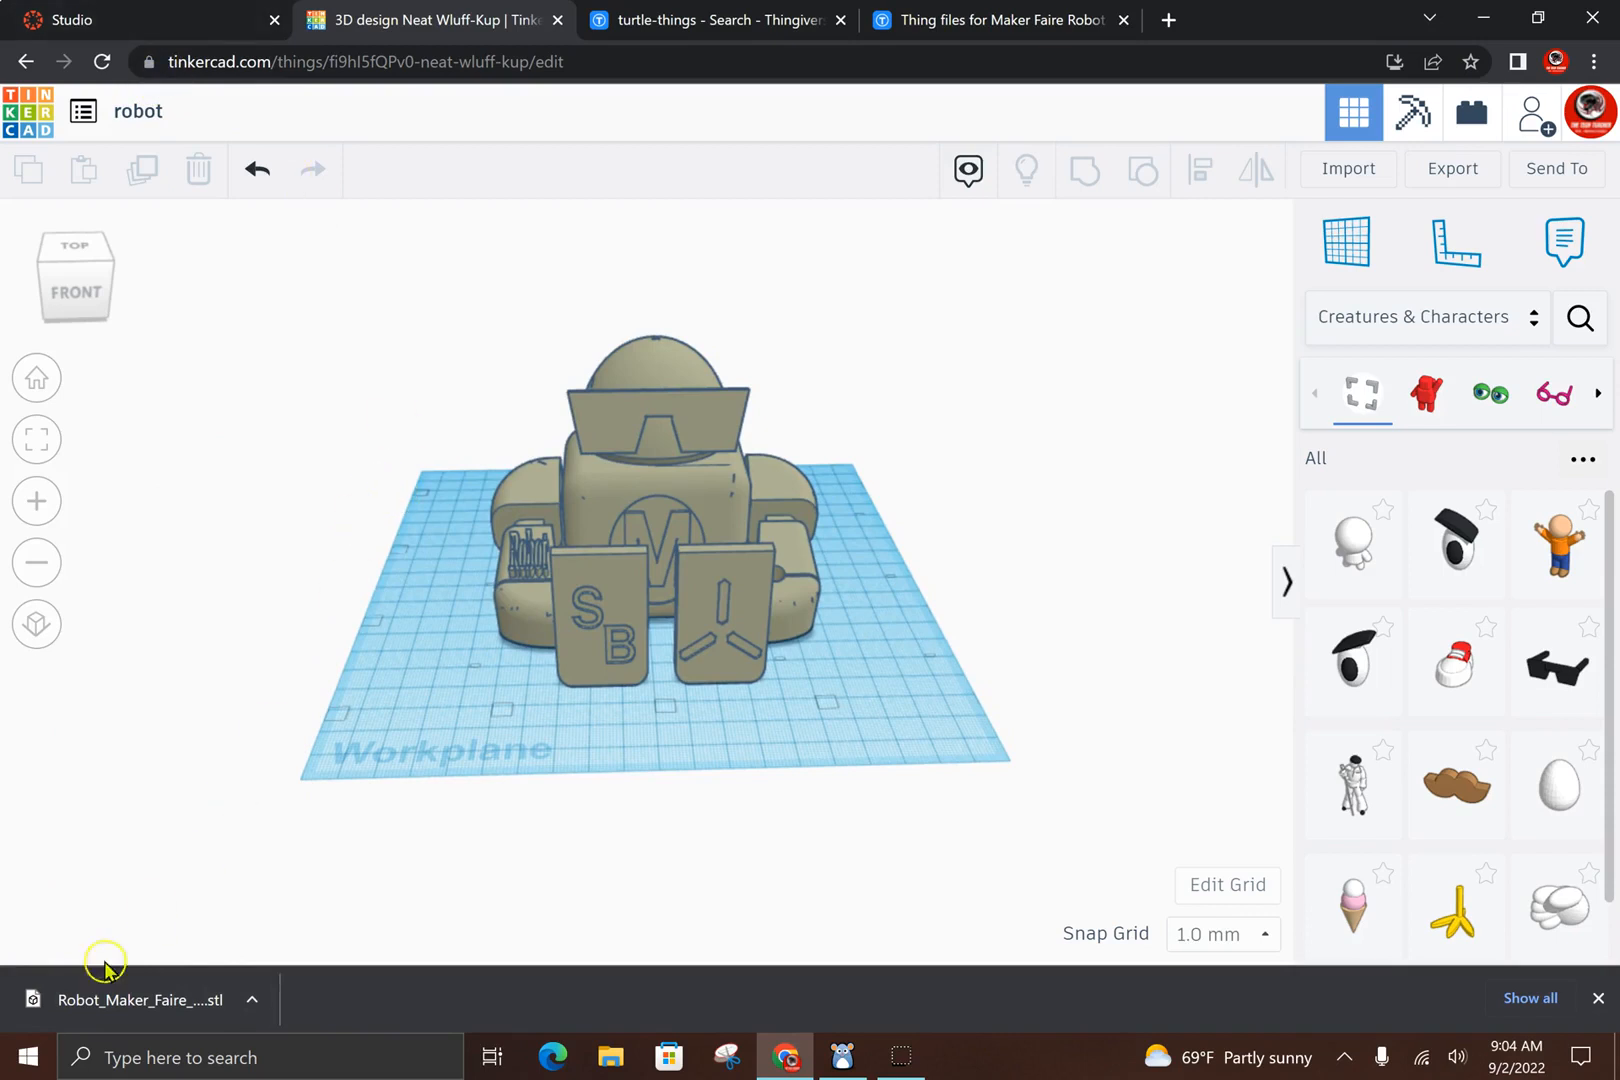